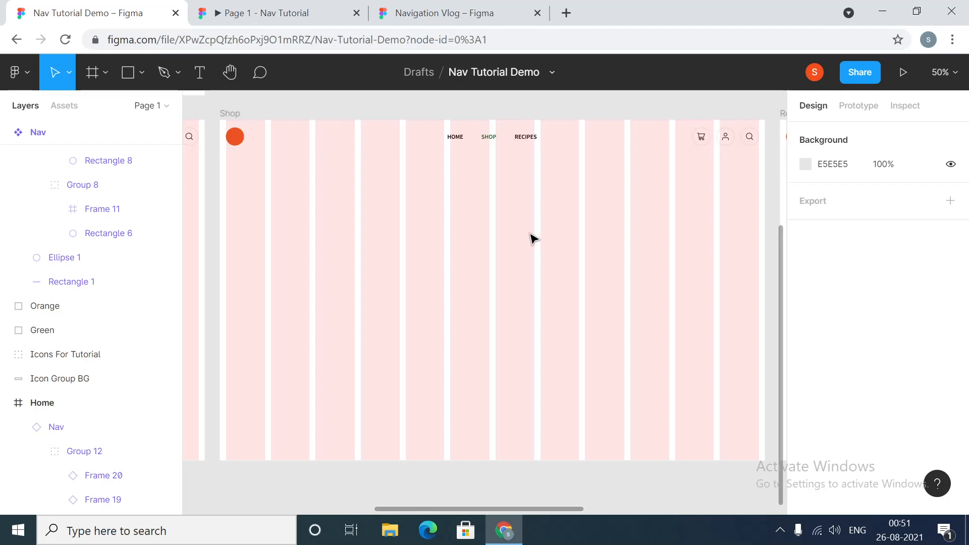
{"action": "mouse_move", "coordinate": [543, 235]}
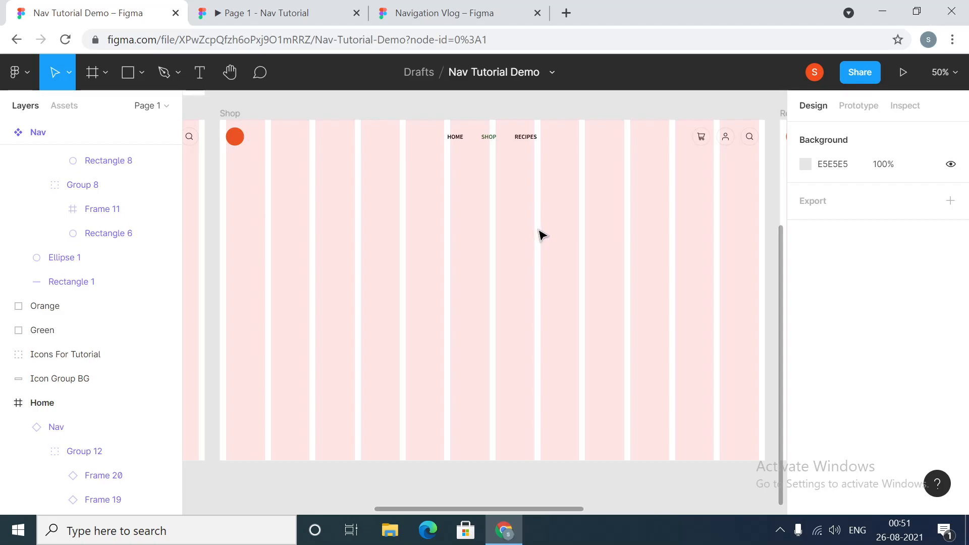
{"action": "mouse_move", "coordinate": [635, 230]}
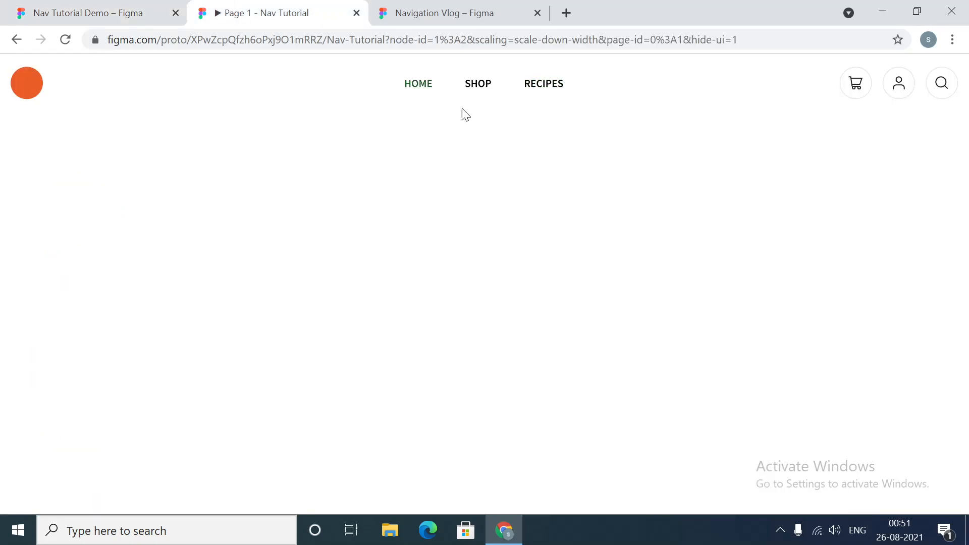
- Navigate to Shop, Recipes and back to Home in the prototype, then return to the editor
{"action": "left_click", "coordinate": [477, 84]}
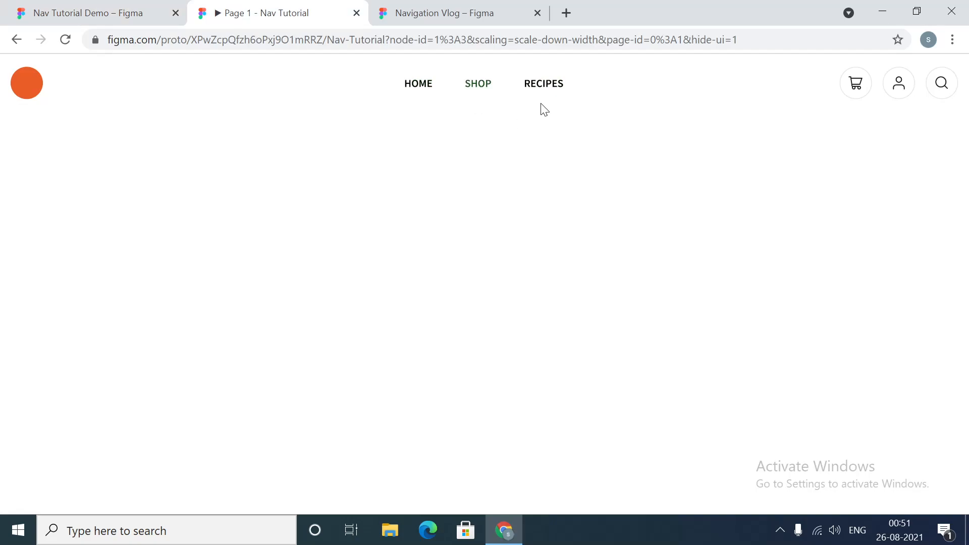
{"action": "left_click", "coordinate": [544, 84]}
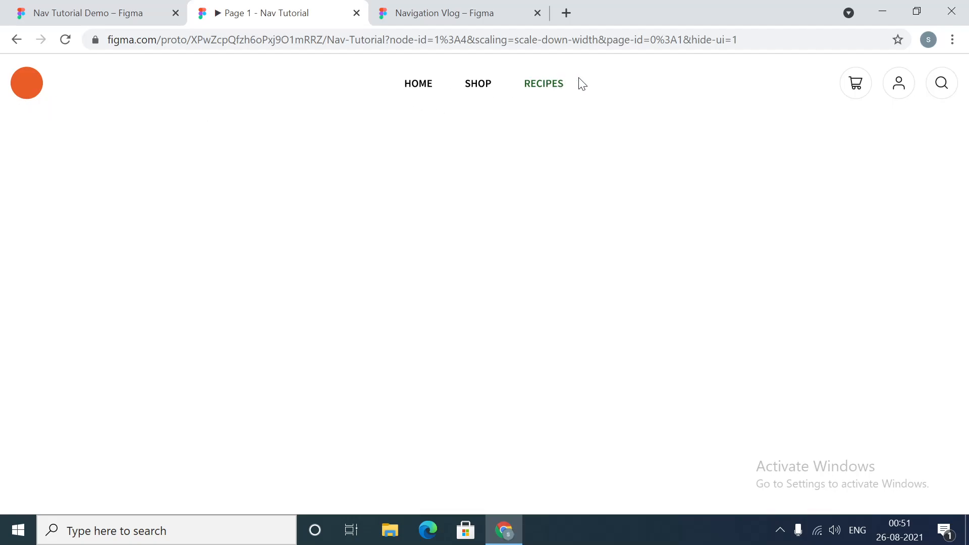
{"action": "mouse_move", "coordinate": [847, 124]}
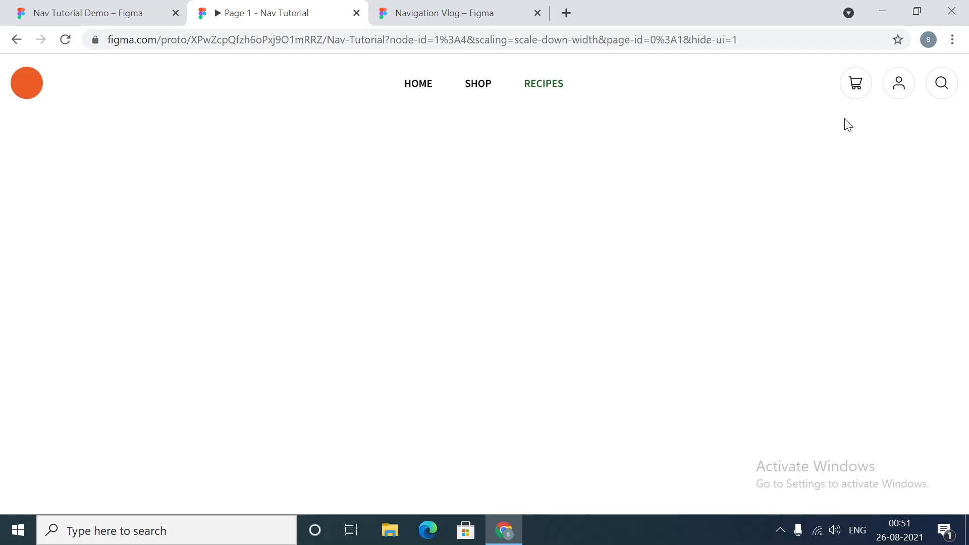
{"action": "mouse_move", "coordinate": [852, 122]}
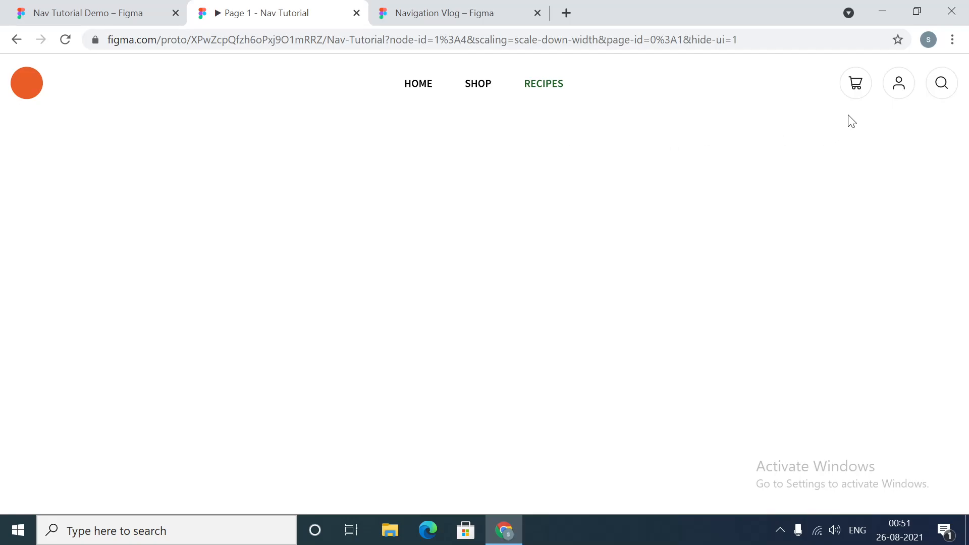
{"action": "mouse_move", "coordinate": [910, 128]}
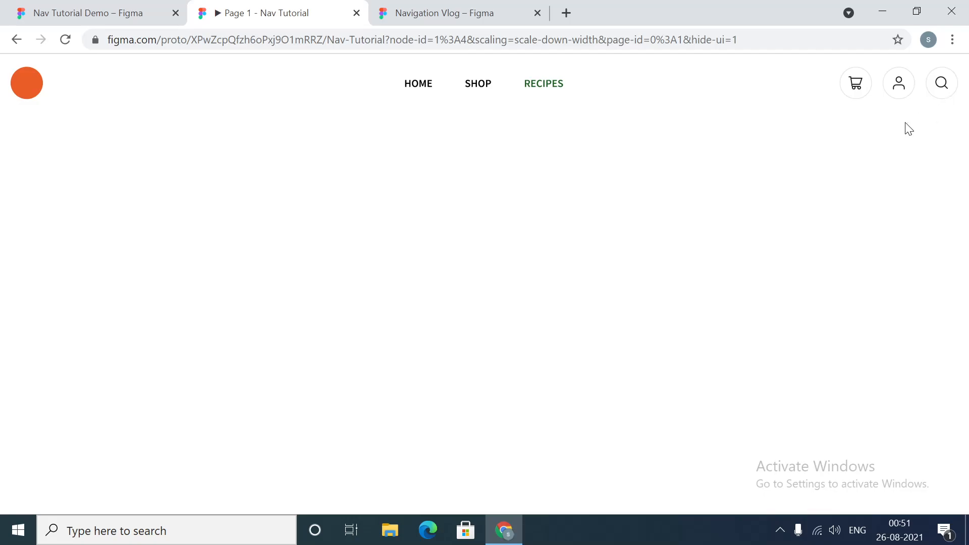
{"action": "mouse_move", "coordinate": [456, 174]}
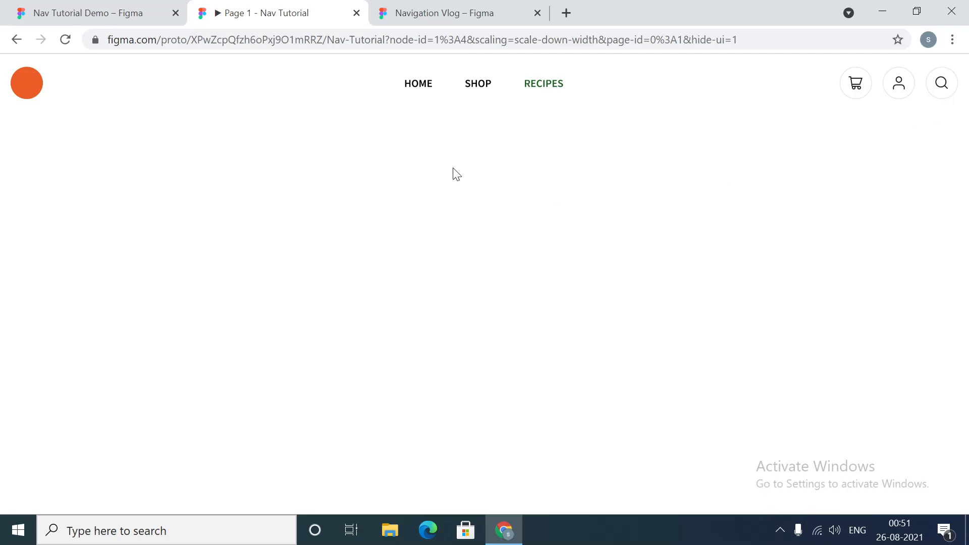
{"action": "mouse_move", "coordinate": [661, 153]}
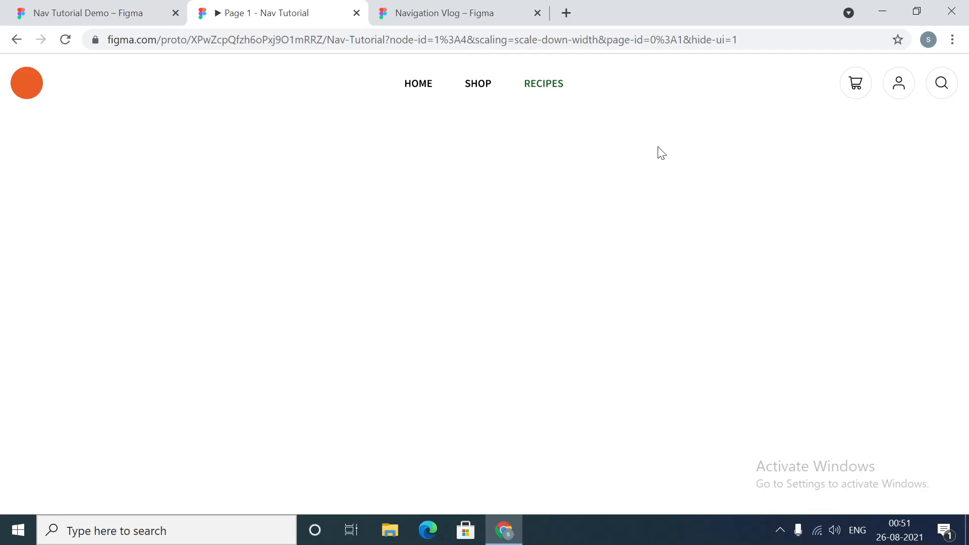
{"action": "mouse_move", "coordinate": [621, 151]}
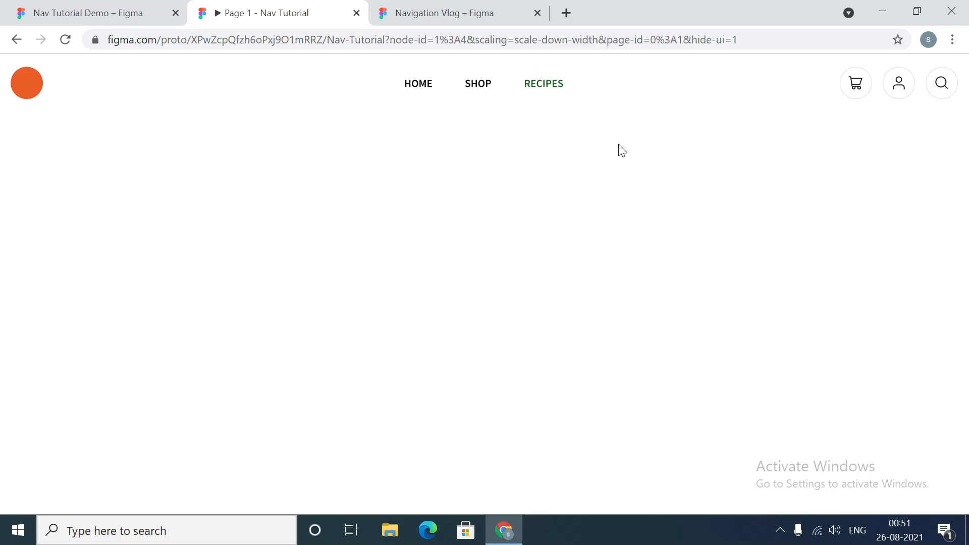
{"action": "mouse_move", "coordinate": [458, 158]}
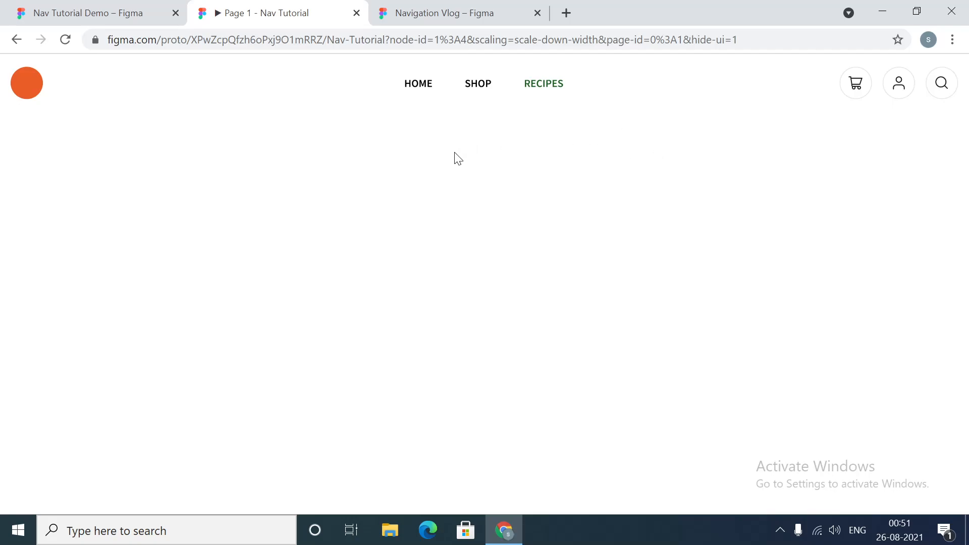
{"action": "mouse_move", "coordinate": [450, 134]}
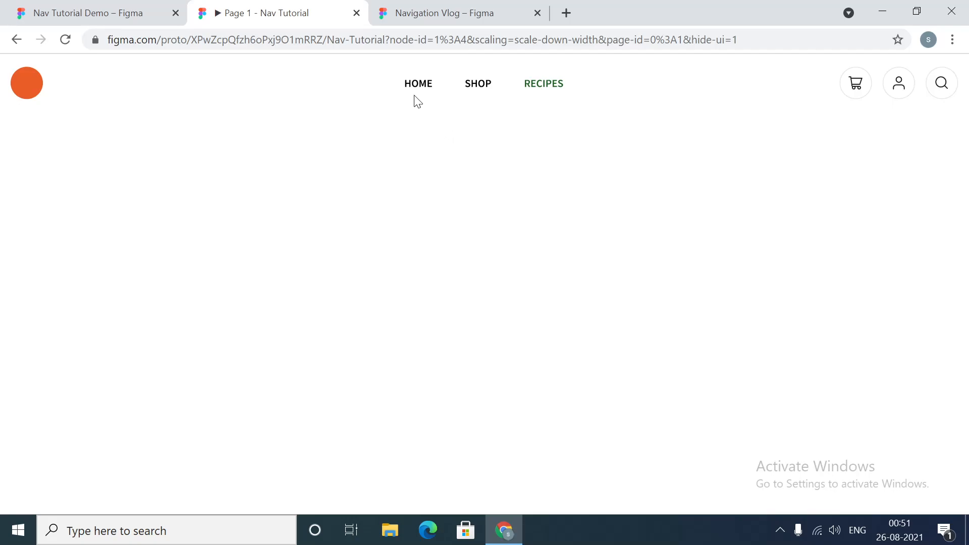
{"action": "left_click", "coordinate": [87, 13]}
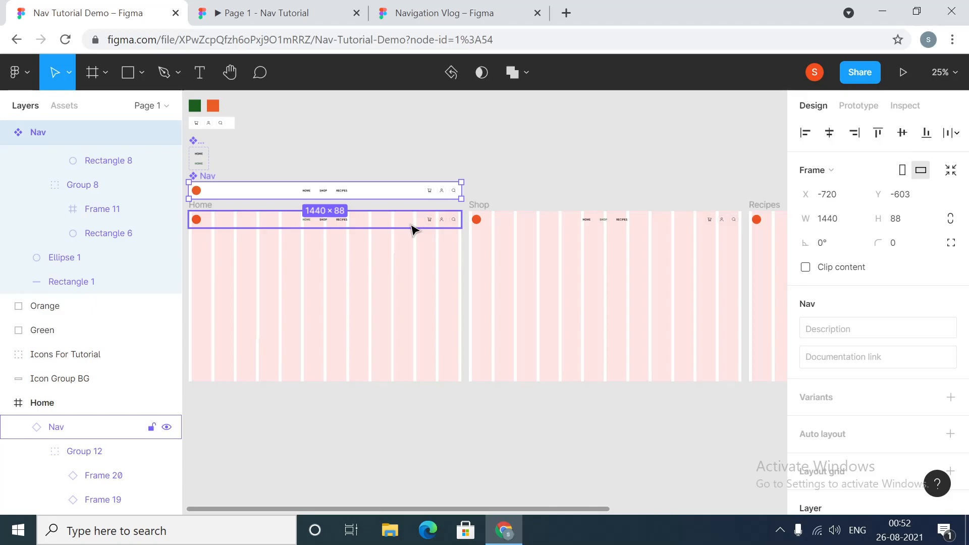
- Select the main Nav component, then switch back to the prototype presentation tab
{"action": "left_click", "coordinate": [767, 229]}
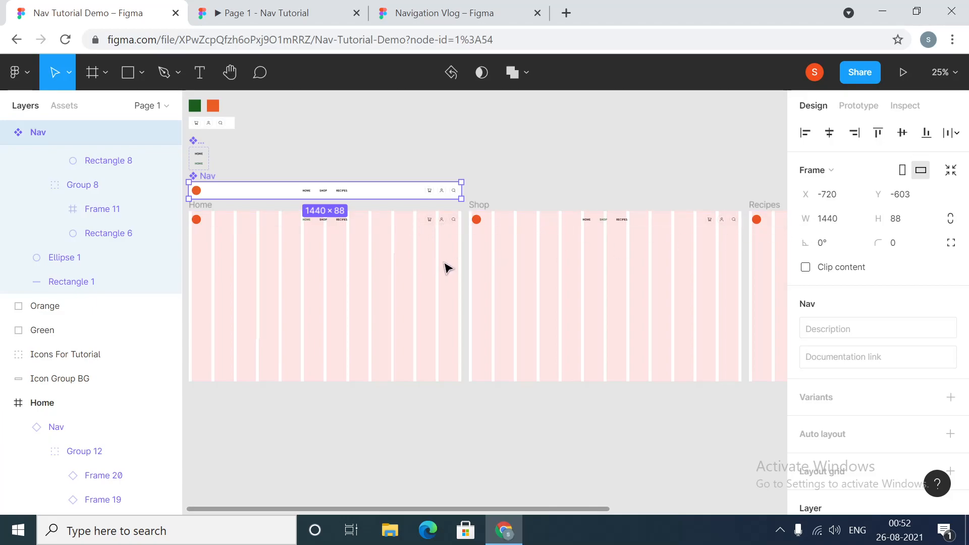
{"action": "mouse_move", "coordinate": [274, 13]}
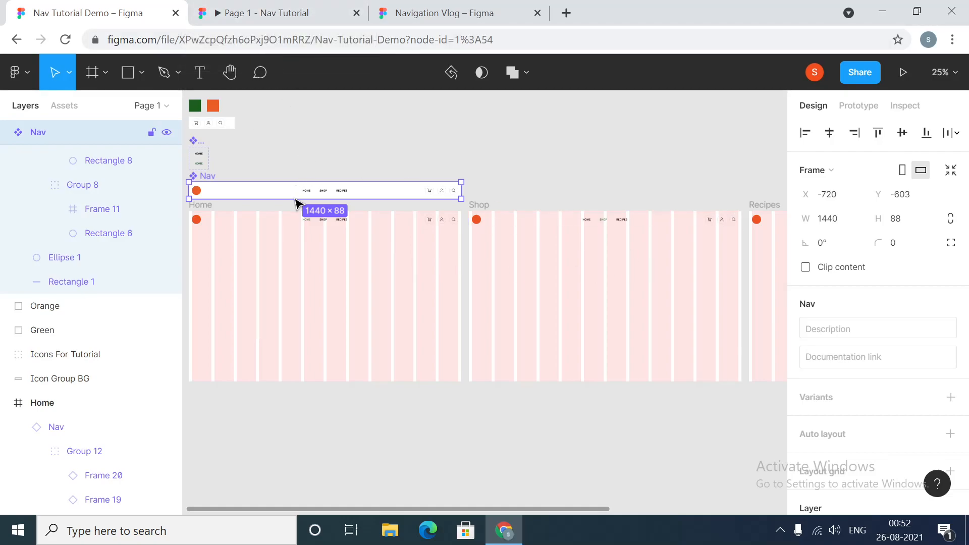
{"action": "mouse_move", "coordinate": [207, 171]}
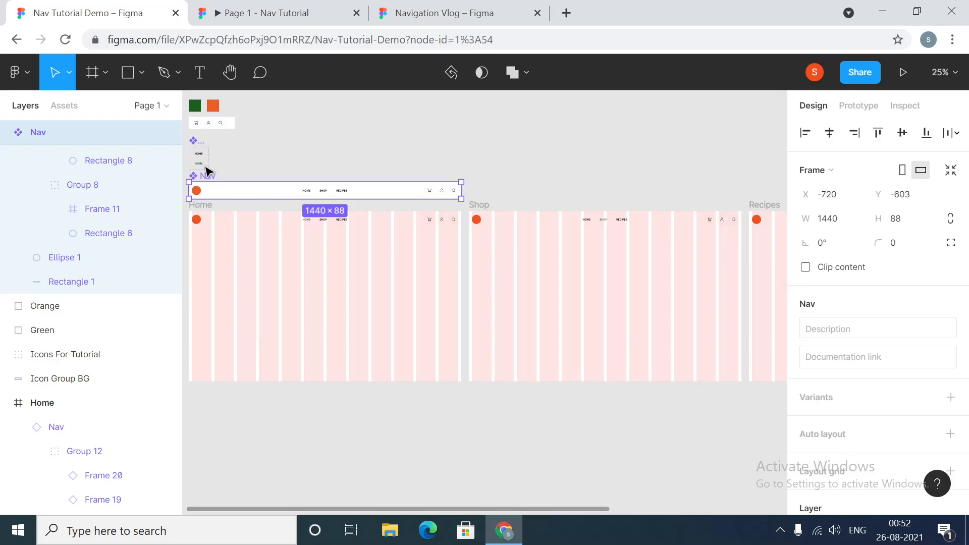
{"action": "left_click", "coordinate": [279, 14]}
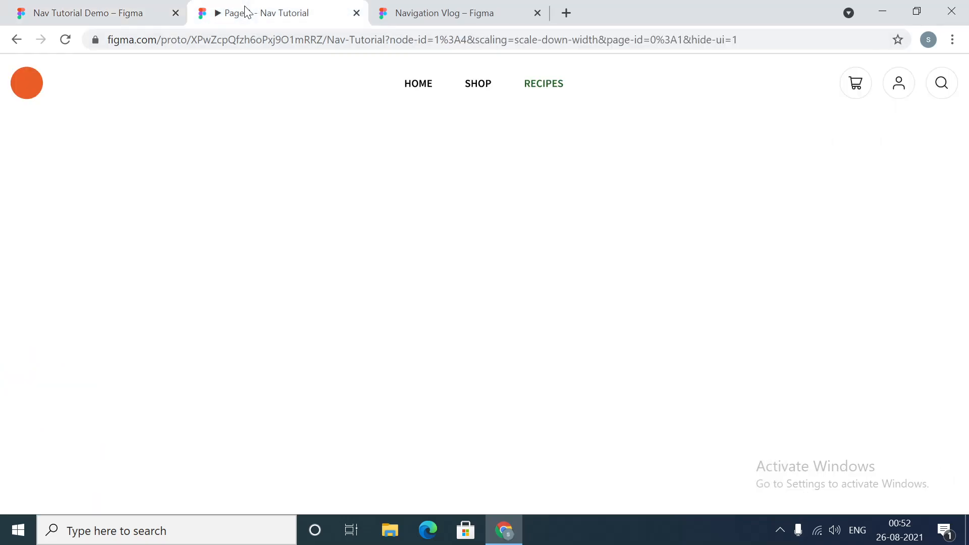
- Navigate to Home and Shop in the prototype, then return to the Nav Tutorial Demo editor
{"action": "left_click", "coordinate": [477, 84]}
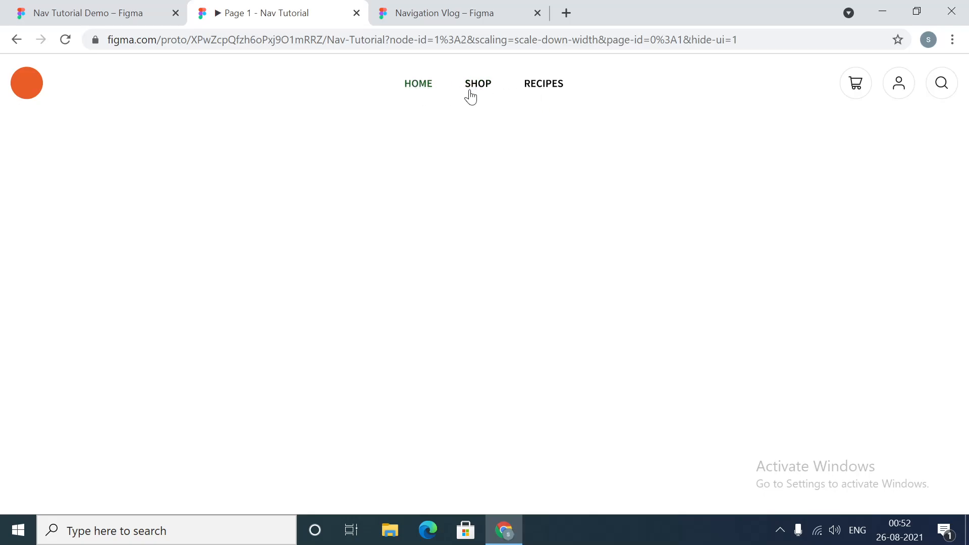
{"action": "left_click", "coordinate": [478, 83]}
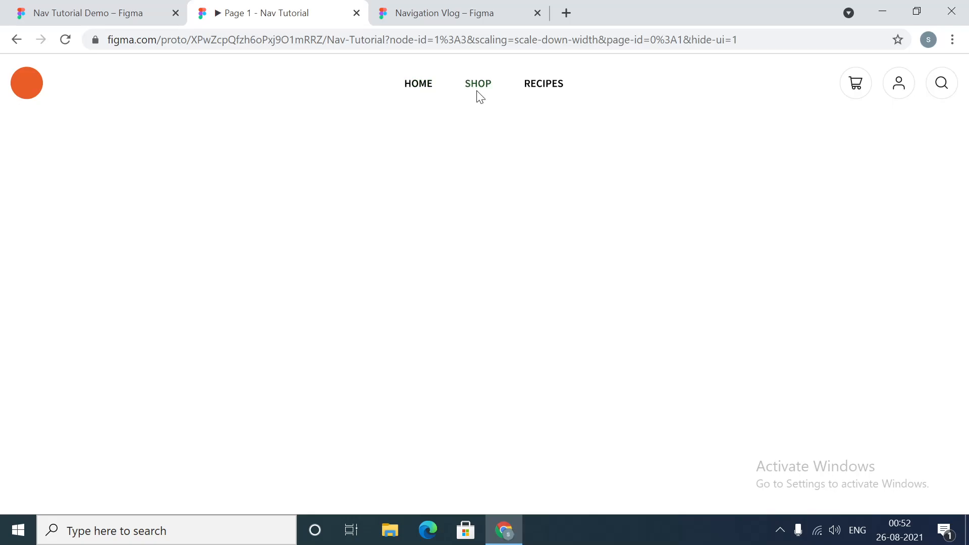
{"action": "left_click", "coordinate": [80, 12]}
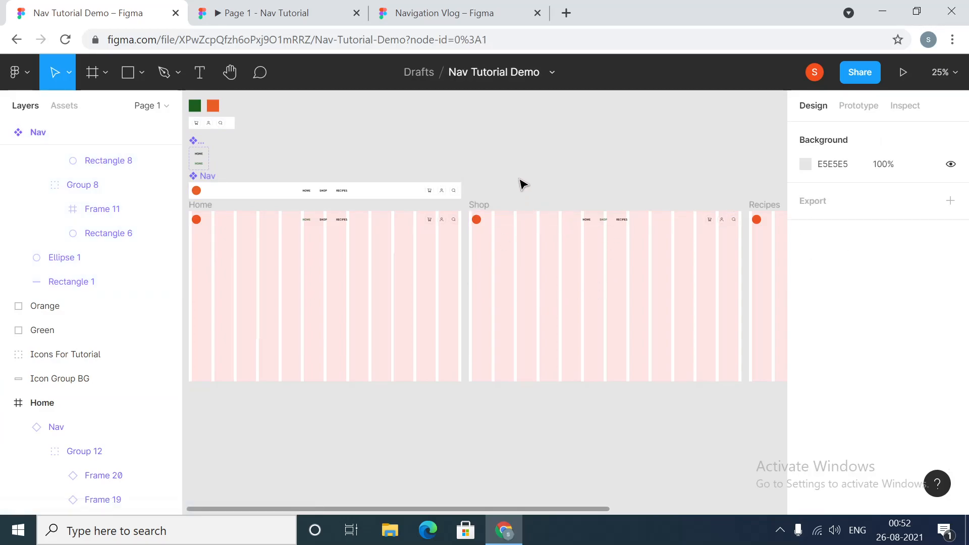
{"action": "mouse_move", "coordinate": [521, 508]}
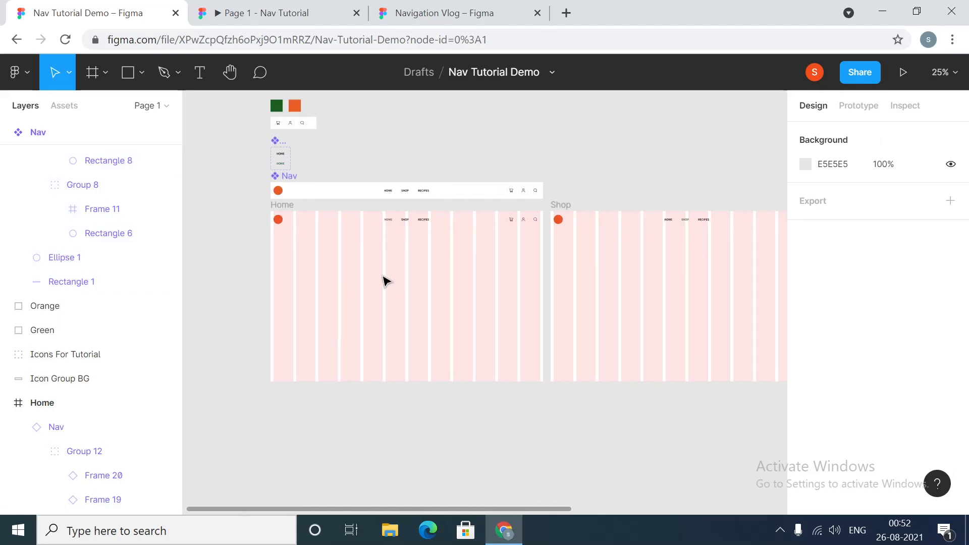
{"action": "mouse_move", "coordinate": [446, 13]}
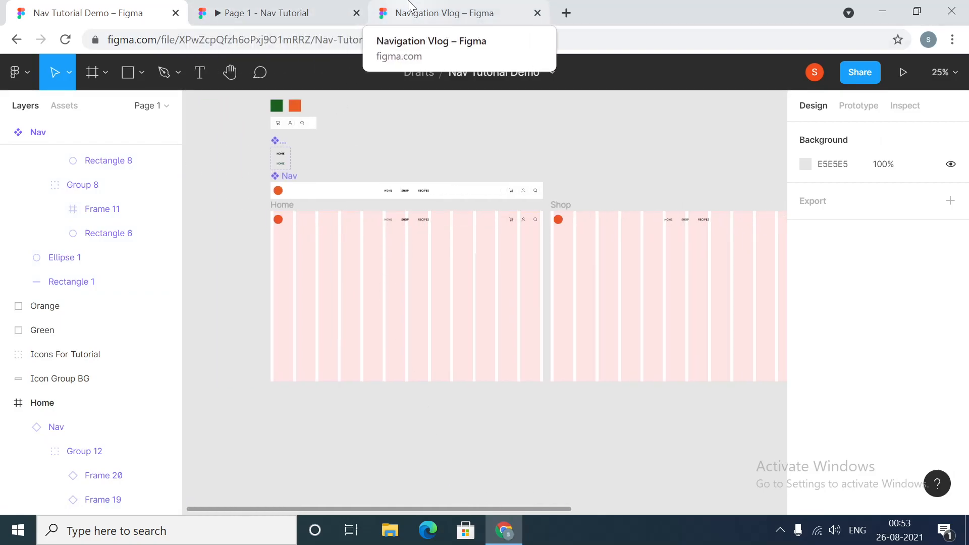
- In the Navigation Vlog file, create a MacBook Pro 1440×900 frame and name it Home
{"action": "left_click", "coordinate": [451, 13]}
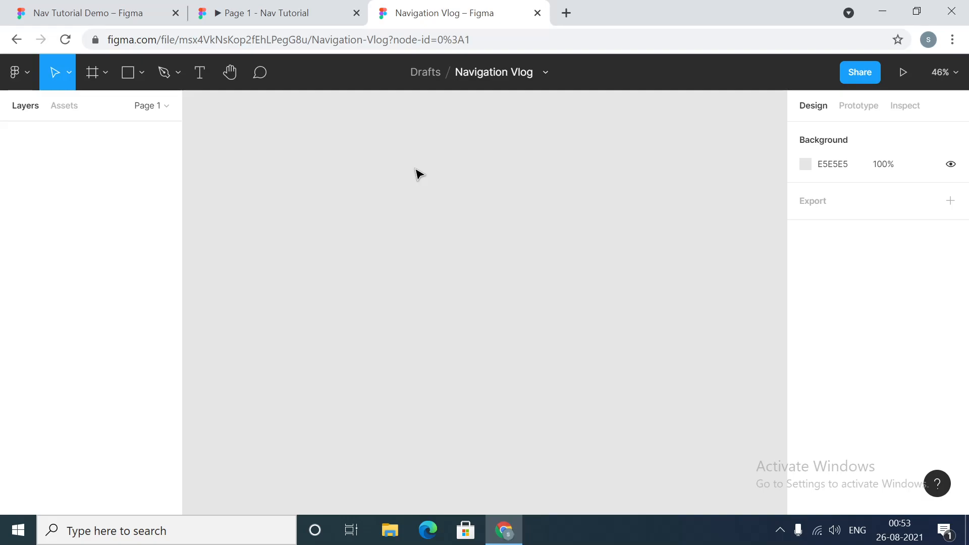
{"action": "mouse_move", "coordinate": [421, 200]}
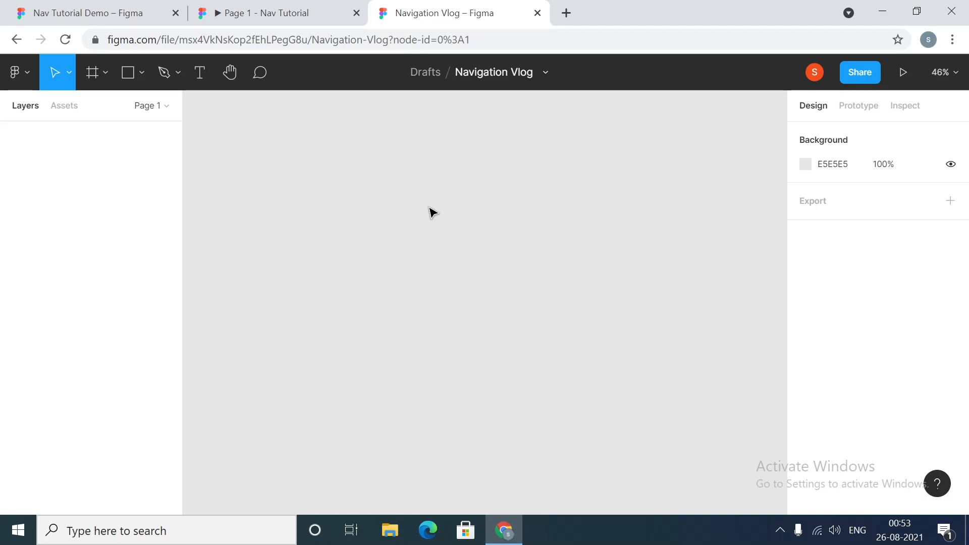
{"action": "left_click", "coordinate": [91, 73]}
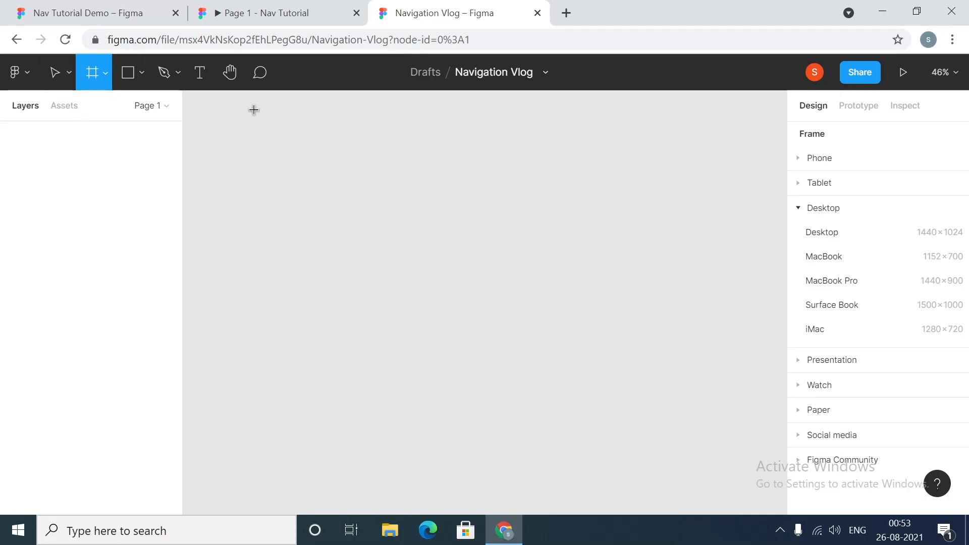
{"action": "left_click", "coordinate": [831, 282]}
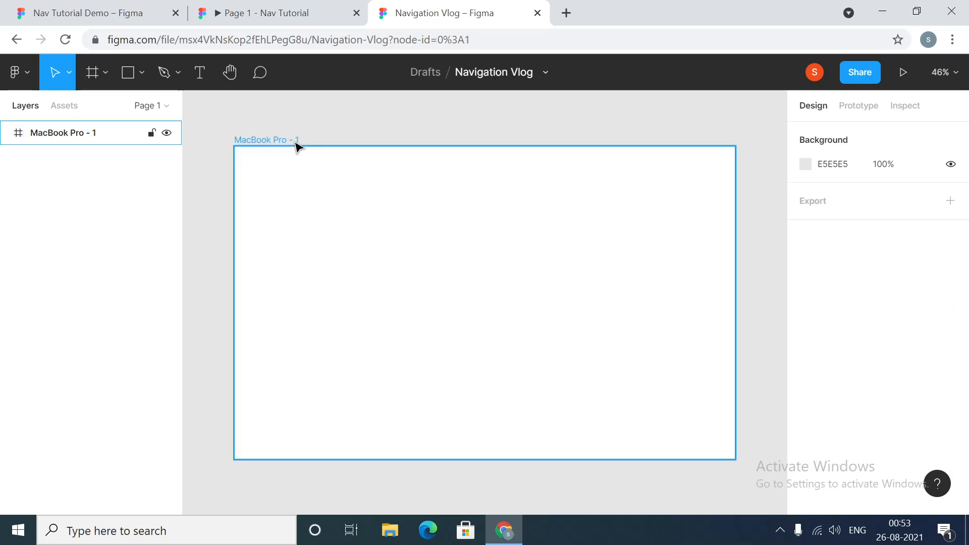
{"action": "left_click", "coordinate": [62, 132]}
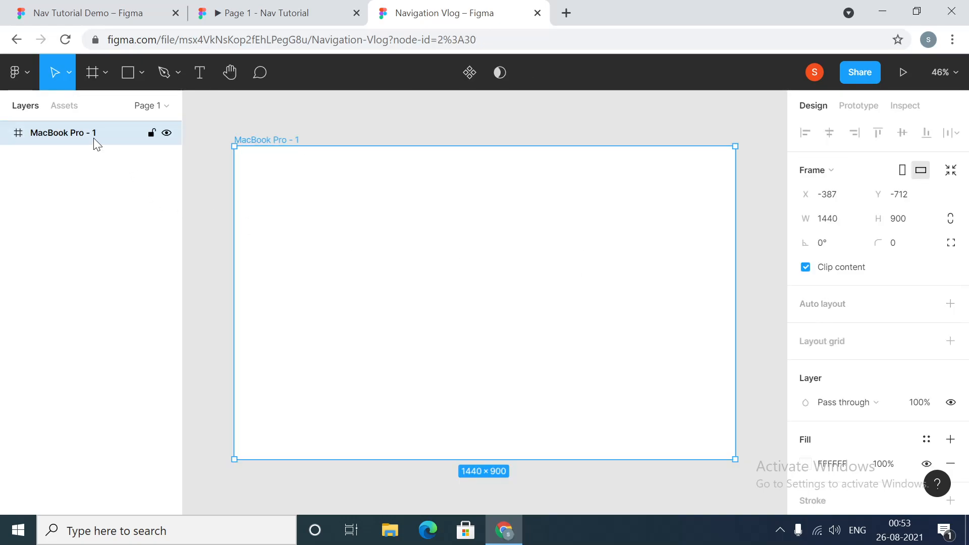
{"action": "type", "text": "HOme"}
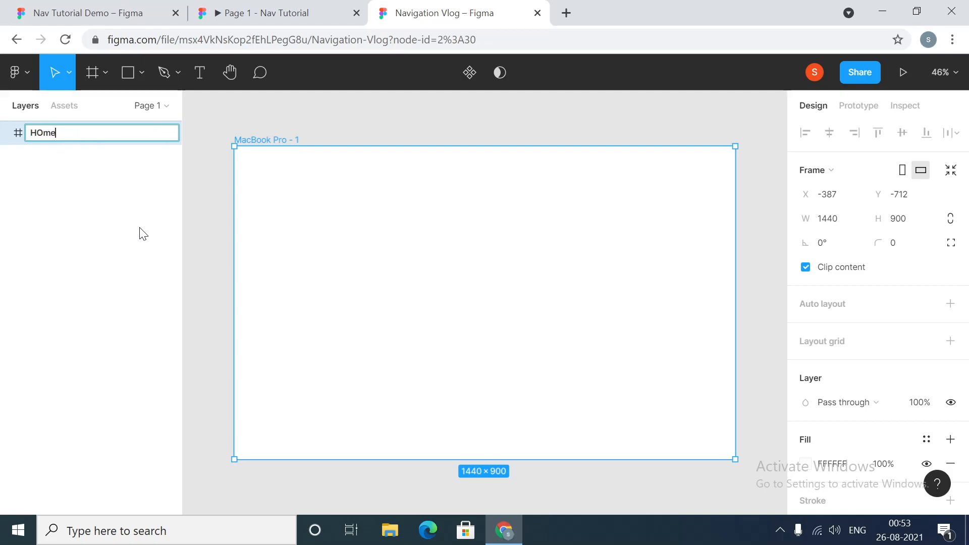
{"action": "key", "text": "Backspace"}
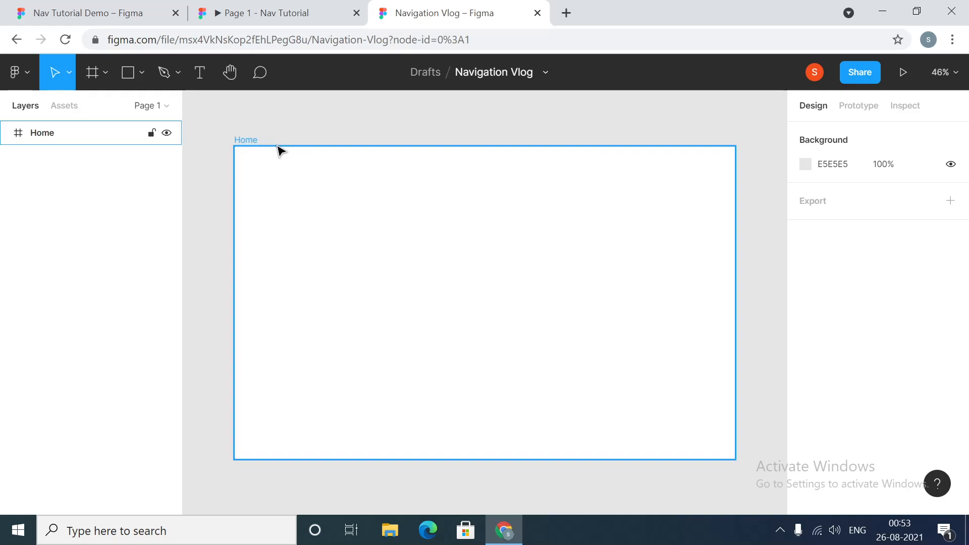
{"action": "left_click", "coordinate": [246, 140]}
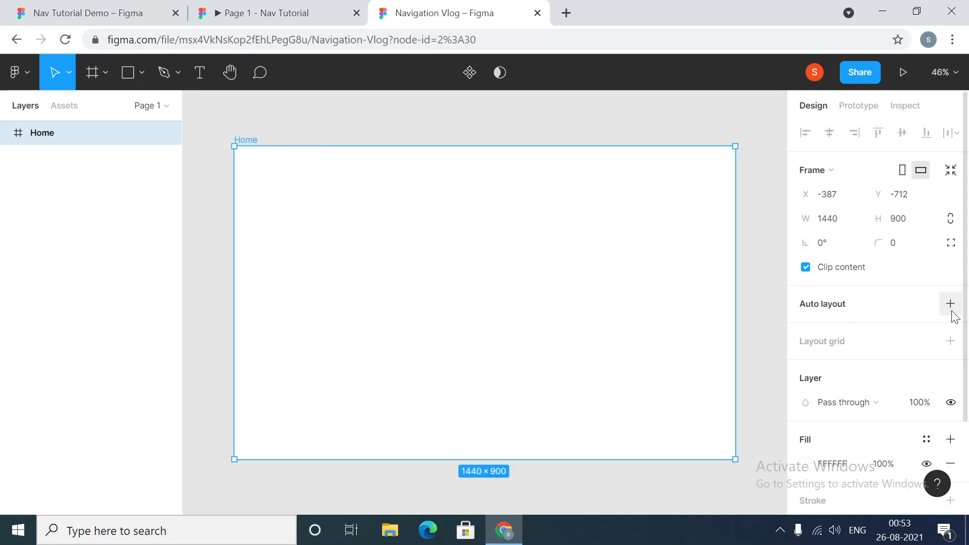
- Add a 12-column layout grid to Home with 16 gutter and 16 margin
{"action": "left_click", "coordinate": [951, 341]}
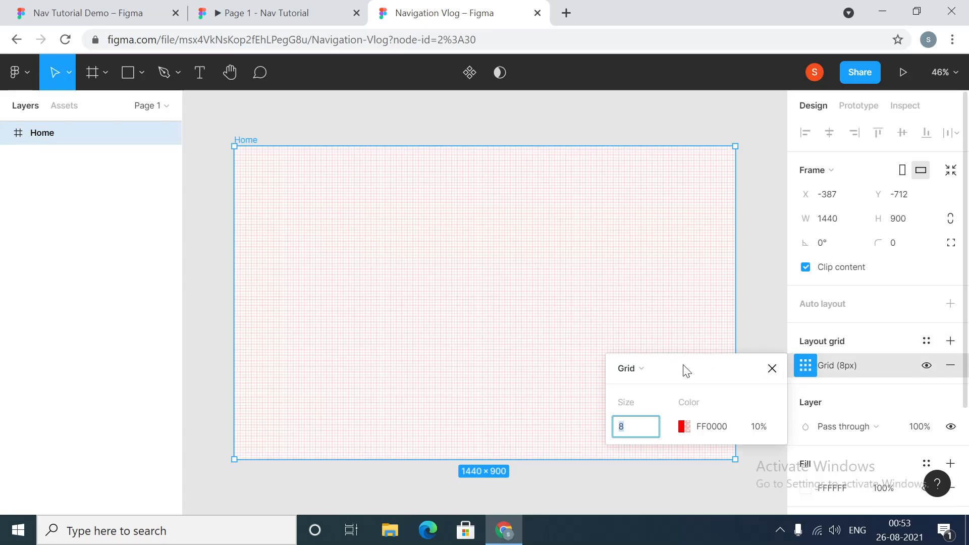
{"action": "left_click", "coordinate": [641, 369]}
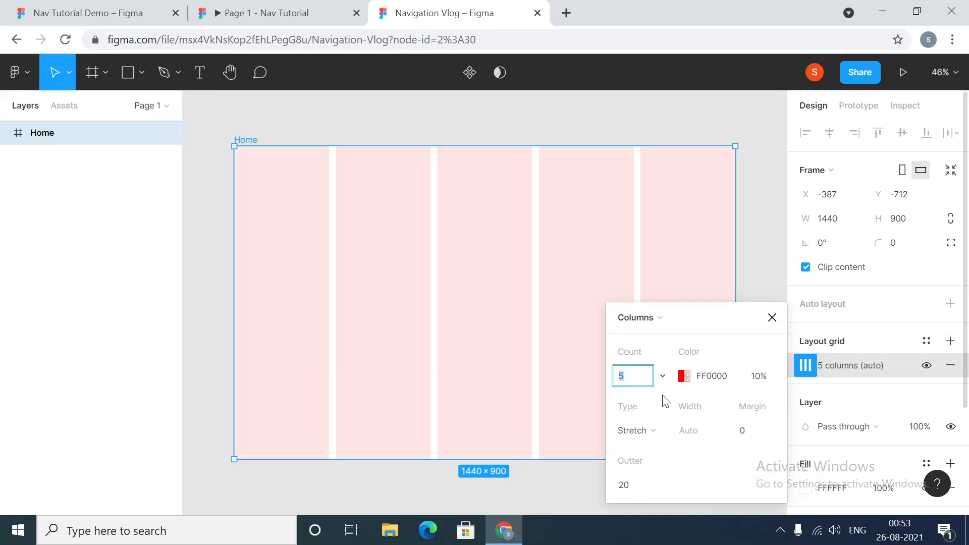
{"action": "type", "text": "12"}
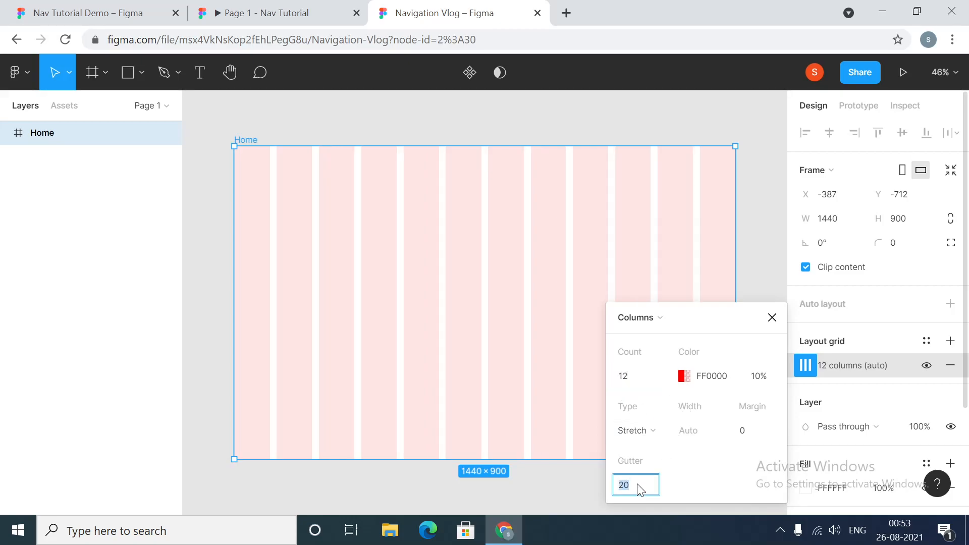
{"action": "type", "text": "16"}
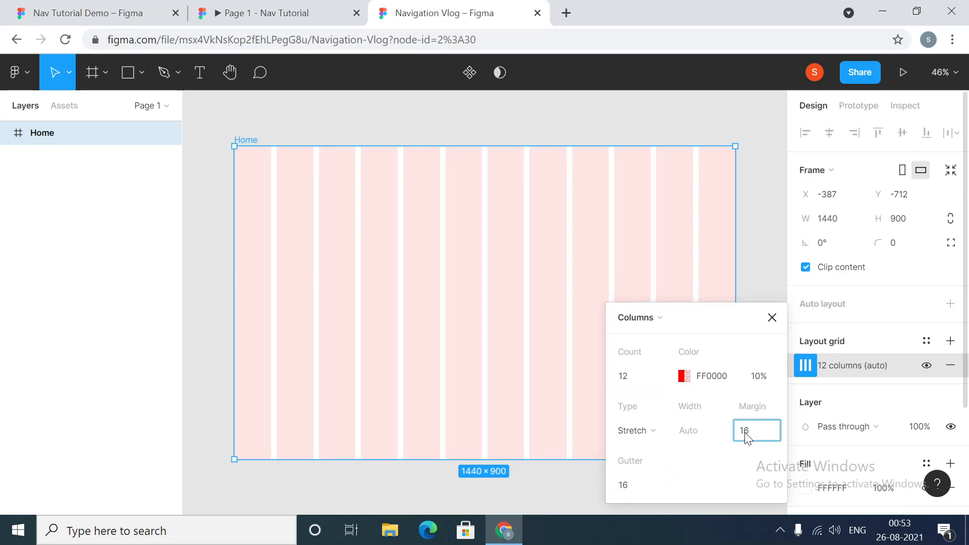
{"action": "left_click", "coordinate": [772, 318]}
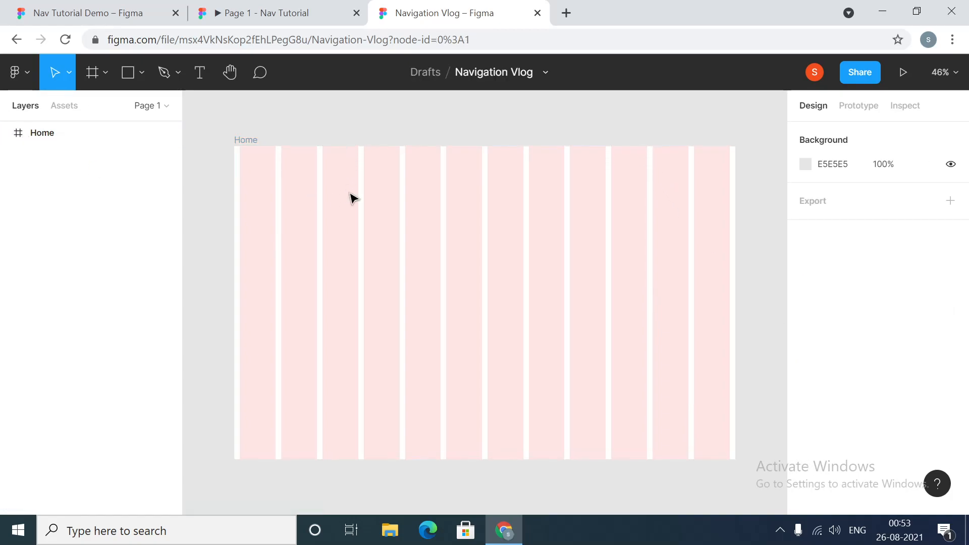
- Draw a full-width rectangle across the top of Home and set its height to 88
{"action": "left_click", "coordinate": [128, 73]}
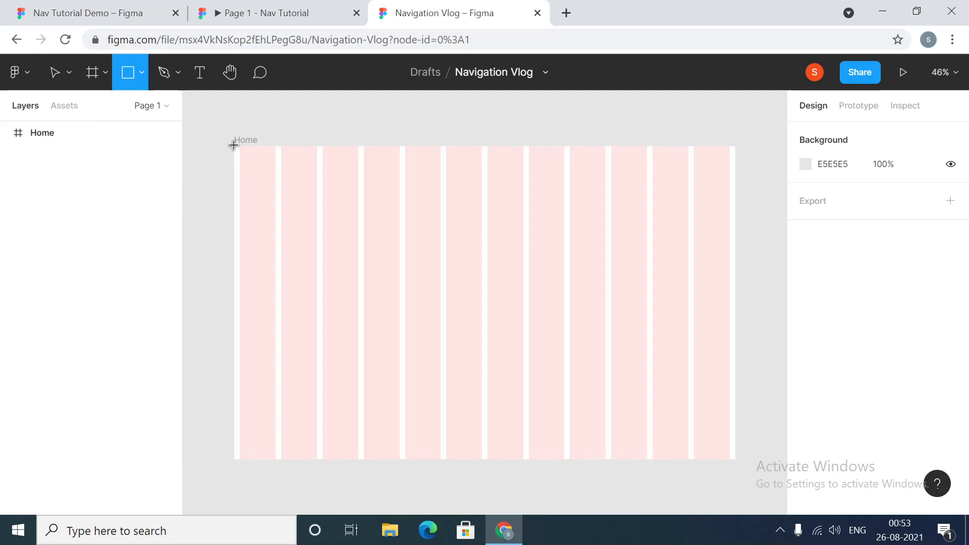
{"action": "left_click_drag", "start_coordinate": [233, 147], "coordinate": [734, 178]}
{"action": "type", "text": "88"}
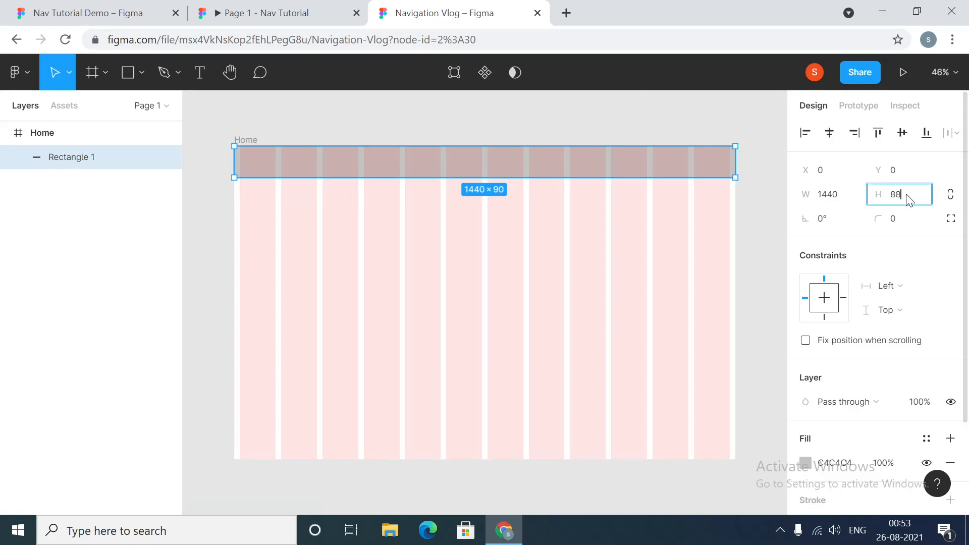
{"action": "left_click", "coordinate": [433, 309]}
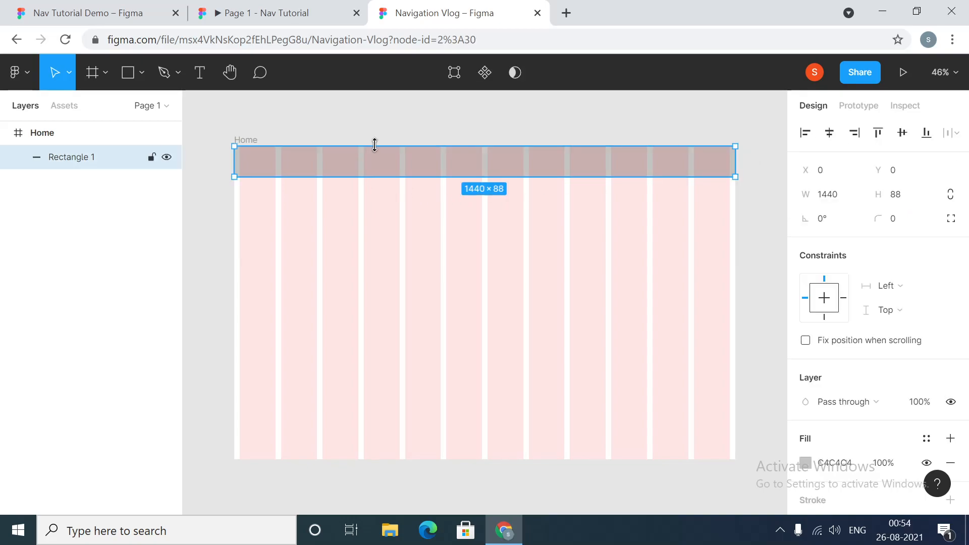
{"action": "mouse_move", "coordinate": [474, 178]}
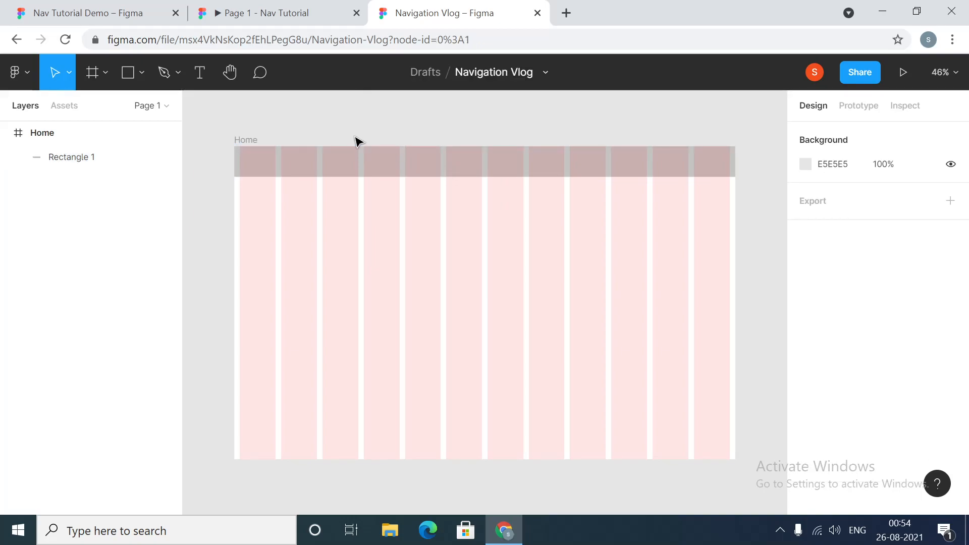
{"action": "mouse_move", "coordinate": [337, 137]}
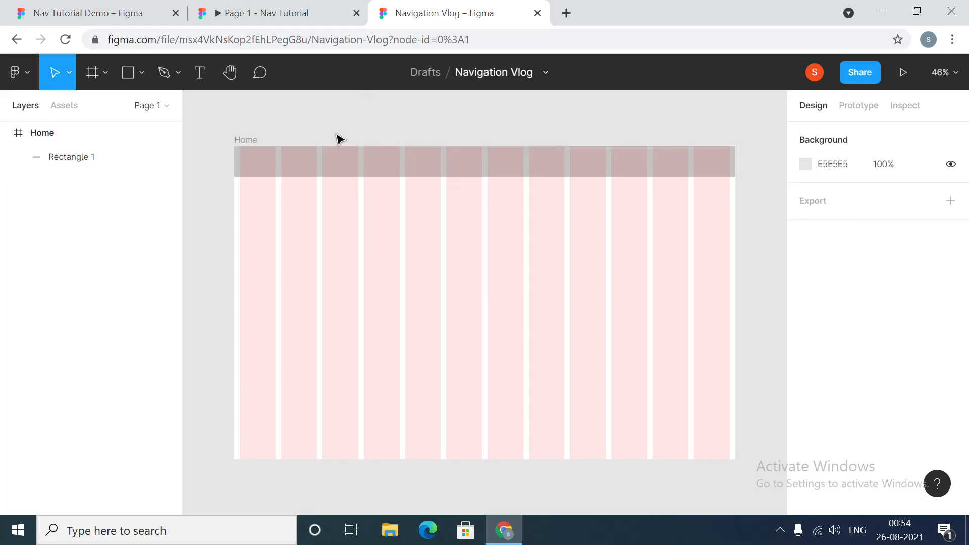
- Place an ellipse below the bar and resize it to 48 by 48
{"action": "left_click", "coordinate": [142, 73]}
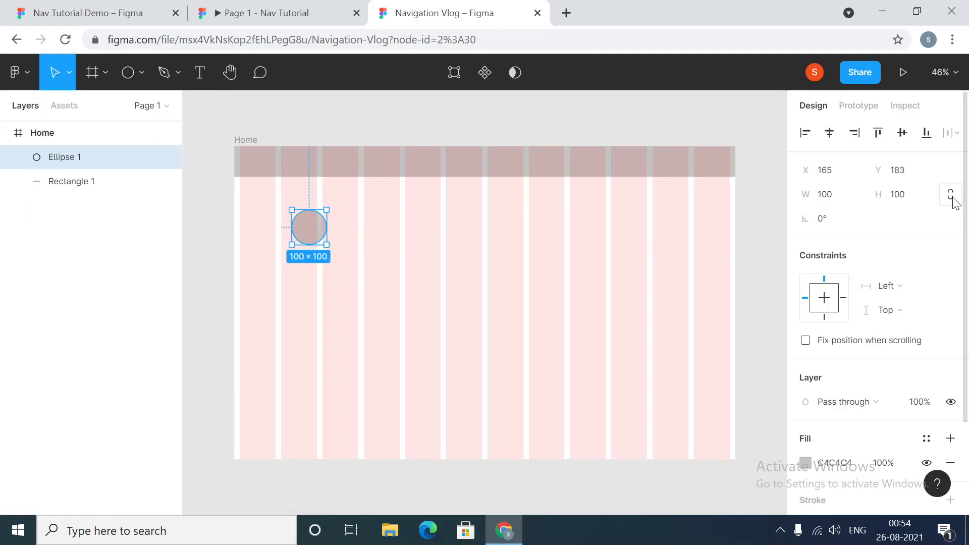
{"action": "type", "text": "48"}
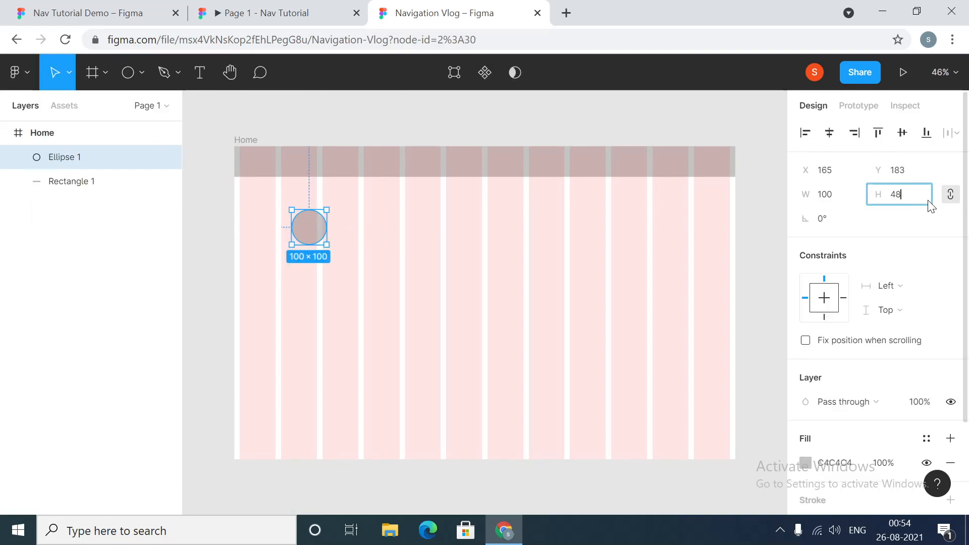
{"action": "key", "text": "Enter"}
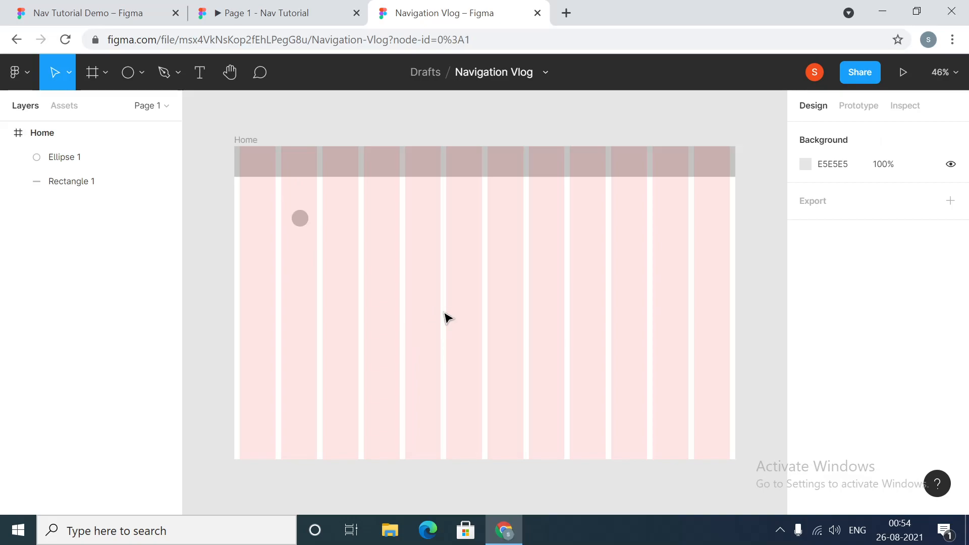
{"action": "mouse_move", "coordinate": [420, 212]}
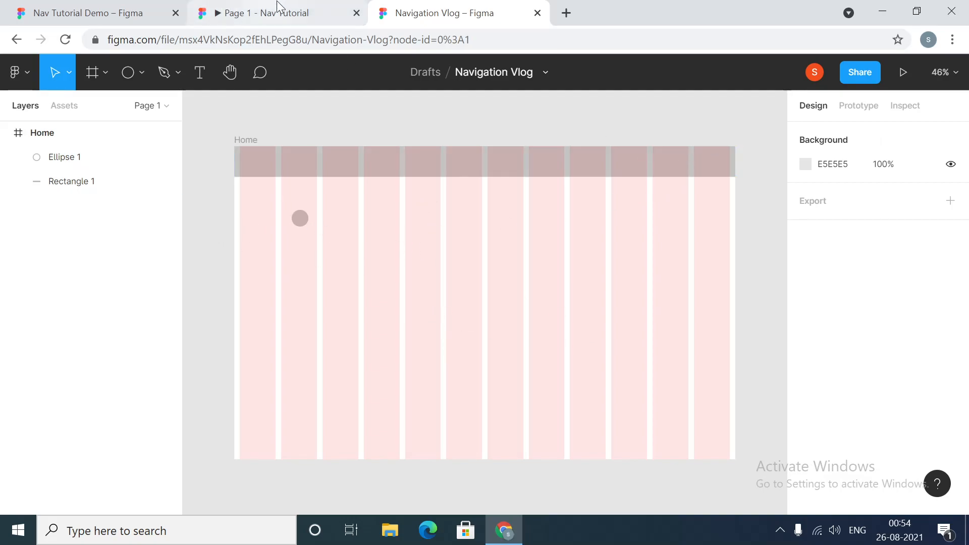
- Copy the icon group and swatches from Nav Tutorial Demo and paste them into the Home frame
{"action": "left_click", "coordinate": [87, 12]}
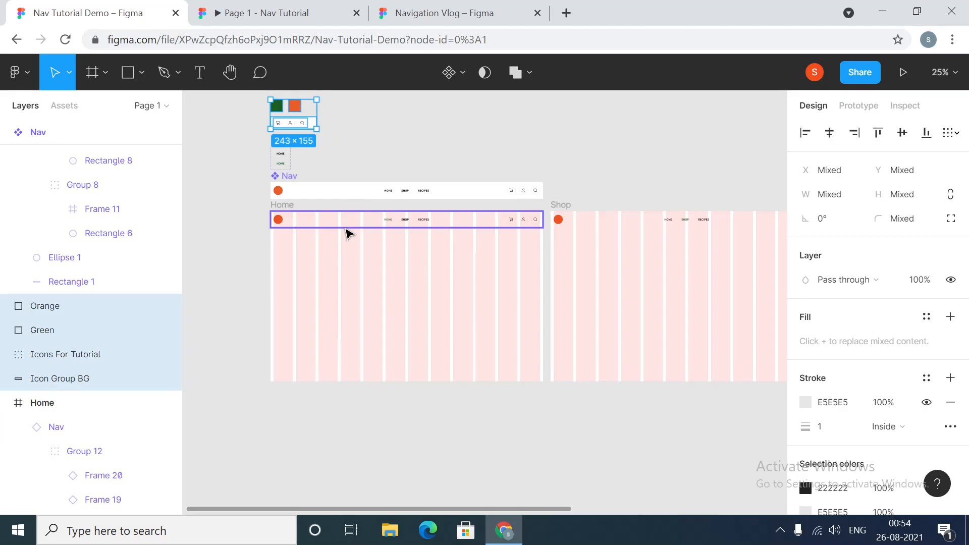
{"action": "left_click", "coordinate": [458, 13]}
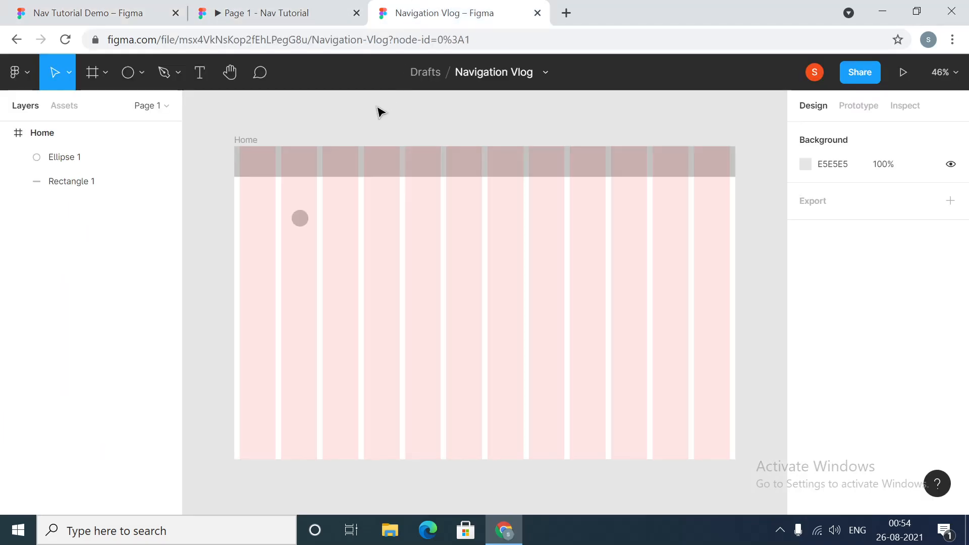
{"action": "scroll", "scroll_direction": "down", "scroll_amount": 3}
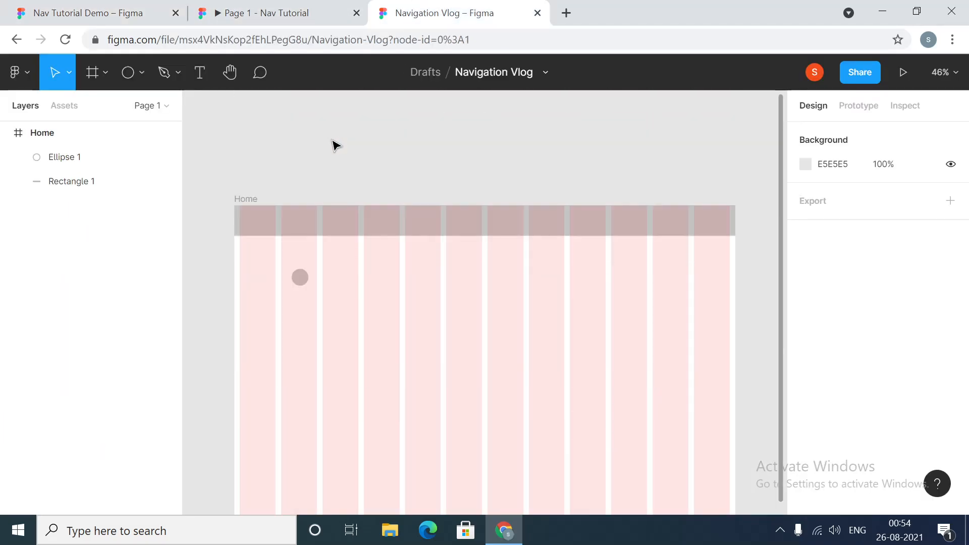
{"action": "key", "text": "ctrl+v"}
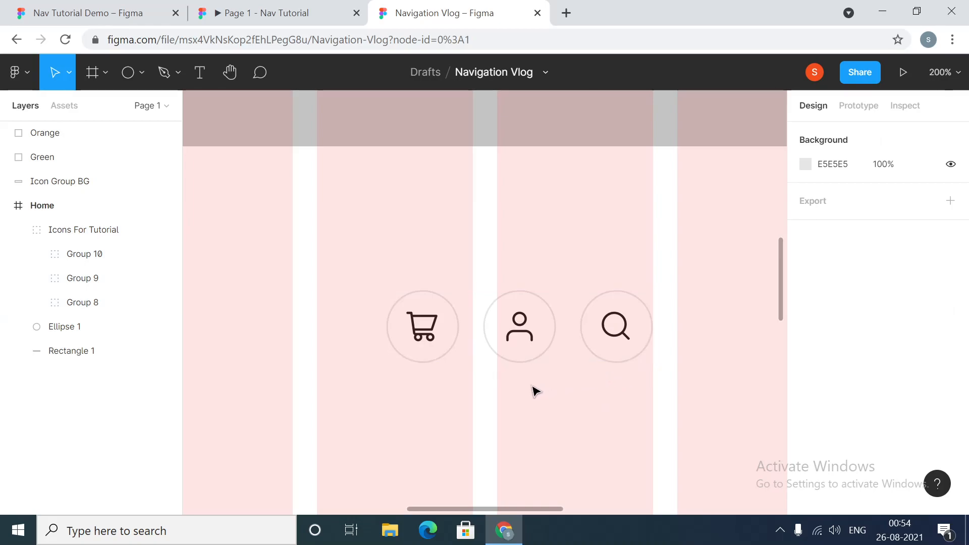
{"action": "mouse_move", "coordinate": [532, 388]}
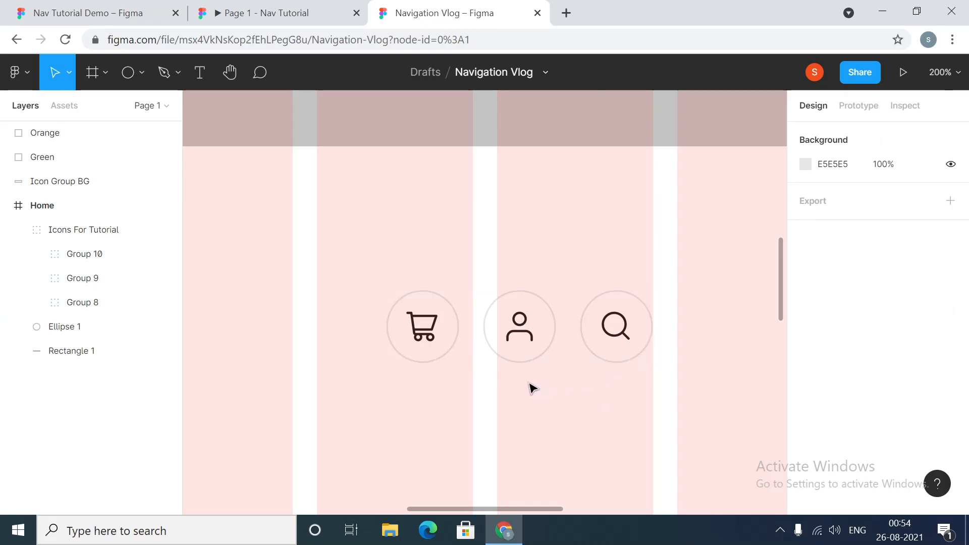
{"action": "mouse_move", "coordinate": [464, 362]}
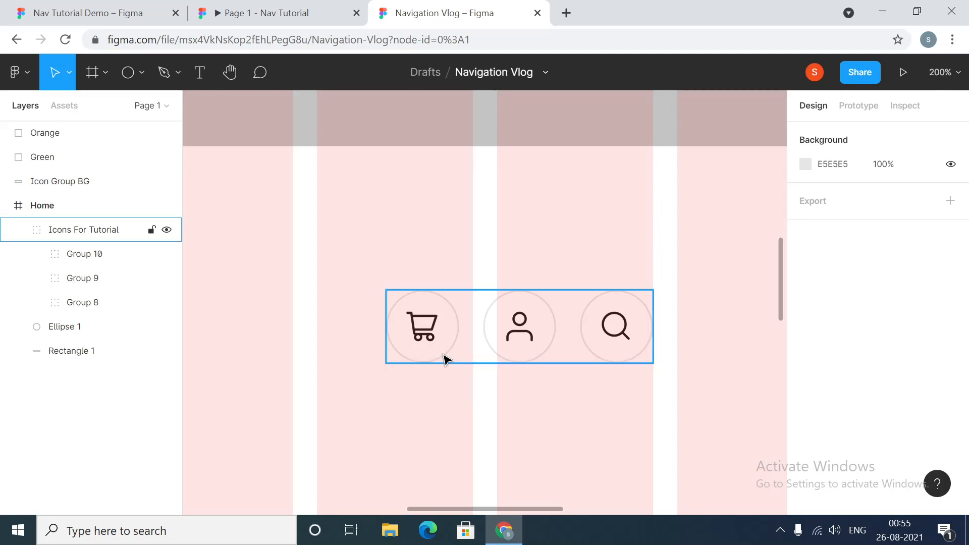
{"action": "left_click", "coordinate": [439, 420]}
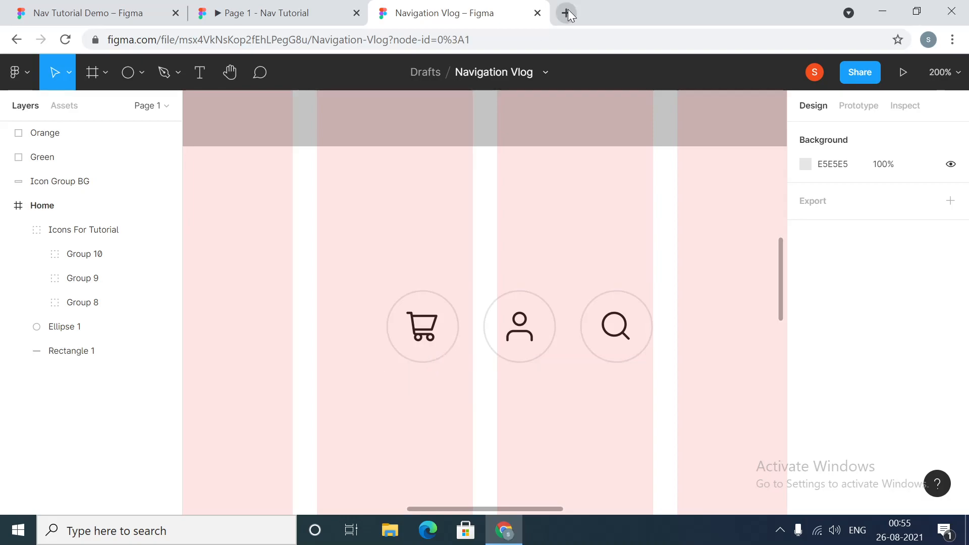
- On Google Fonts Material Icons, search 'search' and open the Search icon's download panel
{"action": "left_click", "coordinate": [565, 12]}
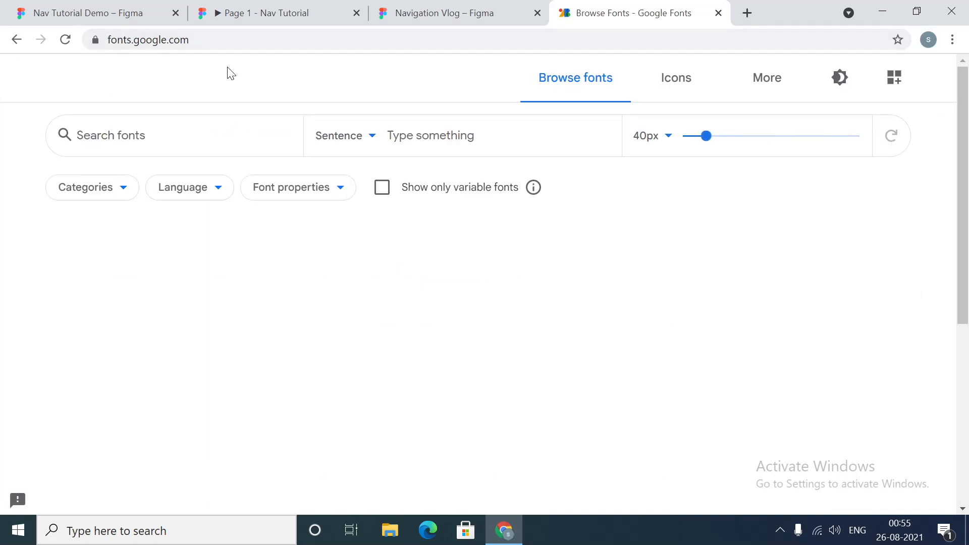
{"action": "left_click", "coordinate": [676, 77]}
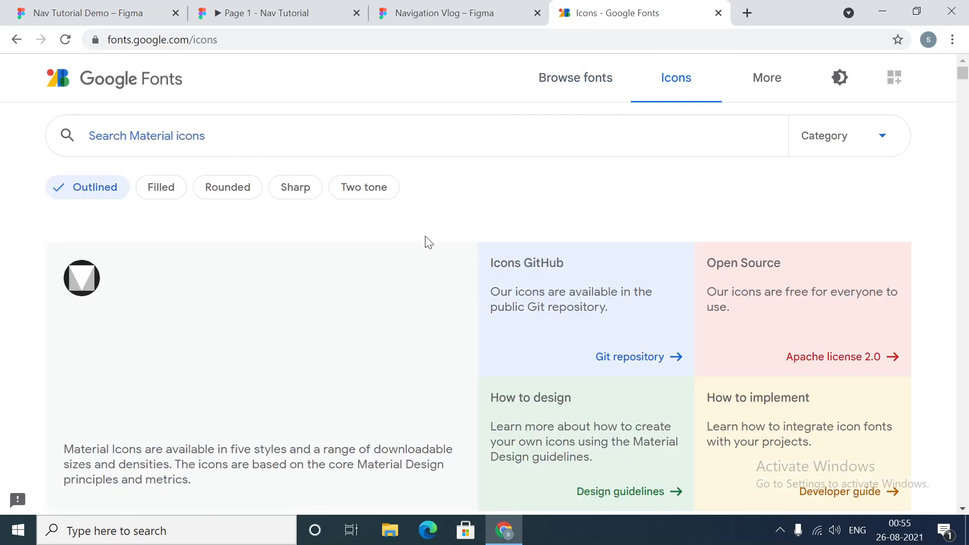
{"action": "type", "text": "sea"}
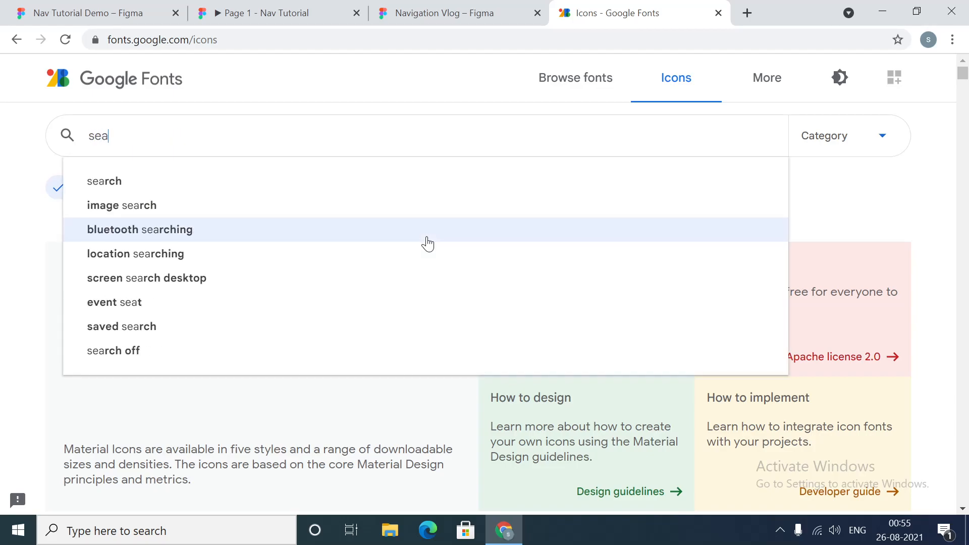
{"action": "left_click", "coordinate": [104, 181]}
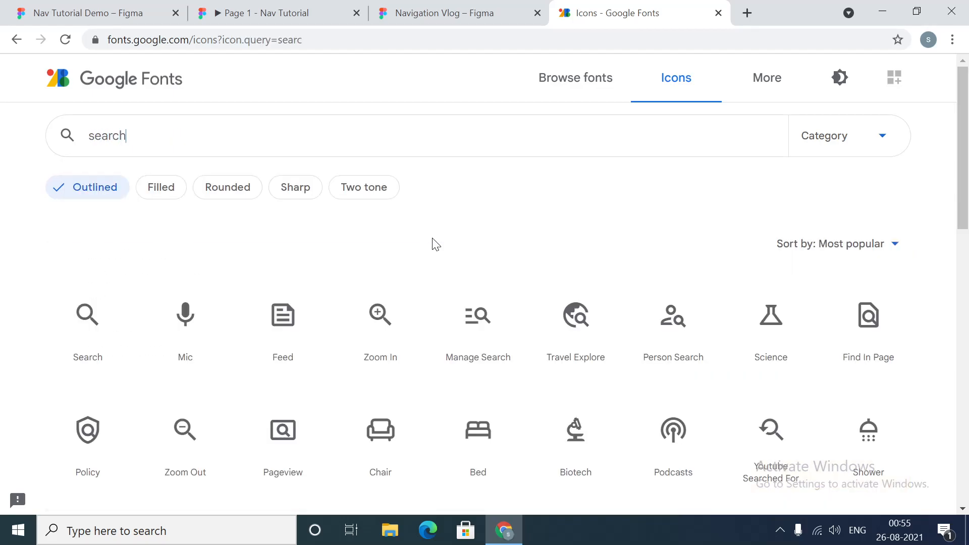
{"action": "left_click", "coordinate": [87, 314]}
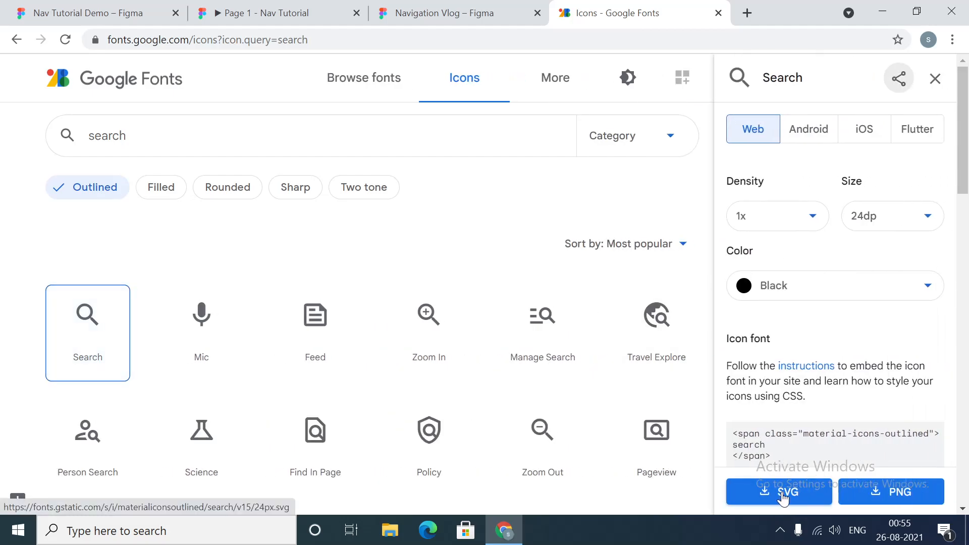
{"action": "mouse_move", "coordinate": [777, 497]}
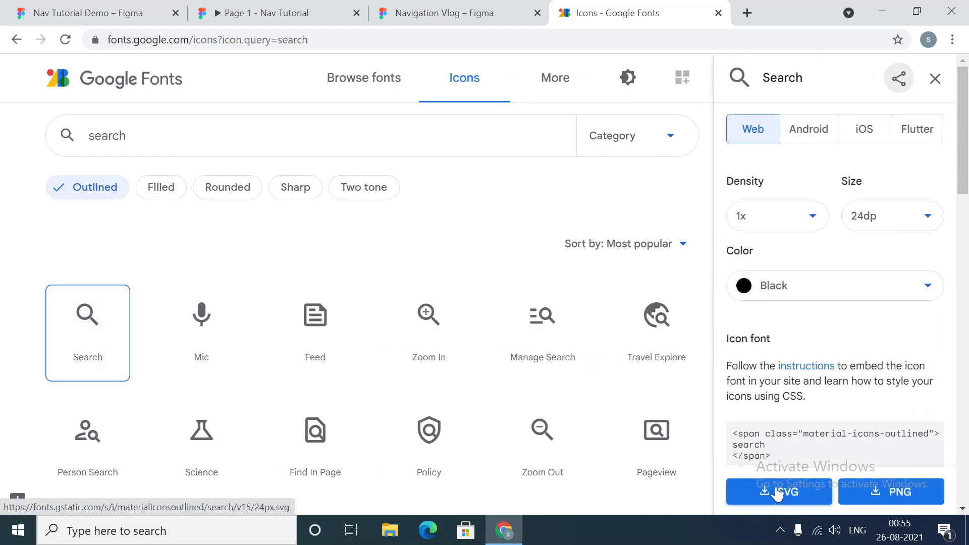
{"action": "left_click", "coordinate": [458, 12]}
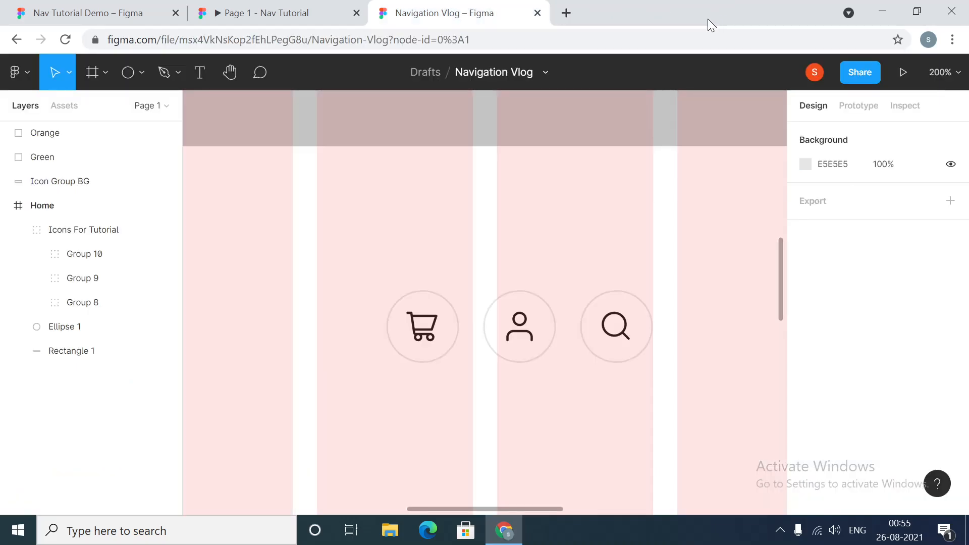
{"action": "mouse_move", "coordinate": [592, 281]}
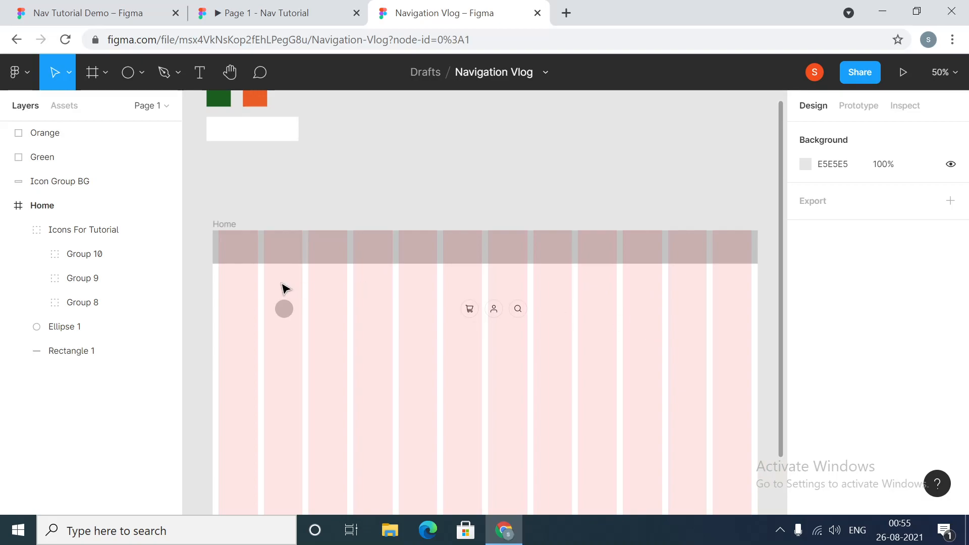
{"action": "left_click", "coordinate": [806, 464]}
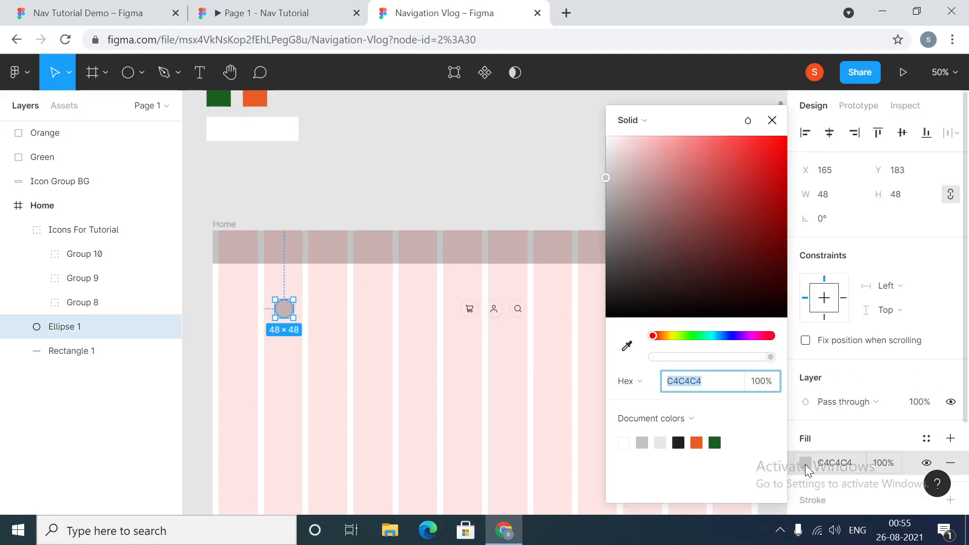
{"action": "left_click", "coordinate": [626, 347]}
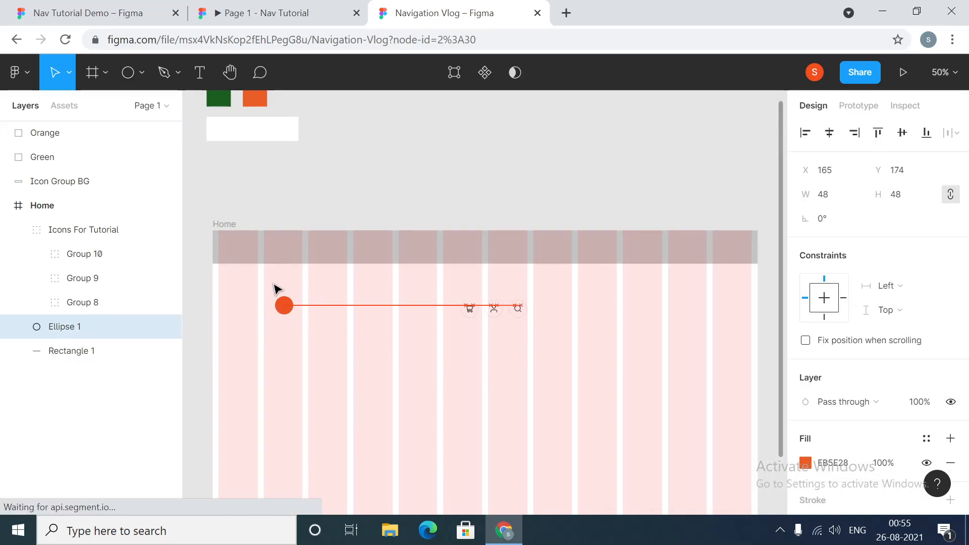
{"action": "left_click_drag", "start_coordinate": [283, 305], "coordinate": [227, 248]}
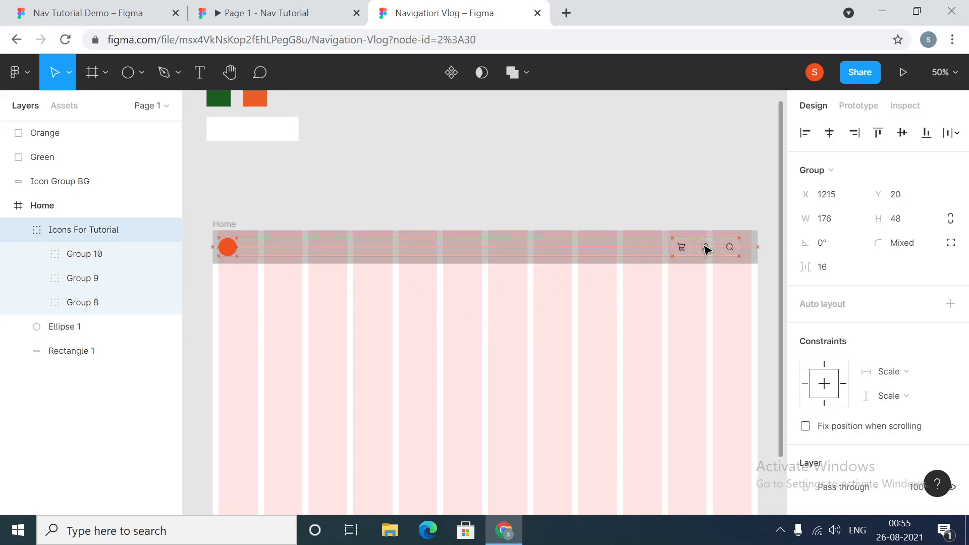
{"action": "left_click_drag", "start_coordinate": [705, 248], "coordinate": [716, 247]}
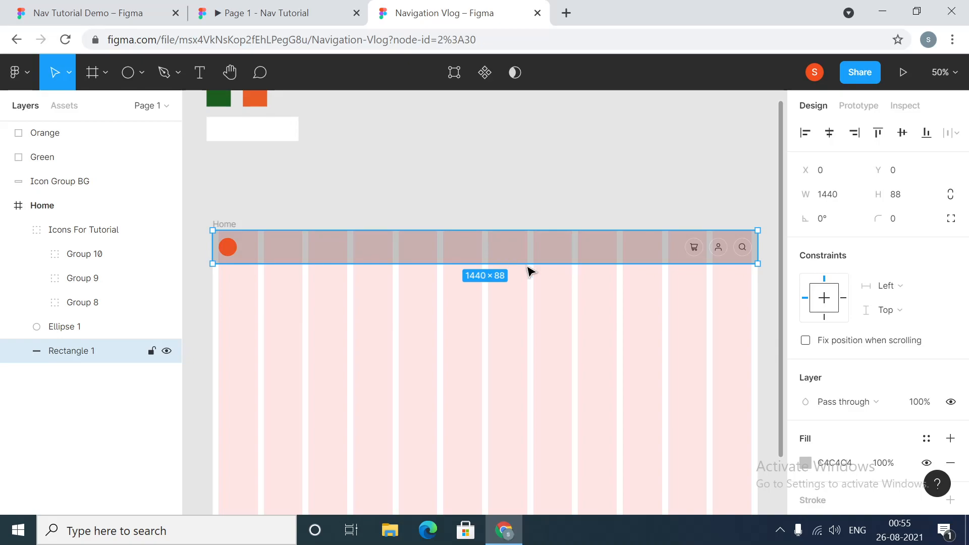
{"action": "left_click", "coordinate": [837, 463]}
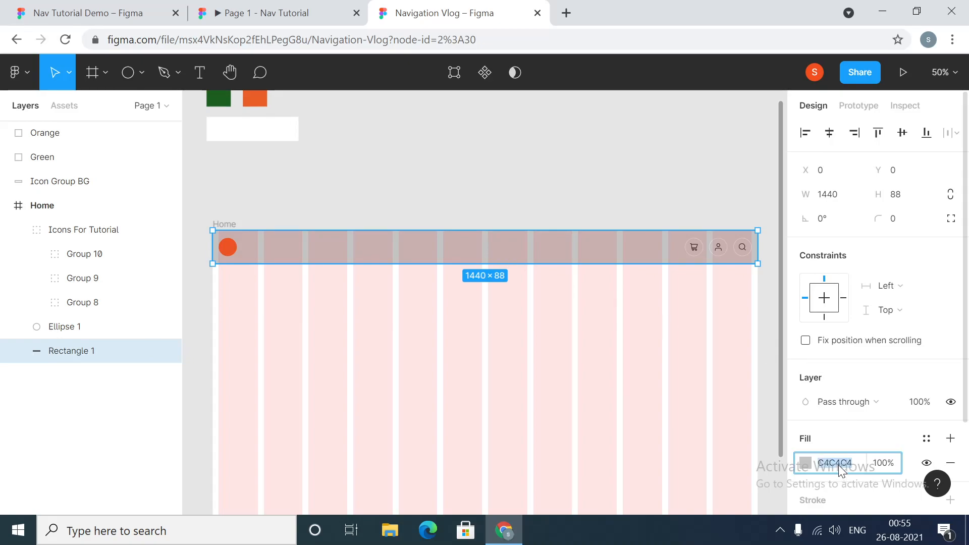
{"action": "mouse_move", "coordinate": [854, 448]}
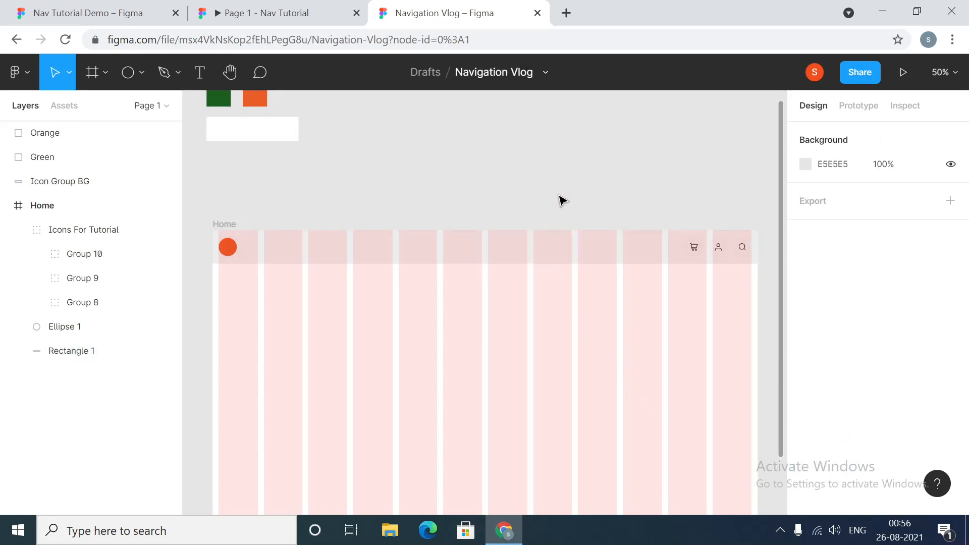
- Add a HOME text layer to the frame, position it and set the font to Source Sans Pro
{"action": "left_click", "coordinate": [252, 128]}
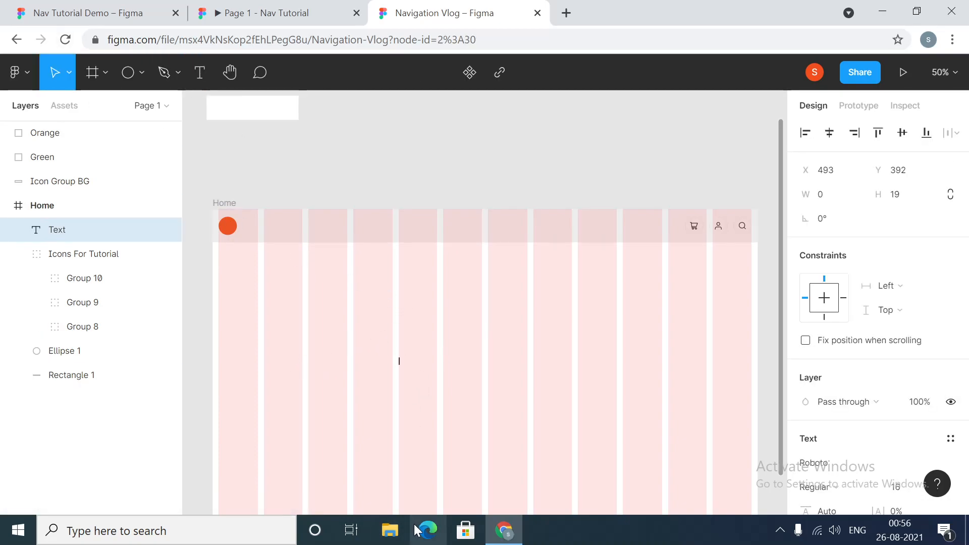
{"action": "type", "text": "HOME"}
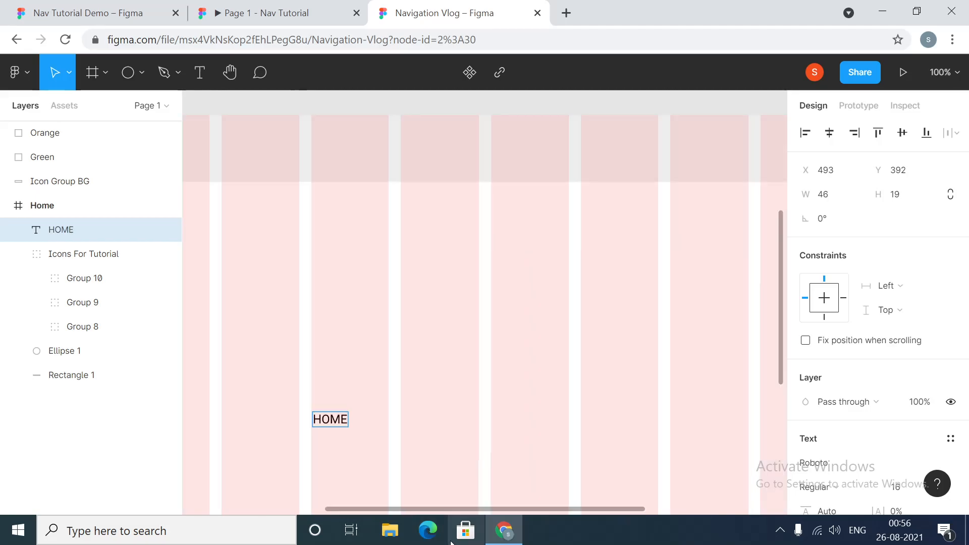
{"action": "left_click", "coordinate": [465, 530]}
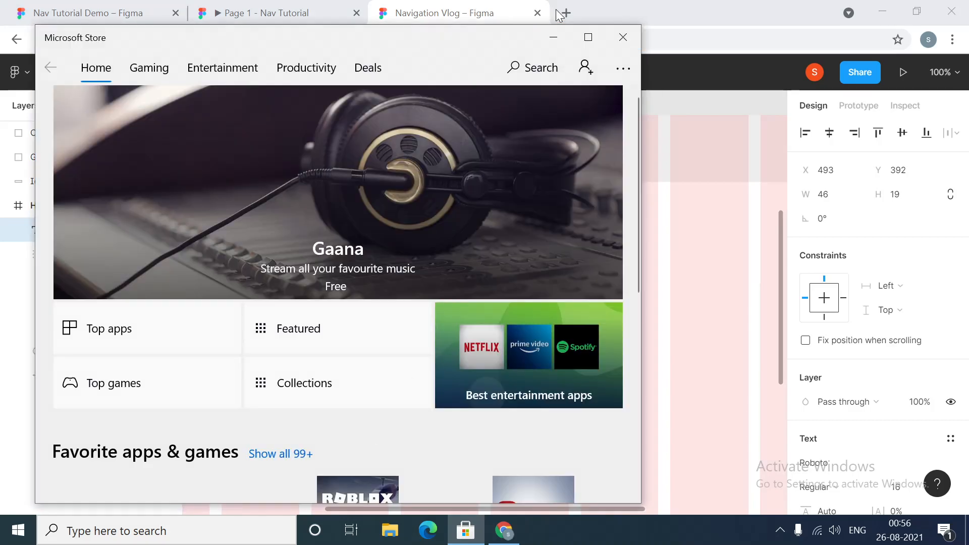
{"action": "left_click", "coordinate": [623, 37]}
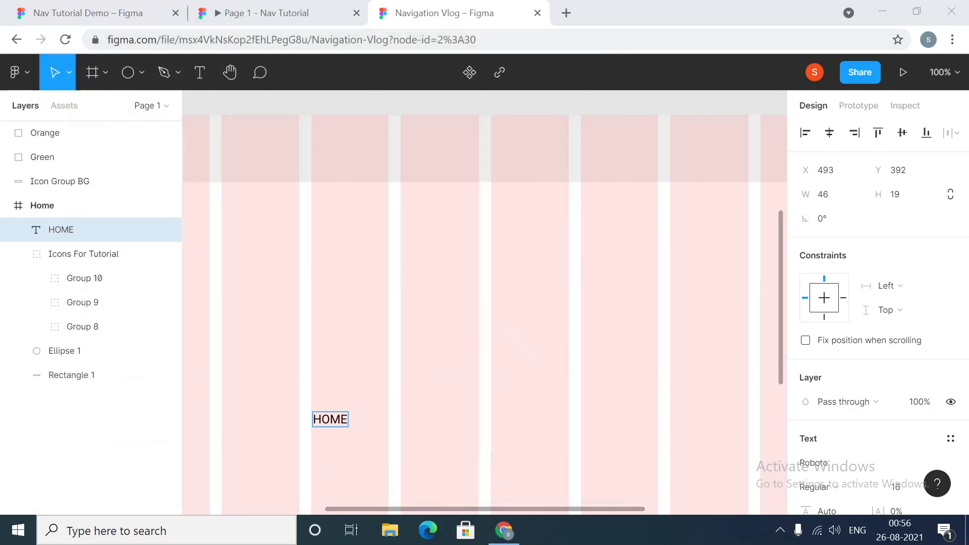
{"action": "left_click_drag", "start_coordinate": [330, 419], "coordinate": [460, 323]}
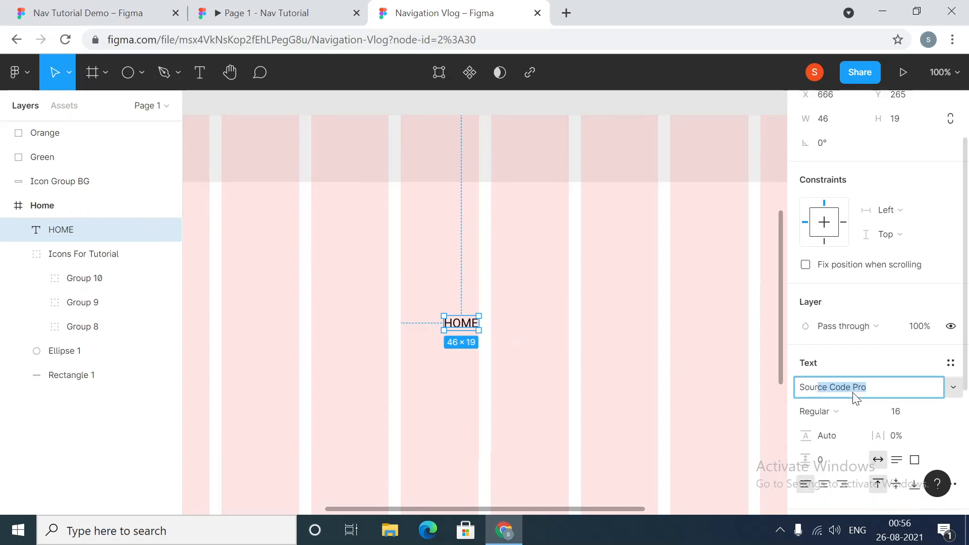
{"action": "type", "text": "Source SA"}
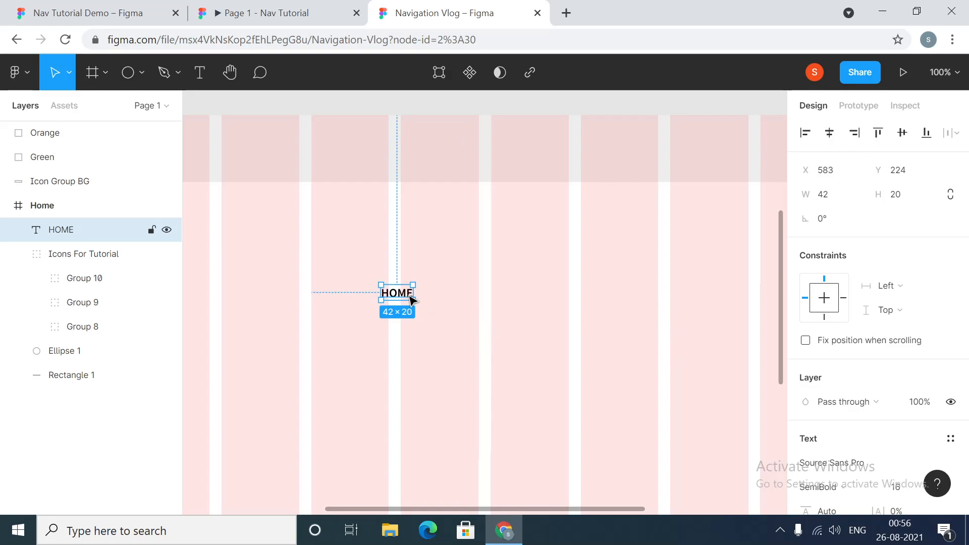
{"action": "mouse_move", "coordinate": [392, 296]}
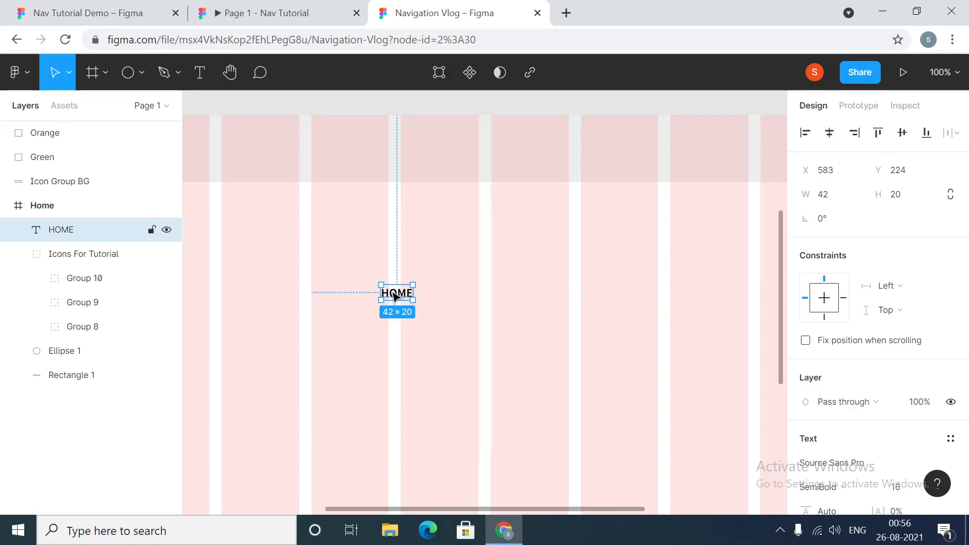
{"action": "mouse_move", "coordinate": [664, 294]}
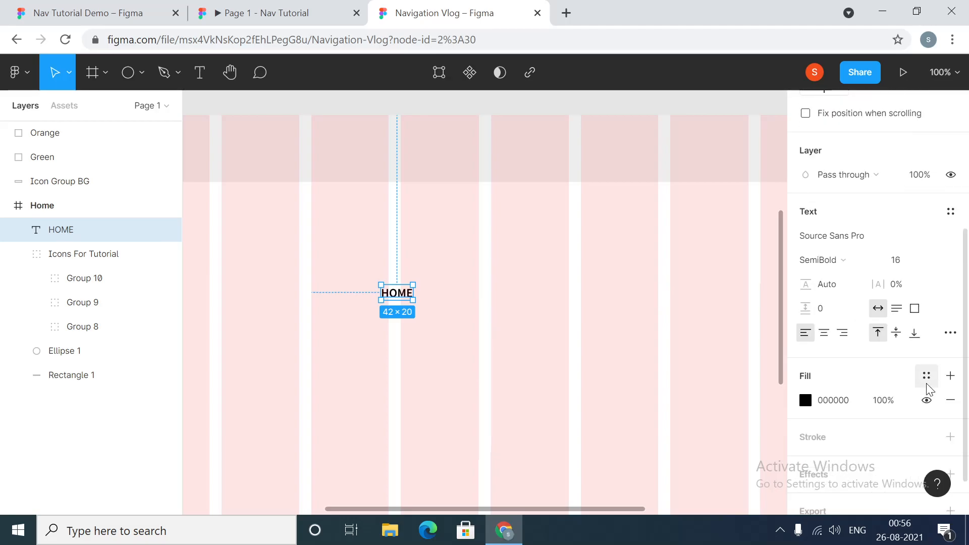
- Frame HOME with auto layout, 16 px side and 8 px top/bottom padding; relabel the duplicate CONTACT US
{"action": "right_click", "coordinate": [396, 292]}
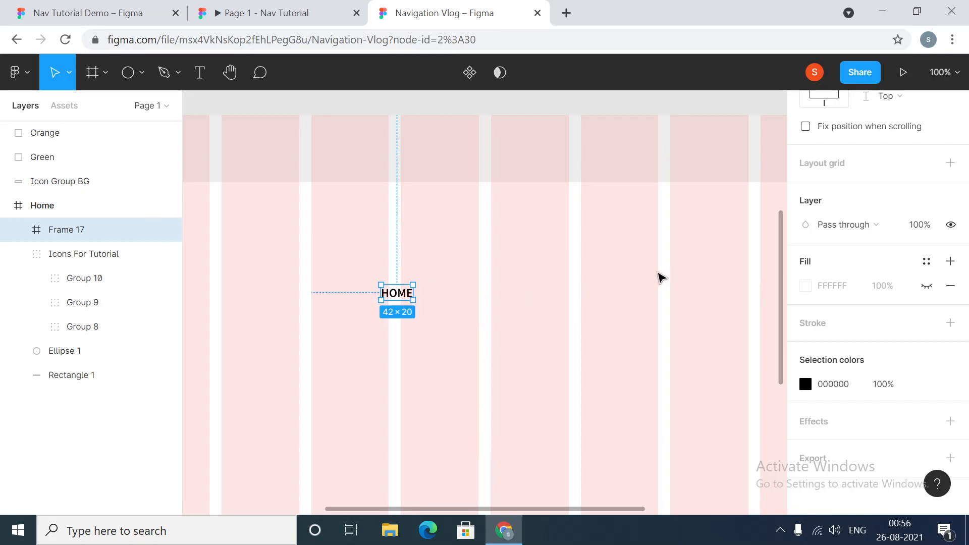
{"action": "mouse_move", "coordinate": [401, 280]}
{"action": "type", "text": "8"}
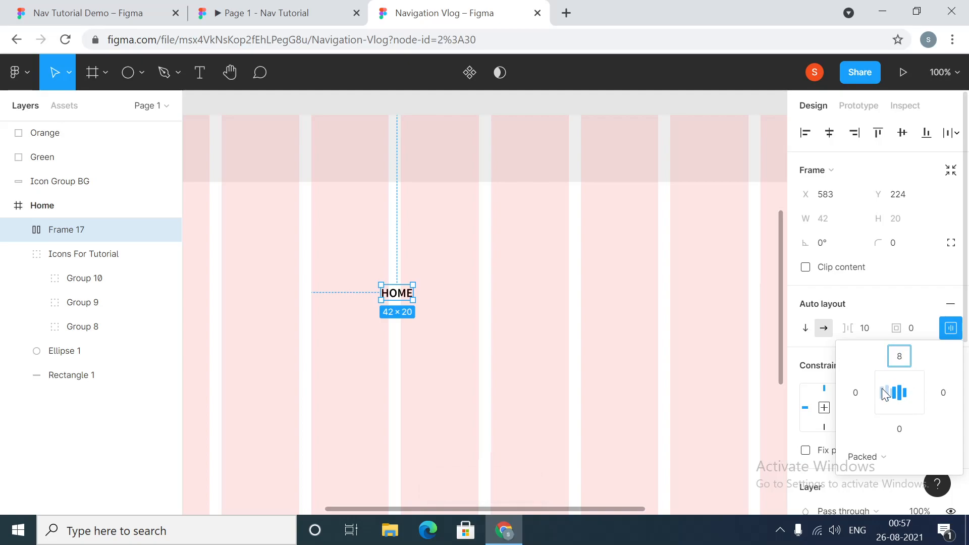
{"action": "type", "text": "16"}
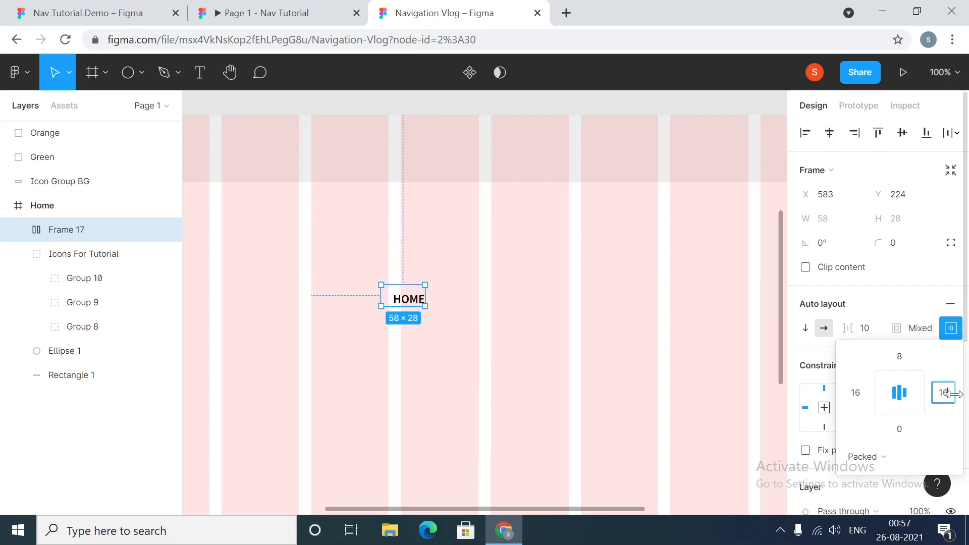
{"action": "left_click", "coordinate": [899, 430]}
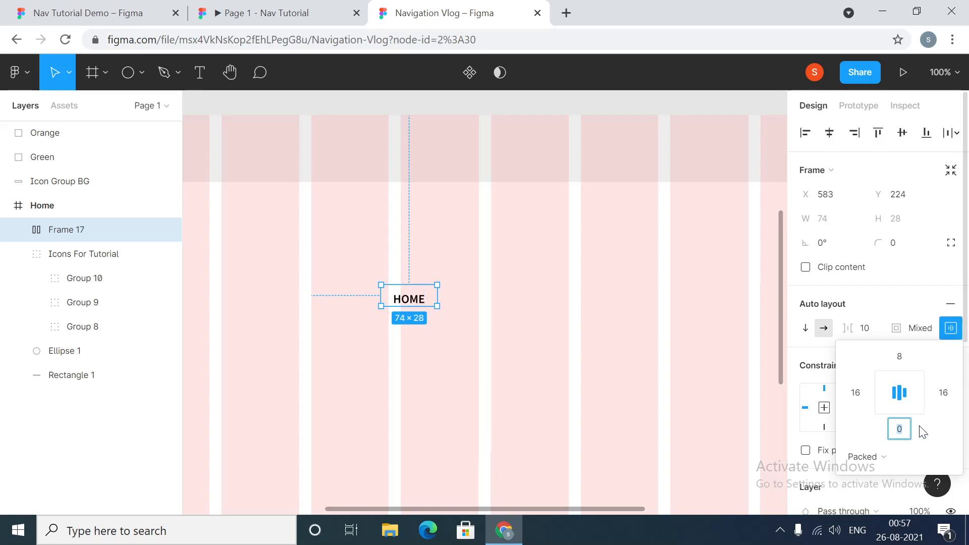
{"action": "type", "text": "16"}
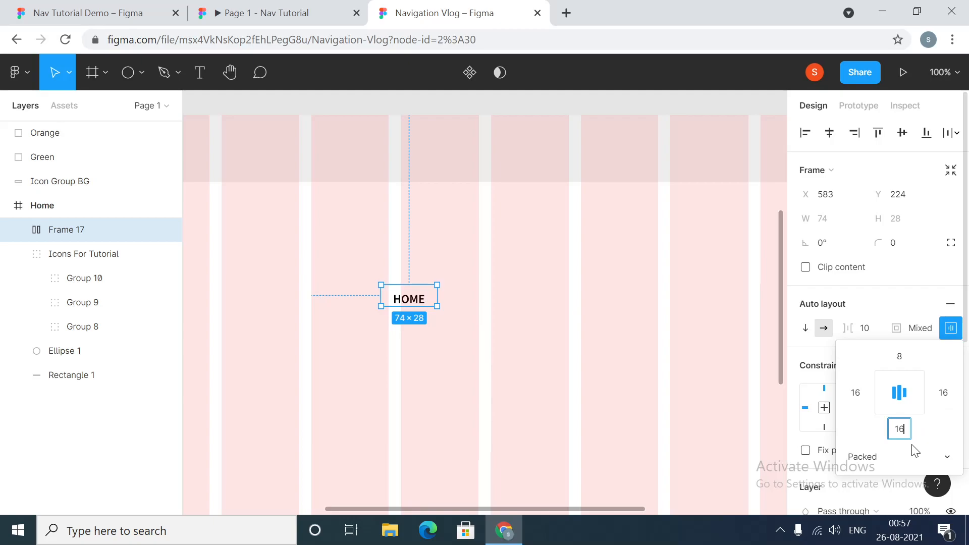
{"action": "type", "text": "8"}
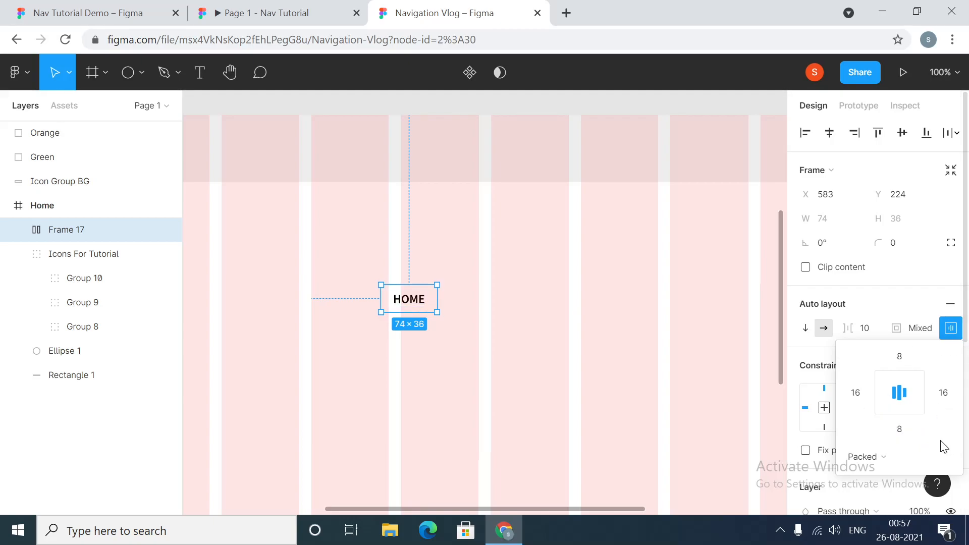
{"action": "mouse_move", "coordinate": [438, 305]}
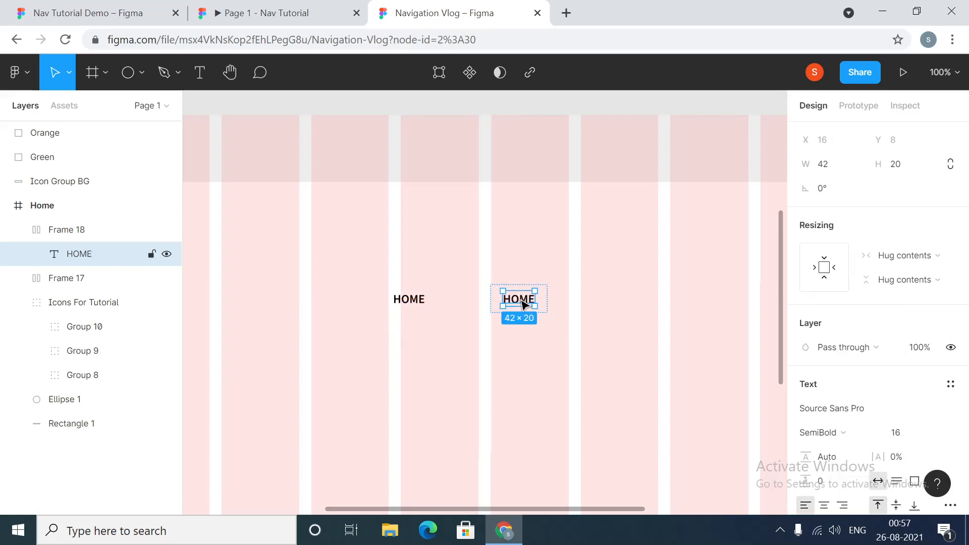
{"action": "type", "text": "CONTACT US"}
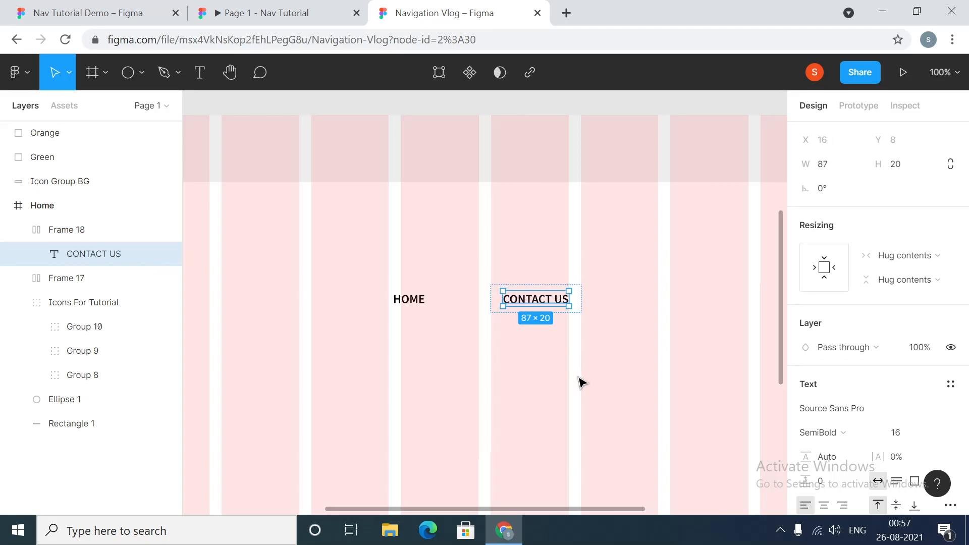
{"action": "left_click", "coordinate": [535, 299]}
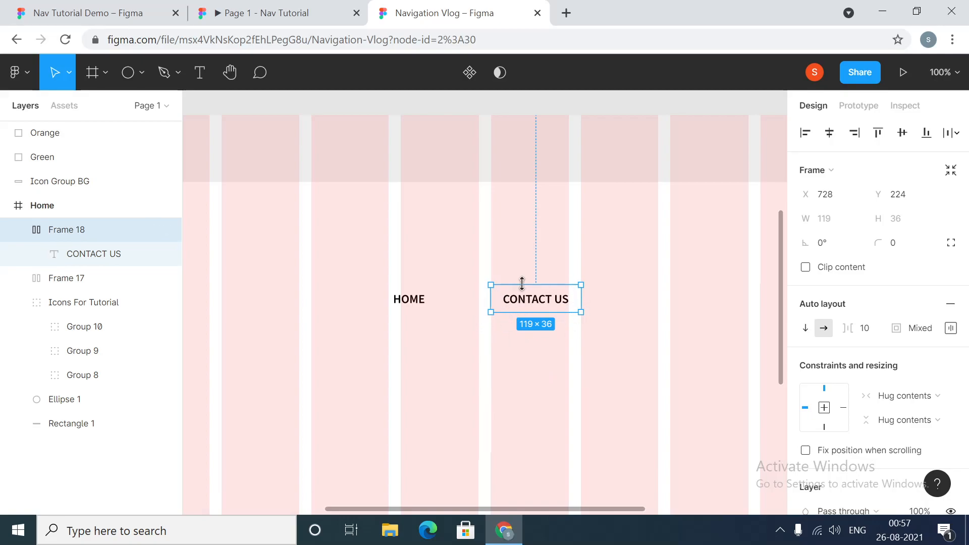
{"action": "mouse_move", "coordinate": [535, 337]}
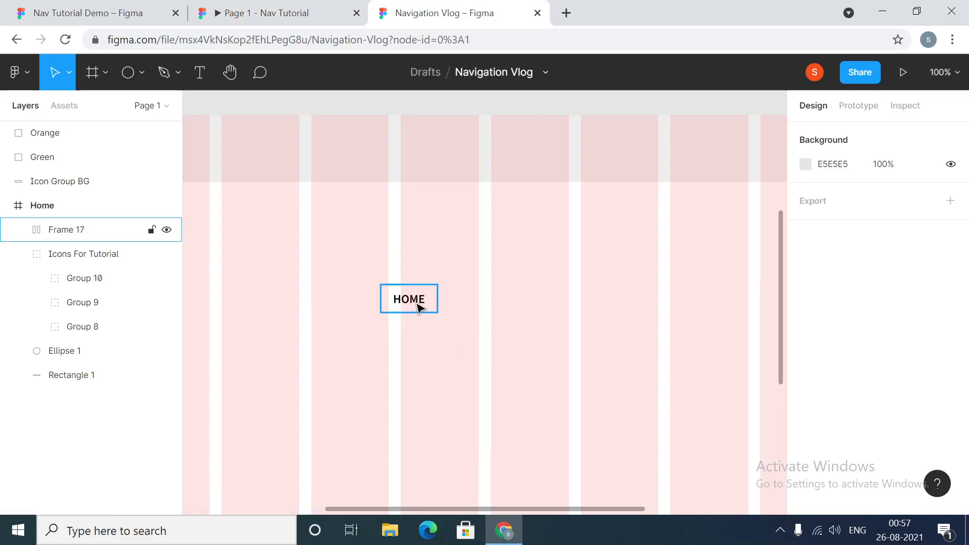
- Make the HOME frame a component with Default and Active variants, the Active label green
{"action": "left_click", "coordinate": [409, 299]}
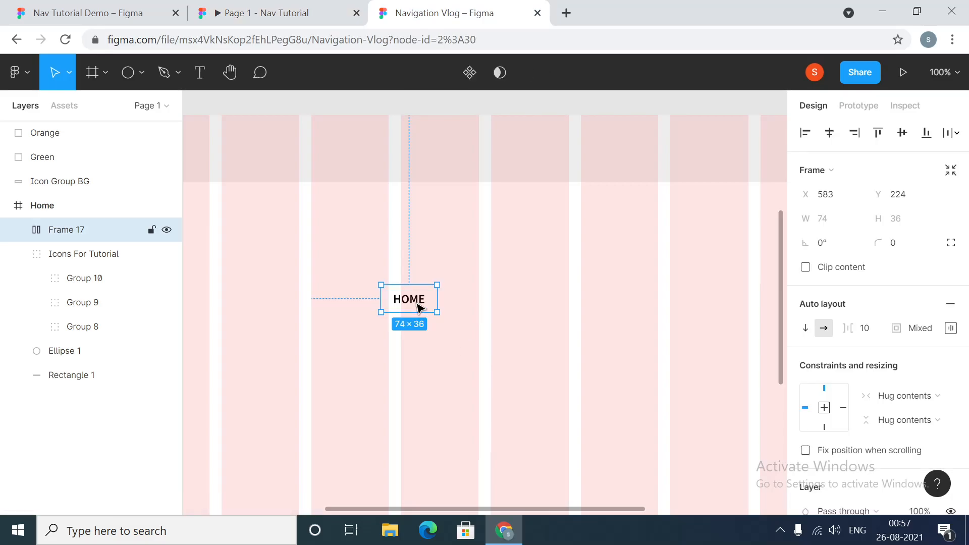
{"action": "right_click", "coordinate": [409, 299]}
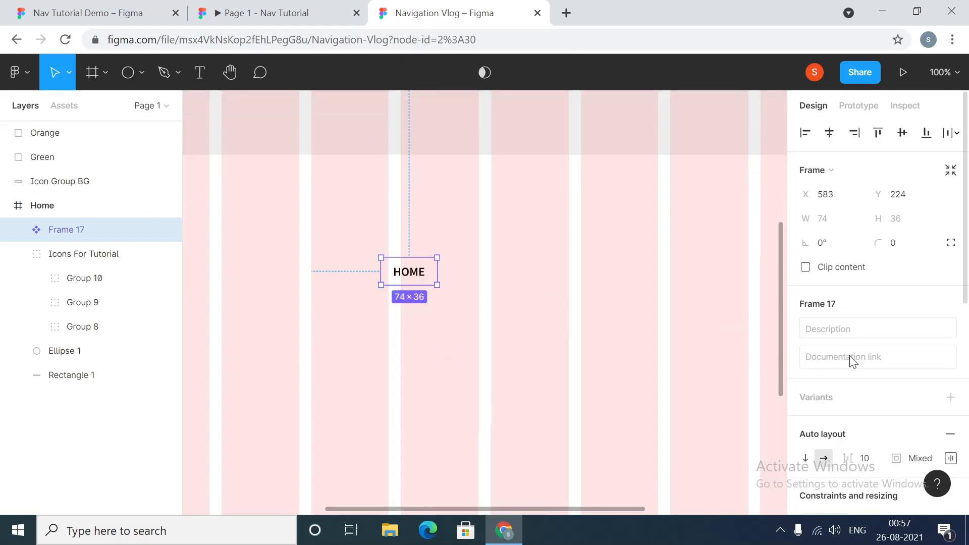
{"action": "mouse_move", "coordinate": [813, 408]}
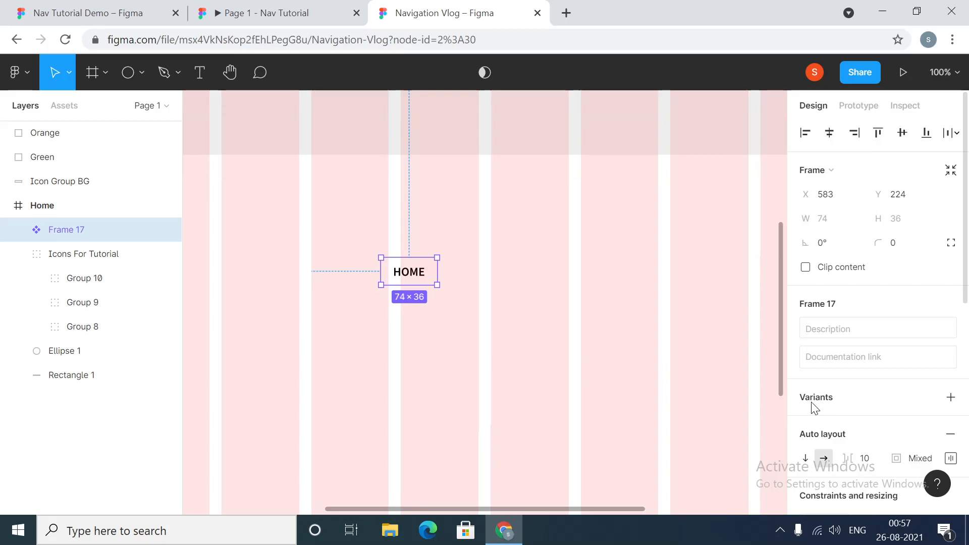
{"action": "left_click", "coordinate": [951, 397]}
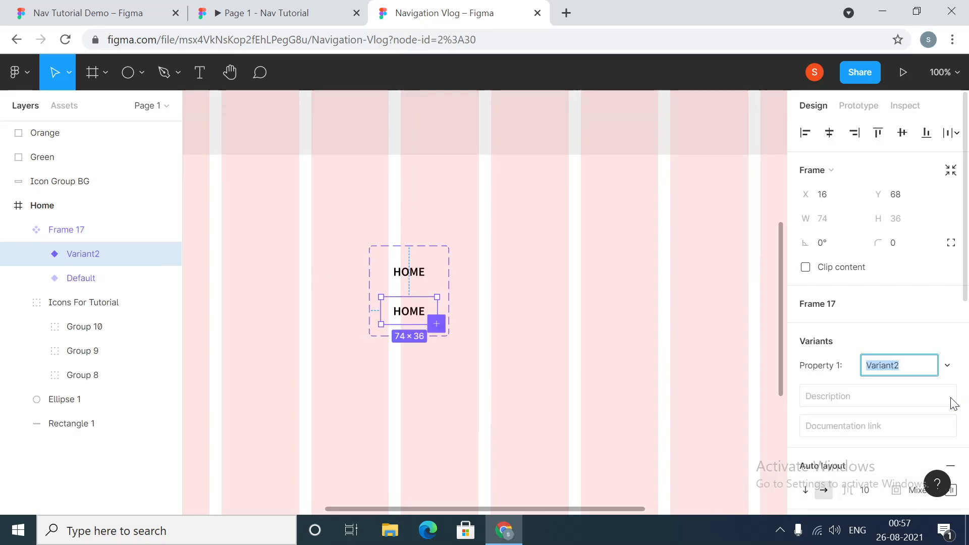
{"action": "mouse_move", "coordinate": [930, 410]}
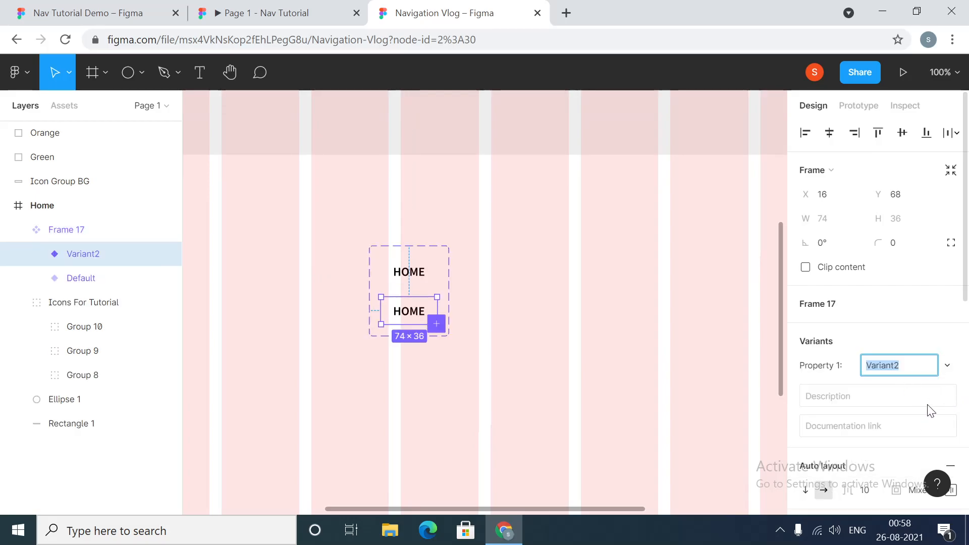
{"action": "type", "text": "aCTIVE"}
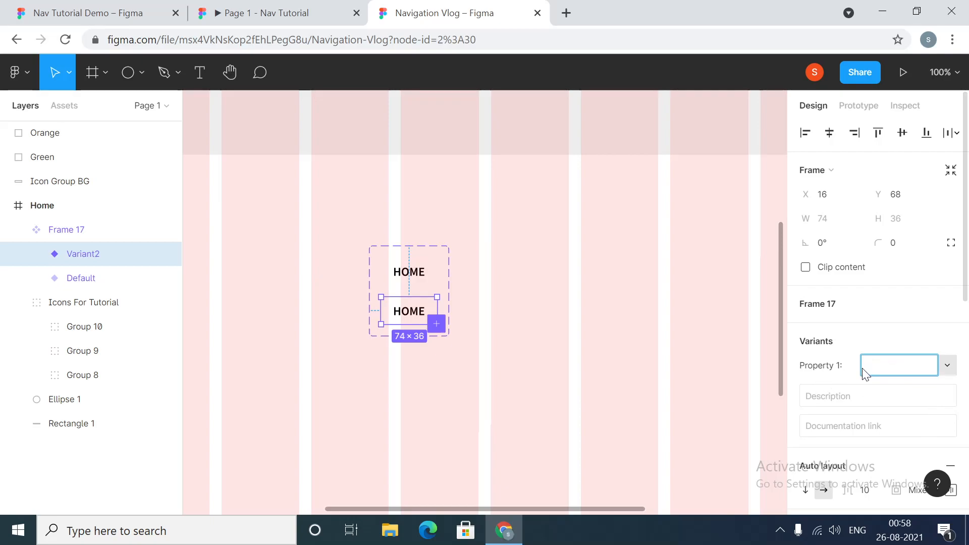
{"action": "type", "text": "Active"}
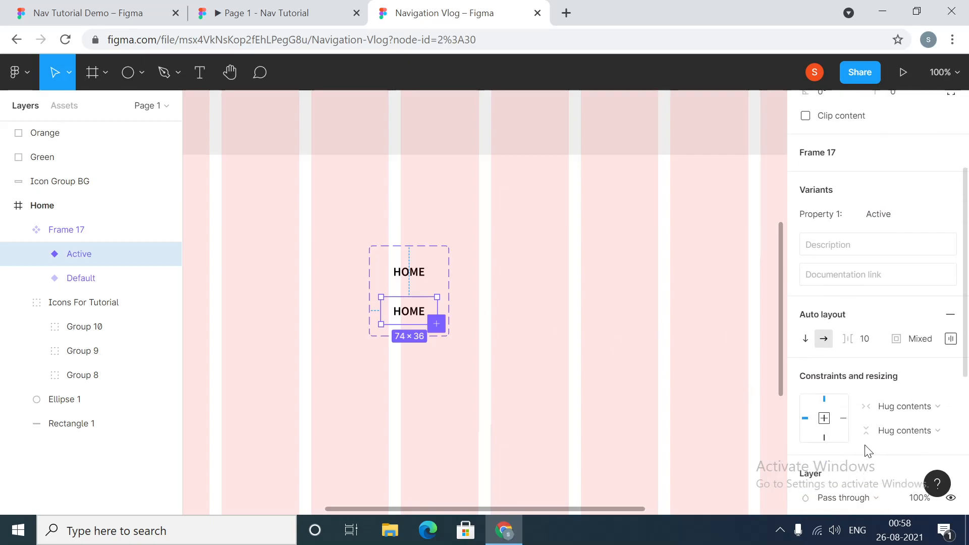
{"action": "scroll", "scroll_direction": "down", "scroll_amount": 3}
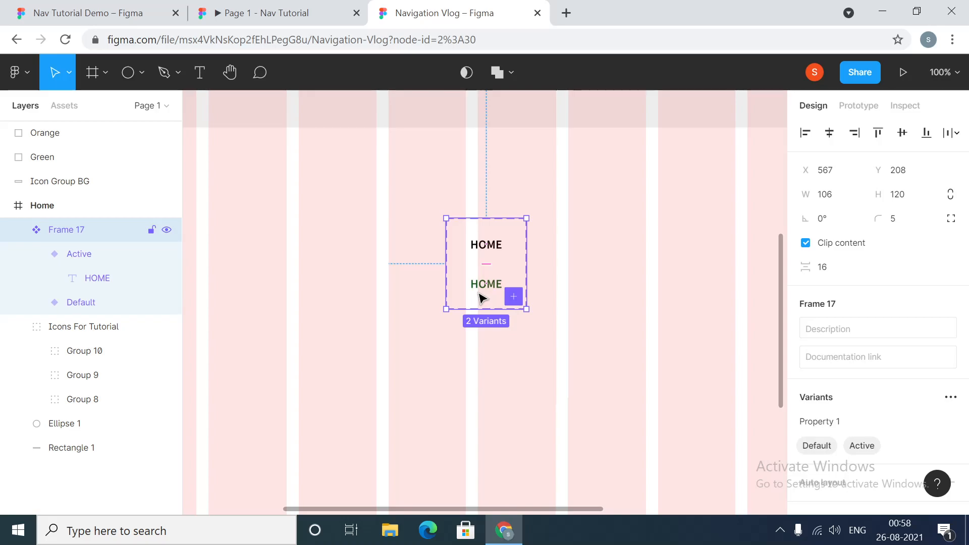
{"action": "mouse_move", "coordinate": [482, 271]}
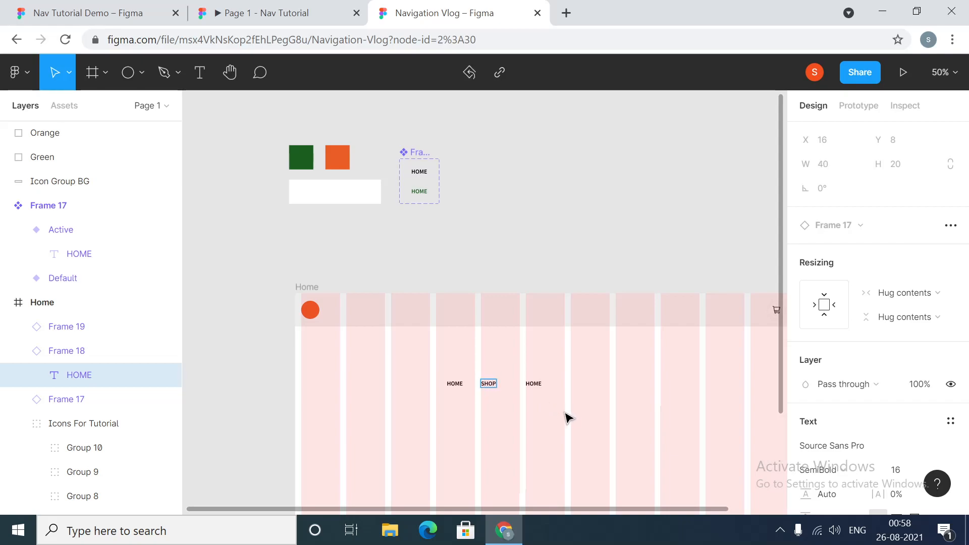
- Distribute the HOME, SHOP and RECIPES link instances evenly across the header
{"action": "left_click", "coordinate": [533, 384]}
{"action": "type", "text": "RECIPES"}
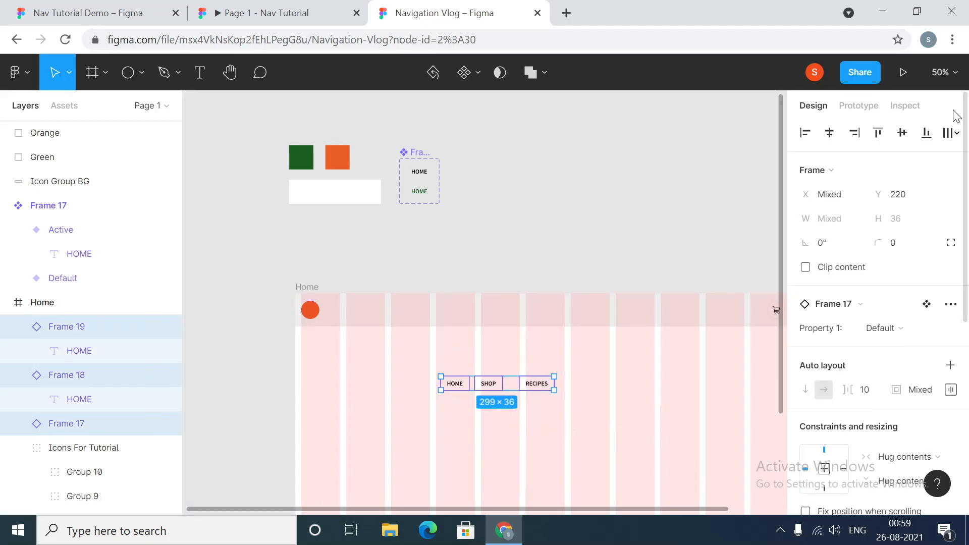
{"action": "mouse_move", "coordinate": [964, 142]}
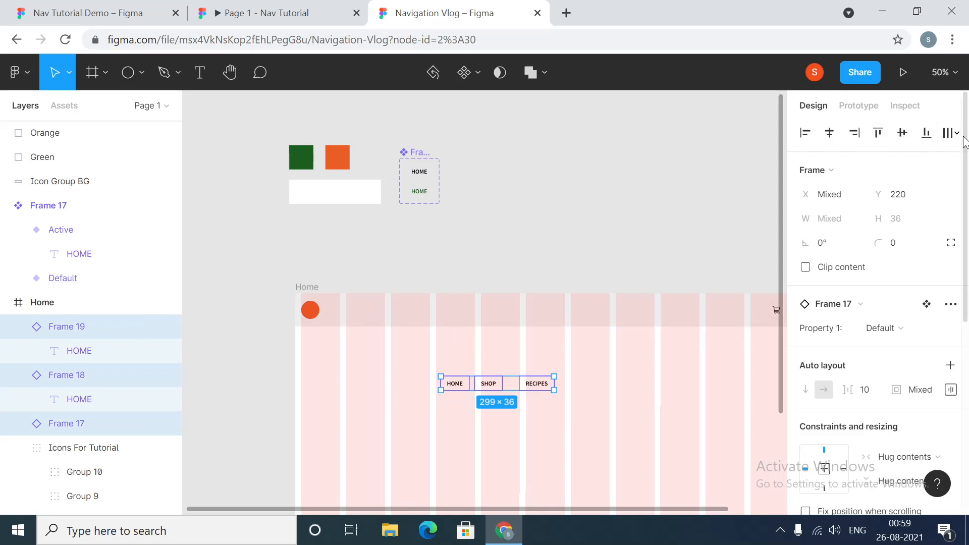
{"action": "left_click", "coordinate": [952, 132]}
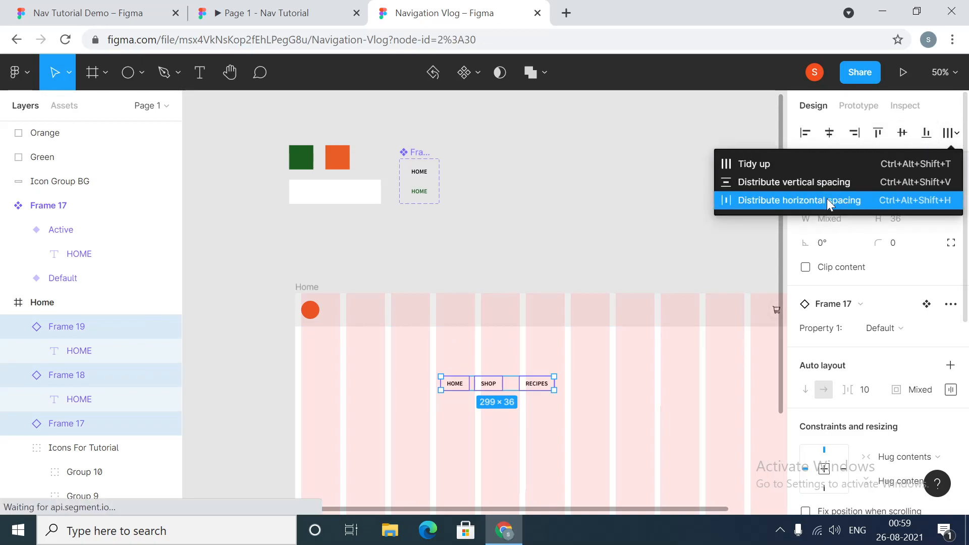
{"action": "left_click", "coordinate": [798, 200]}
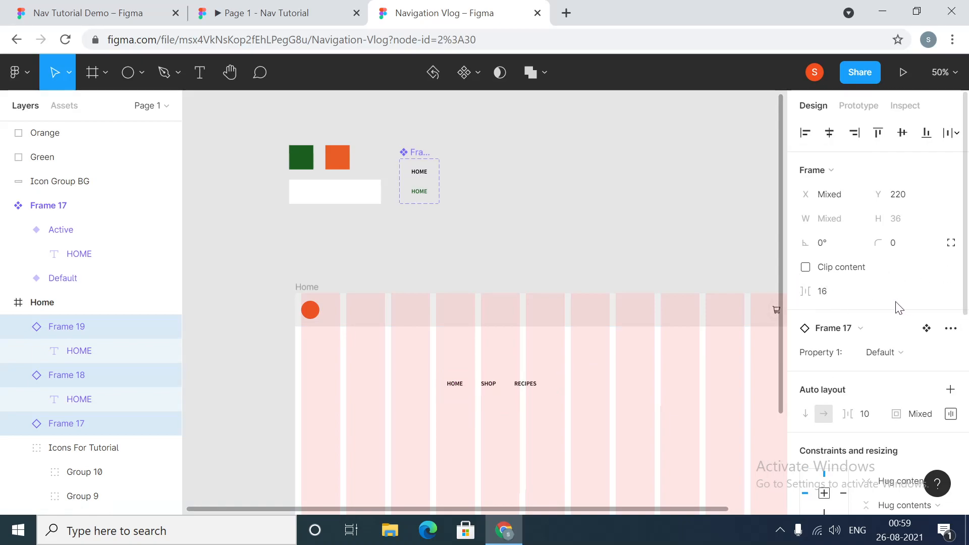
{"action": "left_click", "coordinate": [487, 384]}
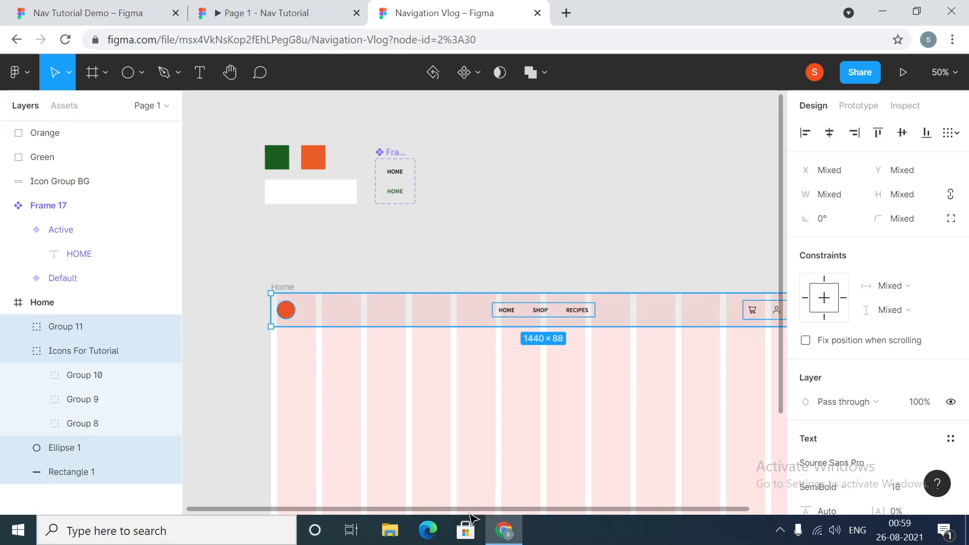
{"action": "mouse_move", "coordinate": [366, 299]}
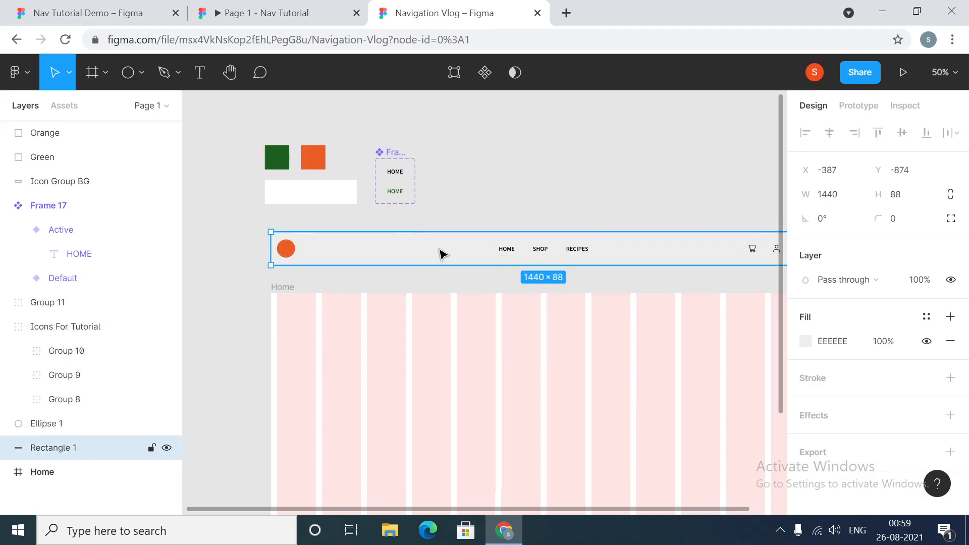
- Make the header bar above the Home frame a component and rename it Navigation
{"action": "left_click", "coordinate": [831, 341]}
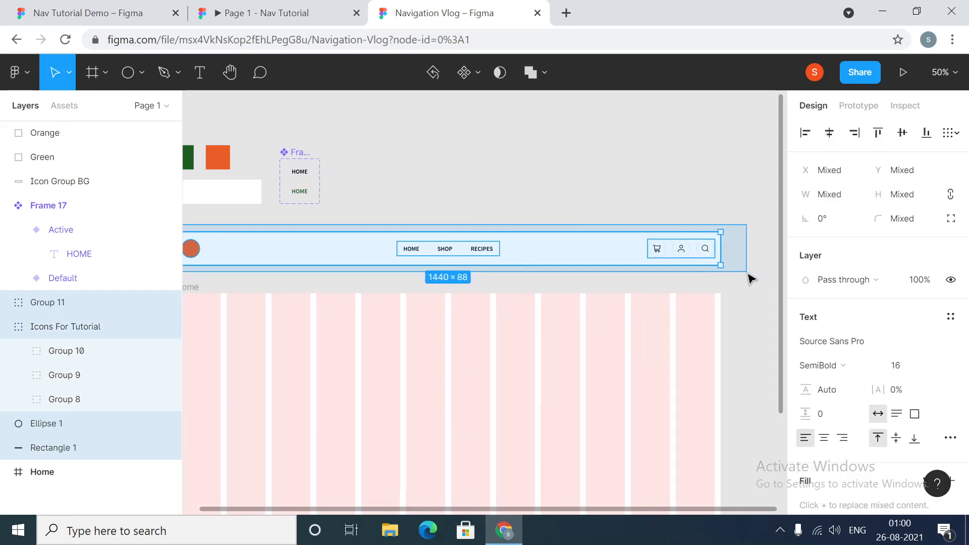
{"action": "scroll", "scroll_direction": "right", "scroll_amount": 3}
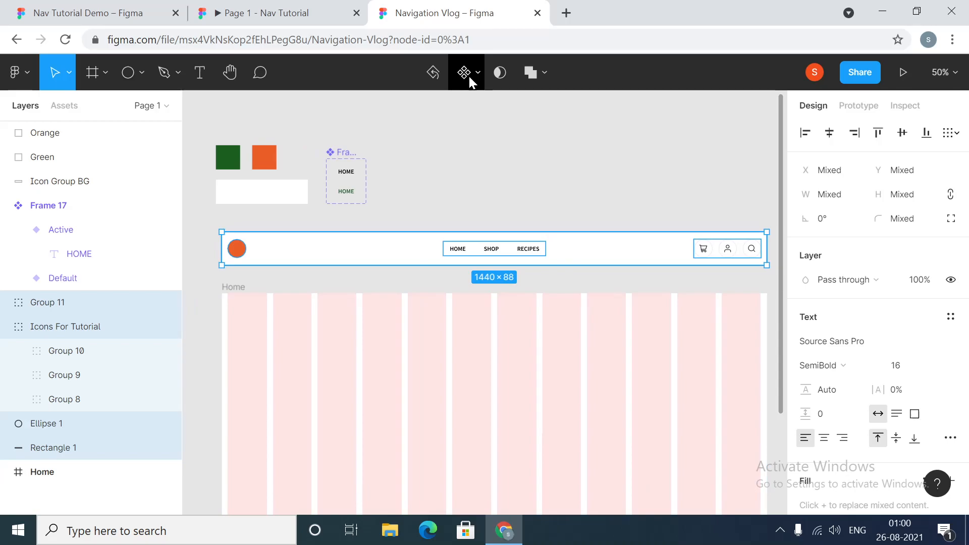
{"action": "mouse_move", "coordinate": [465, 73]}
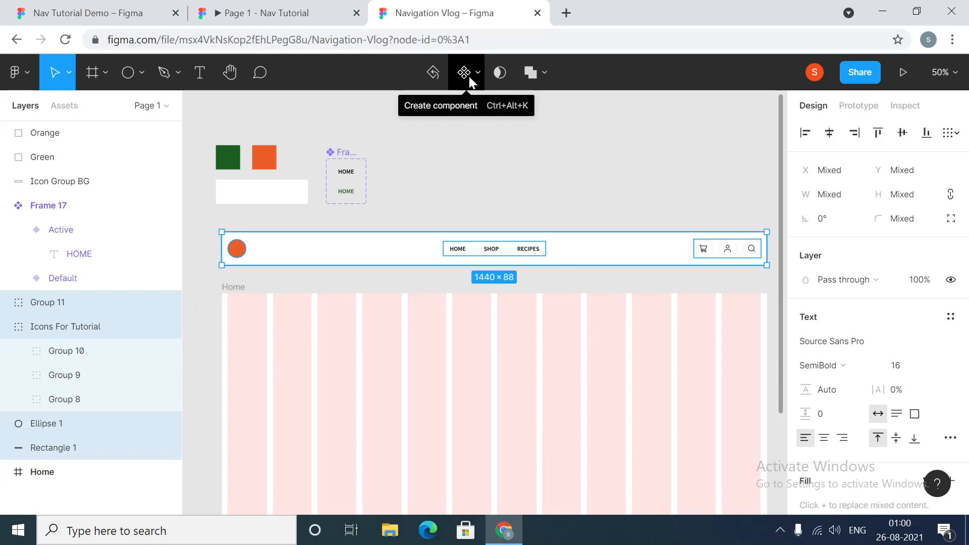
{"action": "left_click", "coordinate": [464, 72]}
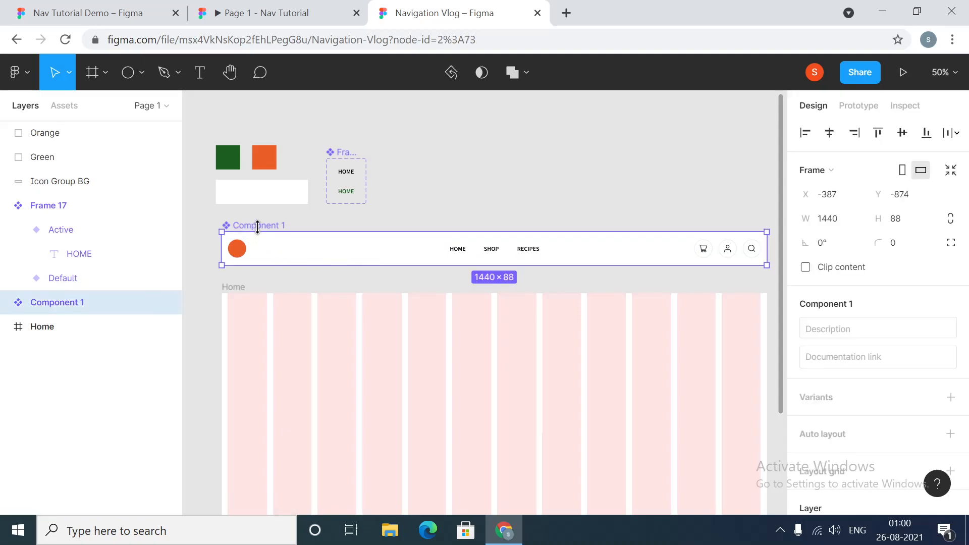
{"action": "double_click", "coordinate": [56, 302]}
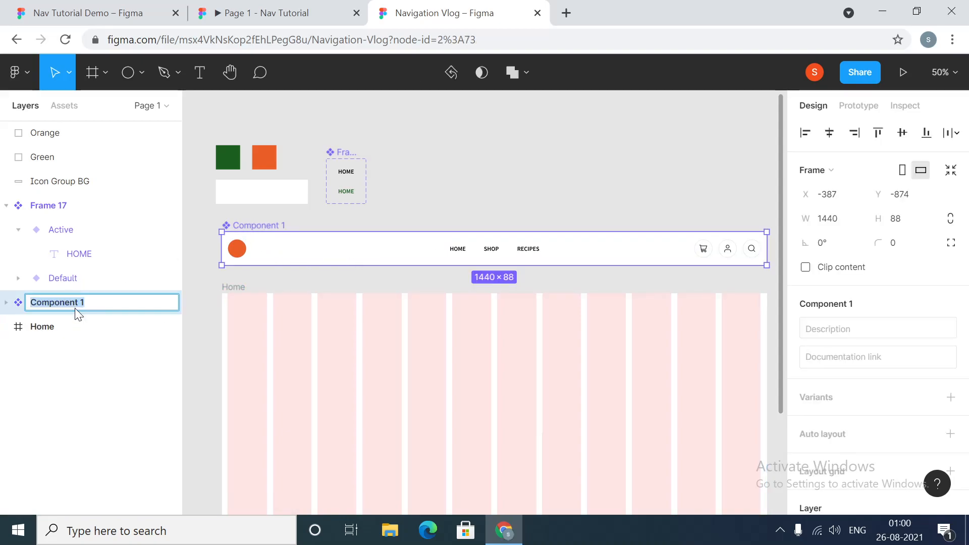
{"action": "type", "text": "nAVIGA"}
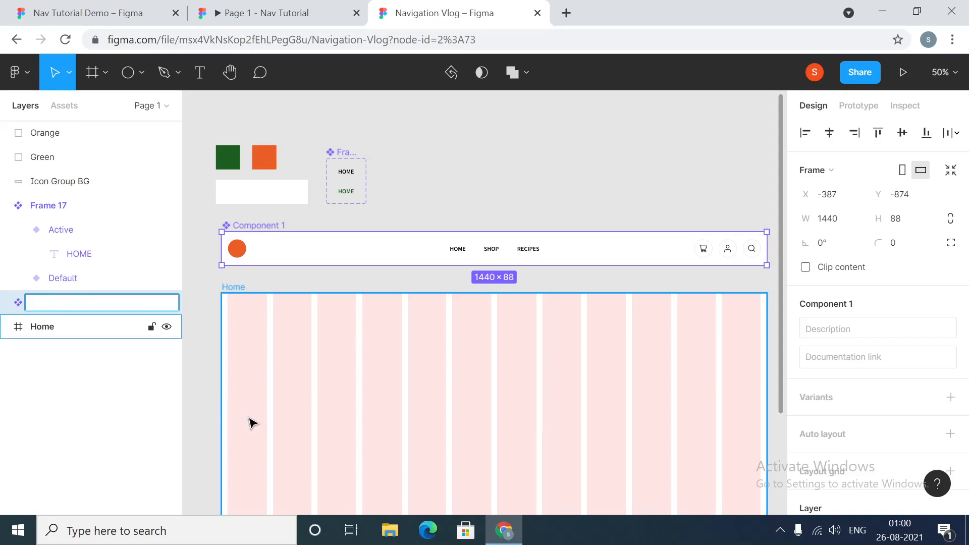
{"action": "type", "text": "Navigation"}
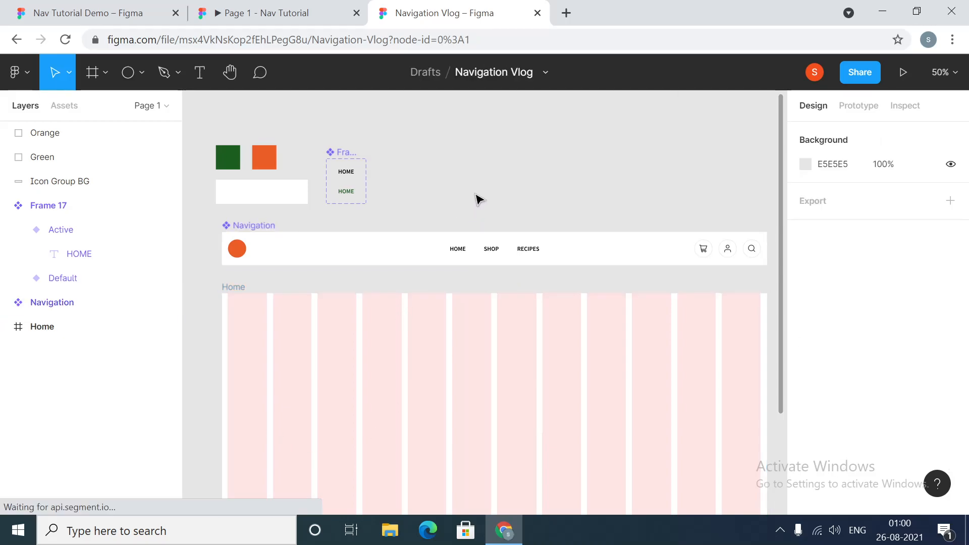
- Duplicate the Home frame and rename the copy Shop
{"action": "left_click", "coordinate": [42, 326]}
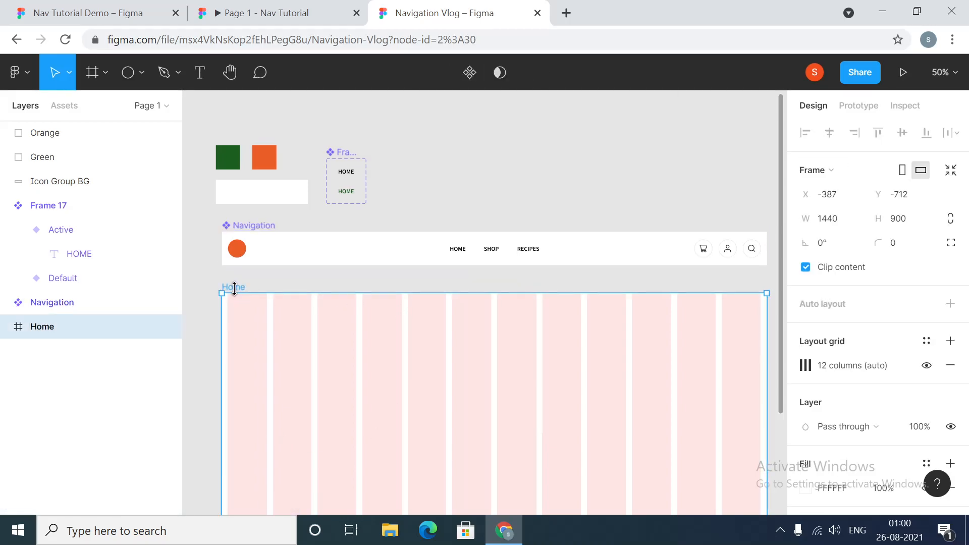
{"action": "mouse_move", "coordinate": [327, 333]}
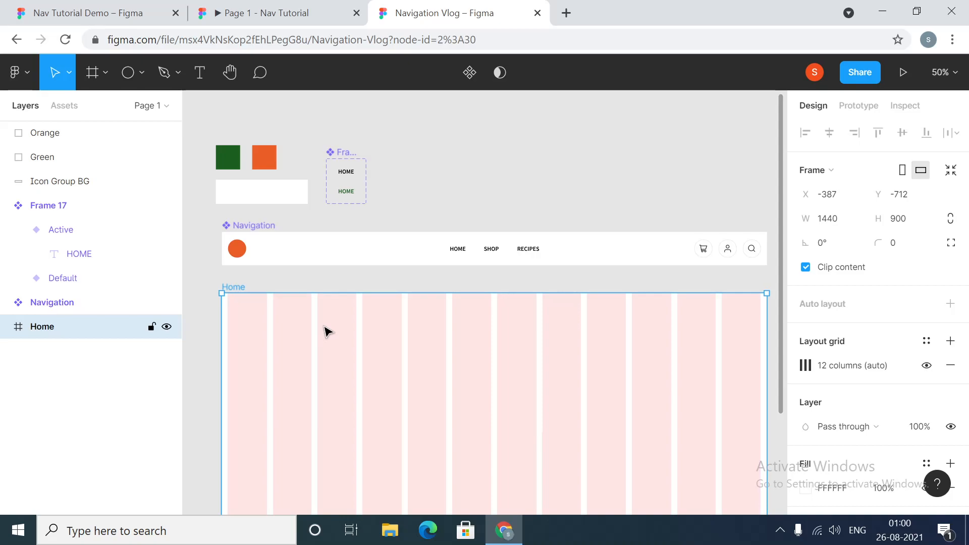
{"action": "mouse_move", "coordinate": [311, 345]}
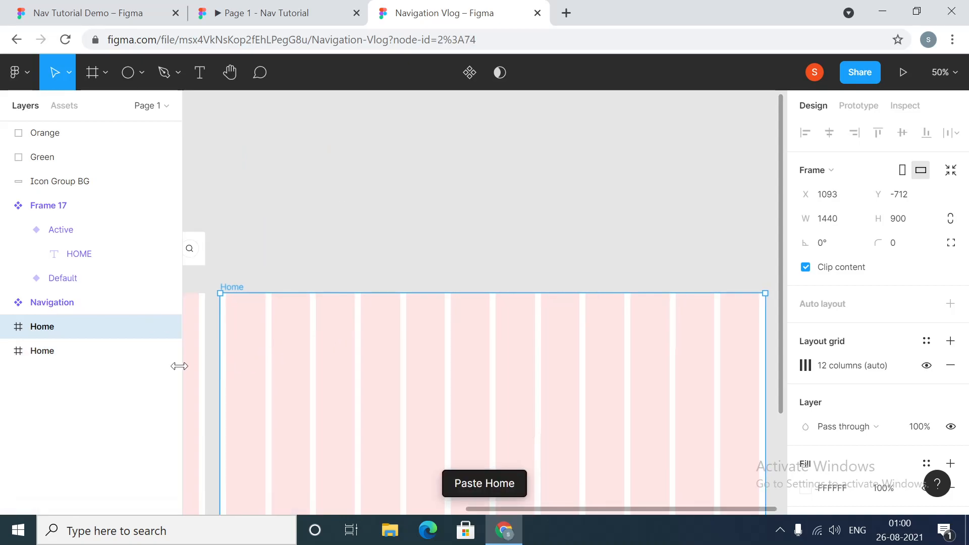
{"action": "double_click", "coordinate": [42, 326]}
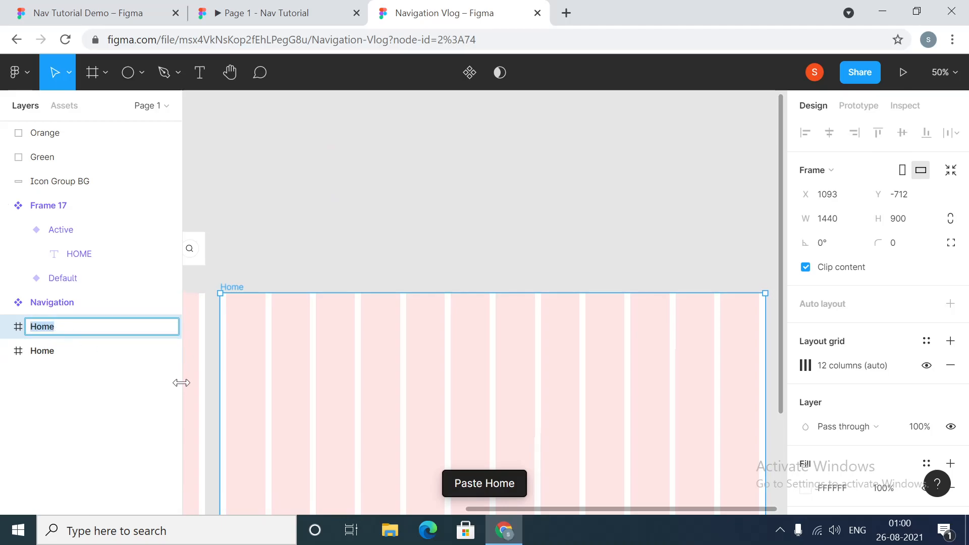
{"action": "type", "text": "Shop"}
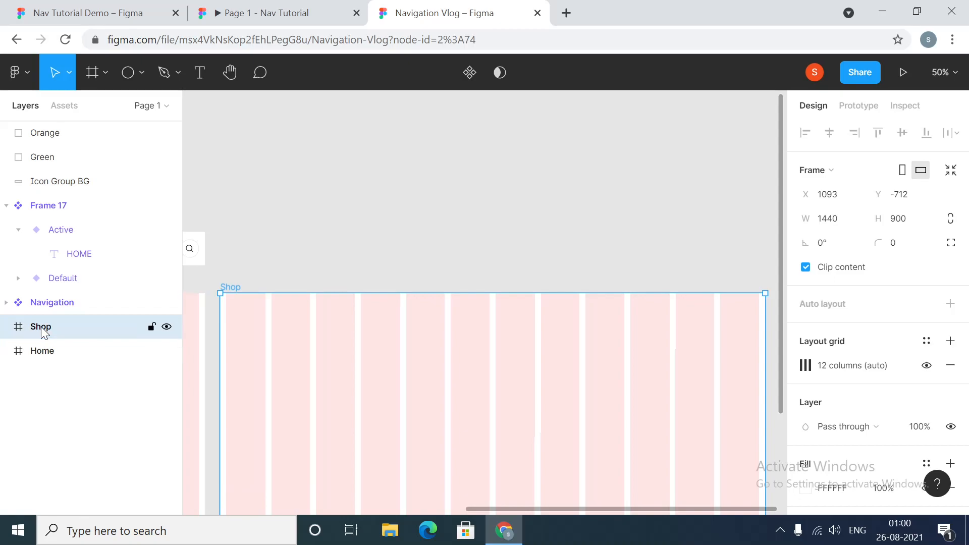
{"action": "key", "text": "ctrl+v"}
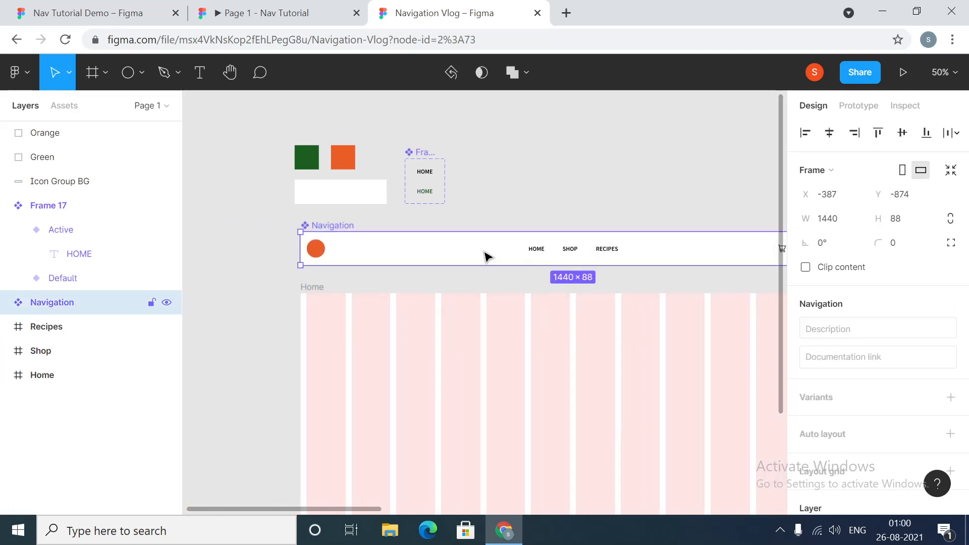
{"action": "mouse_move", "coordinate": [479, 264]}
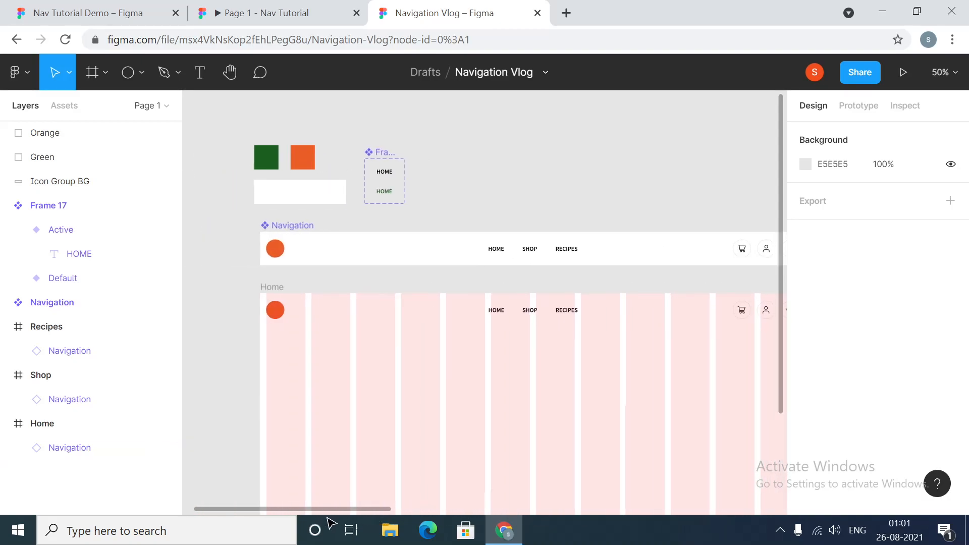
- Place a Navigation instance along the top of the Home, Shop and Recipes frames
{"action": "scroll", "scroll_direction": "right", "scroll_amount": 3}
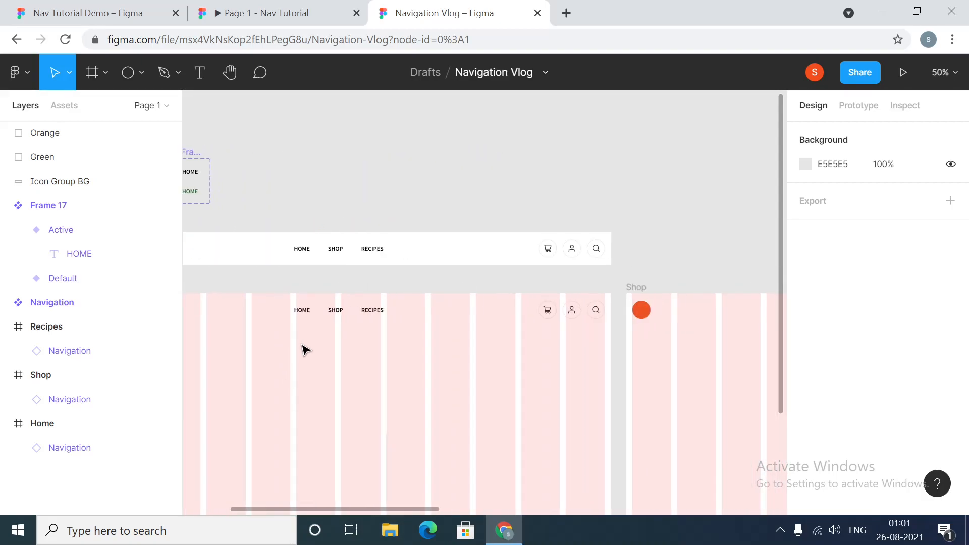
{"action": "left_click", "coordinate": [309, 319]}
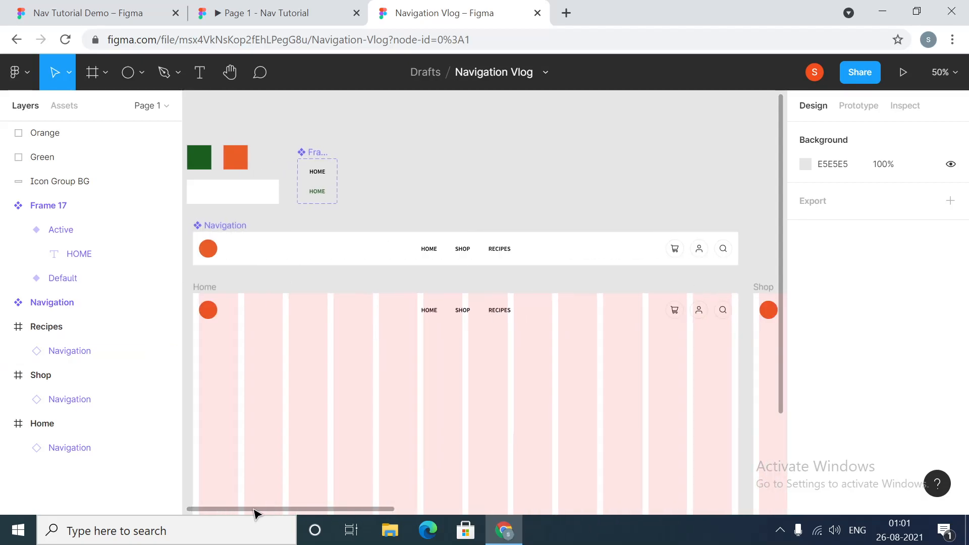
- Set the HOME link to Active in Home's navigation and SHOP to Active in Shop's
{"action": "left_click", "coordinate": [429, 310]}
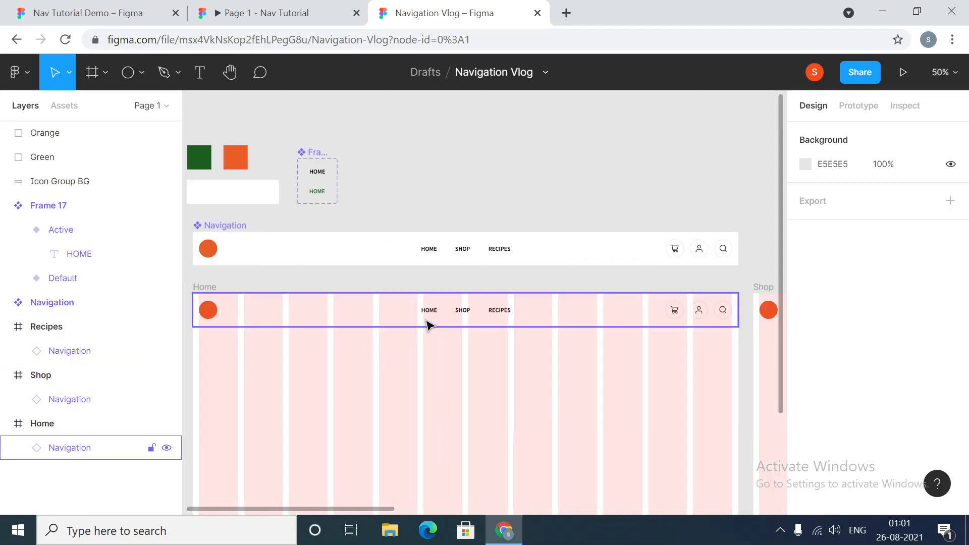
{"action": "left_click", "coordinate": [428, 310]}
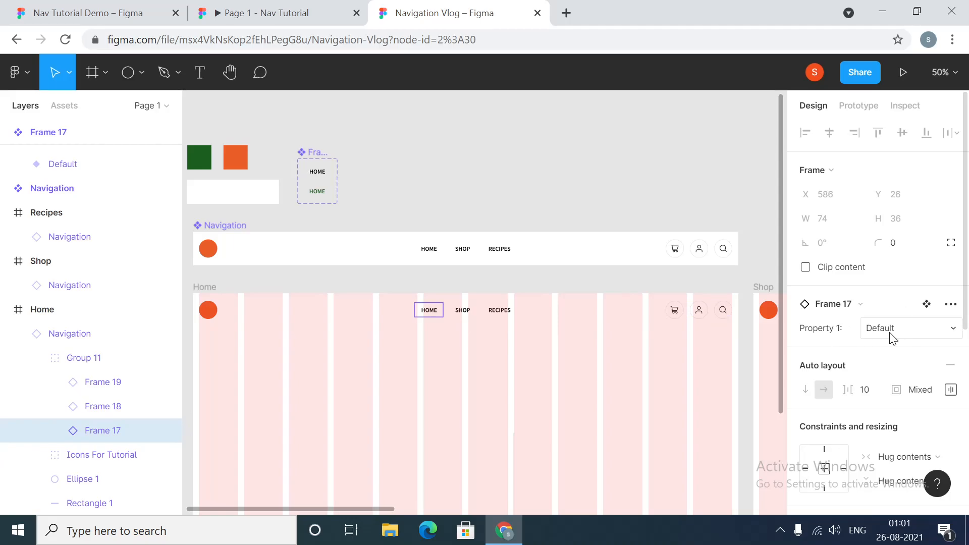
{"action": "left_click", "coordinate": [909, 328]}
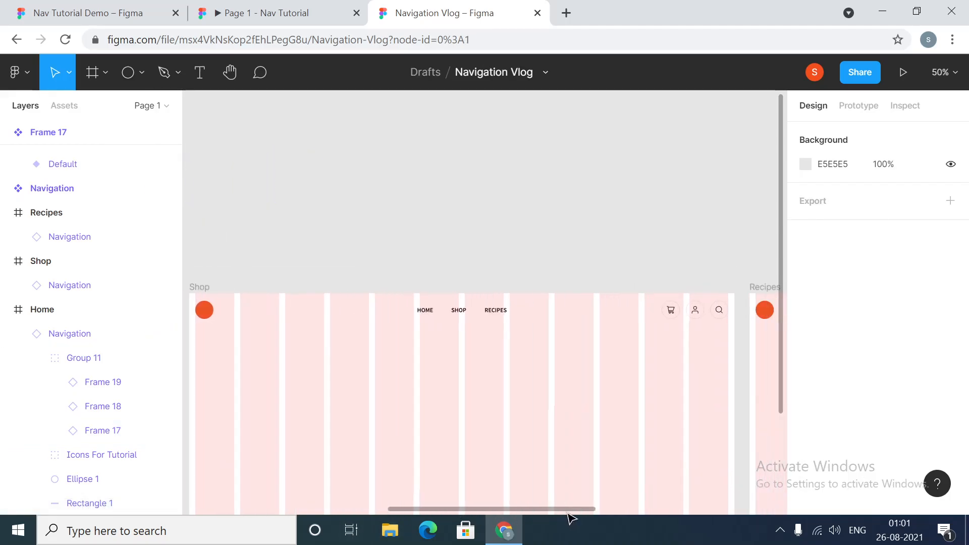
{"action": "left_click", "coordinate": [458, 310]}
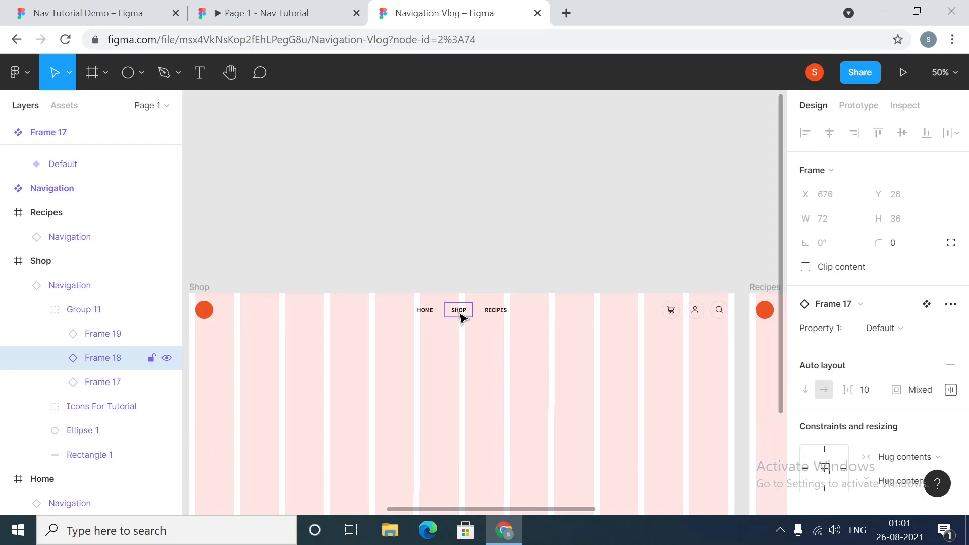
{"action": "left_click", "coordinate": [884, 328]}
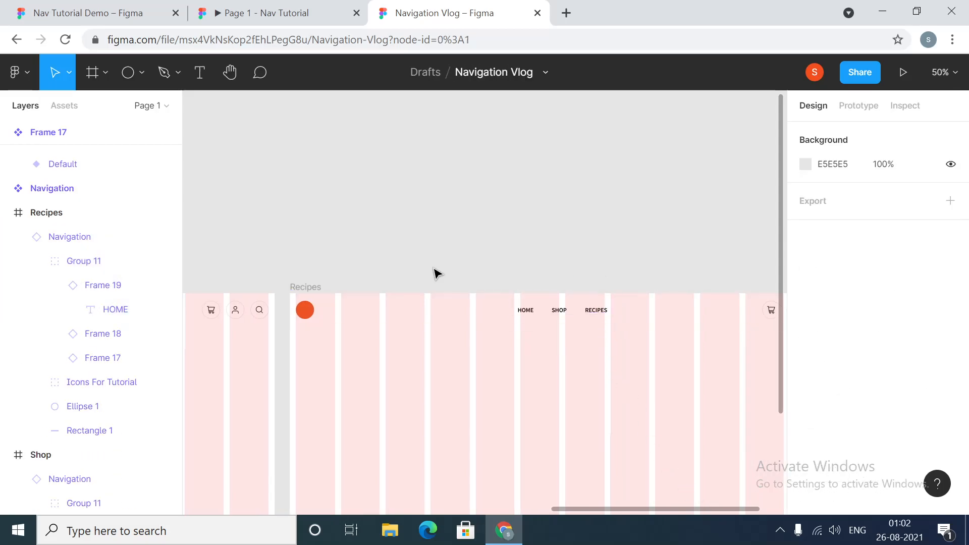
{"action": "left_click", "coordinate": [897, 328]}
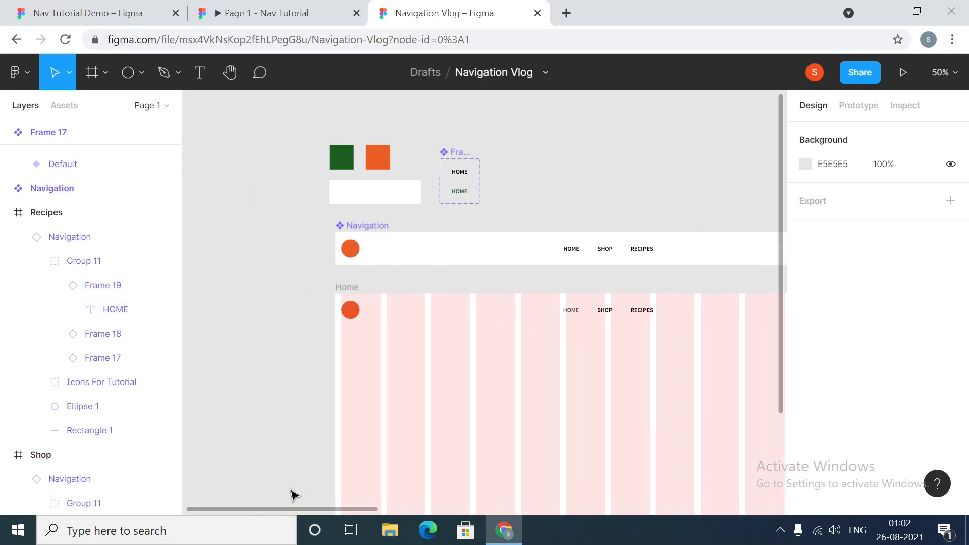
{"action": "mouse_move", "coordinate": [284, 438]}
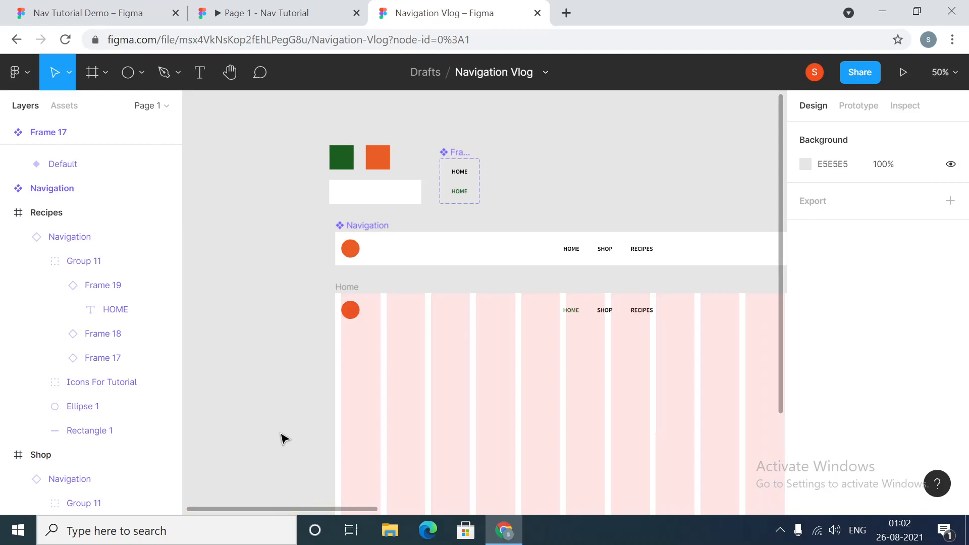
{"action": "mouse_move", "coordinate": [558, 172]}
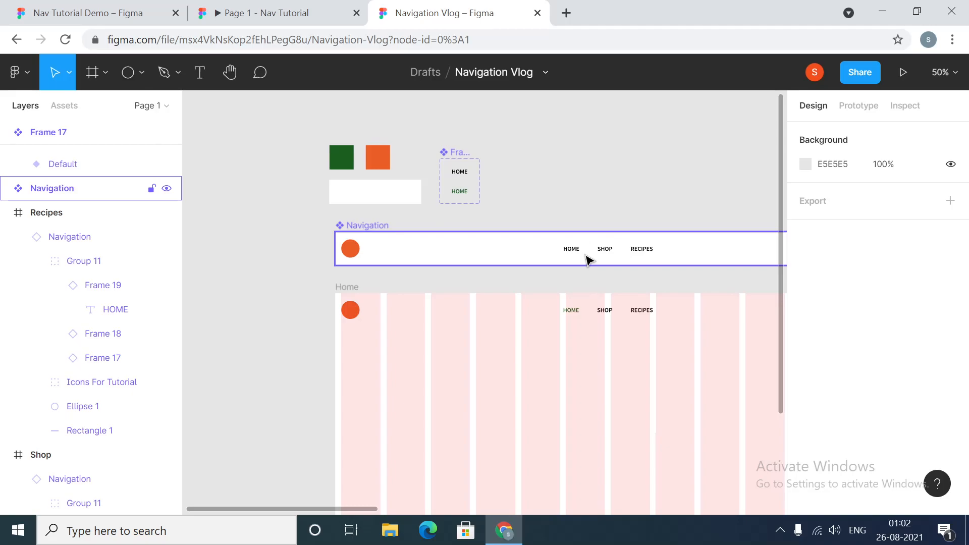
- Add an On click interaction to the HOME link inside the Navigation component
{"action": "left_click", "coordinate": [569, 249]}
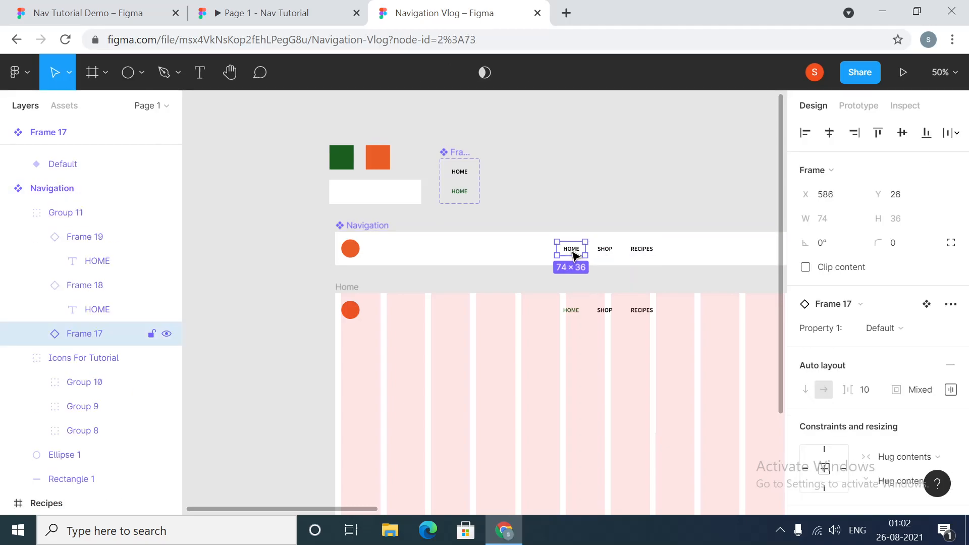
{"action": "left_click", "coordinate": [859, 105]}
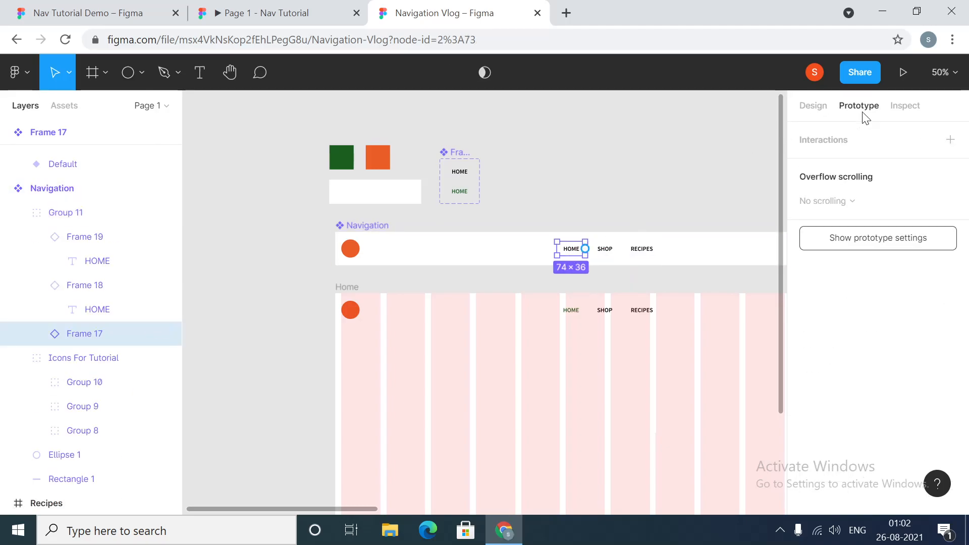
{"action": "left_click", "coordinate": [951, 140]}
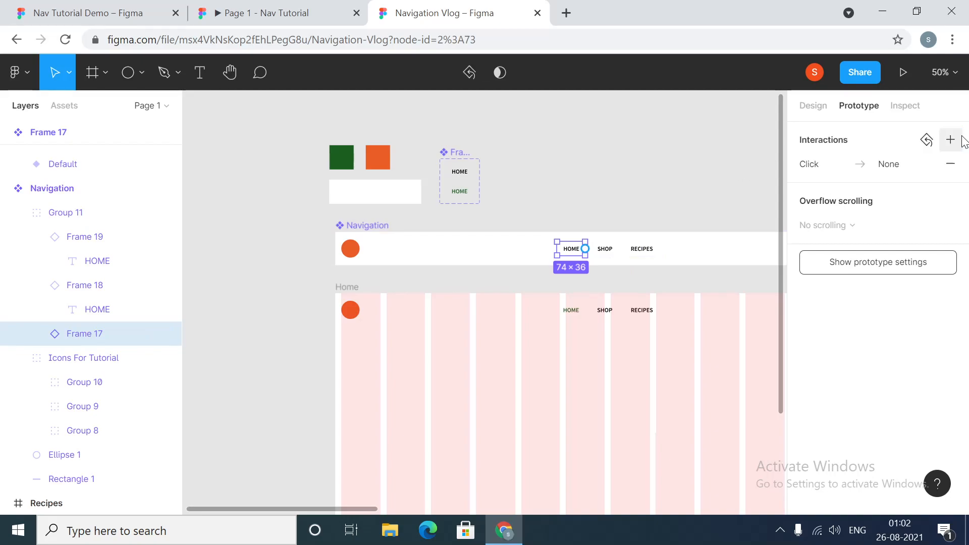
{"action": "left_click", "coordinate": [951, 139]}
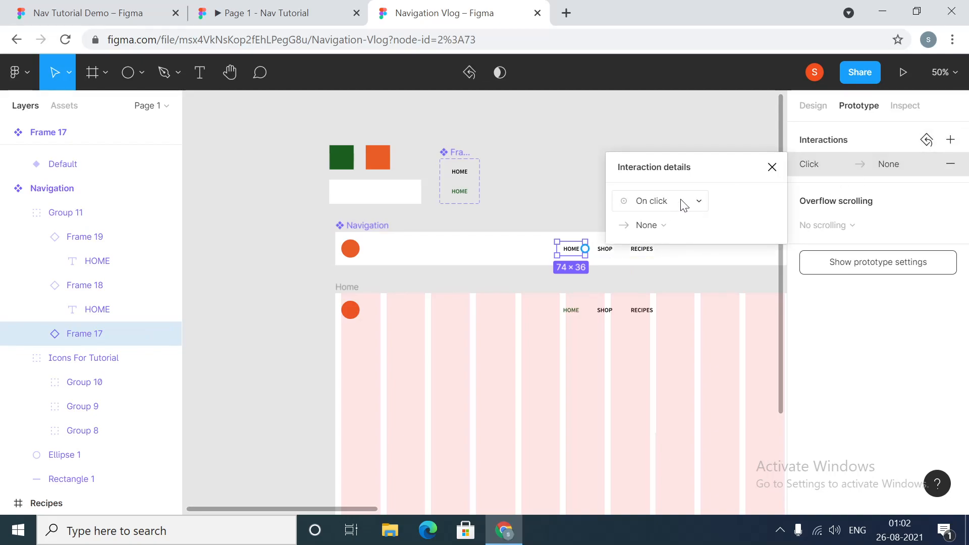
{"action": "left_click", "coordinate": [646, 224]}
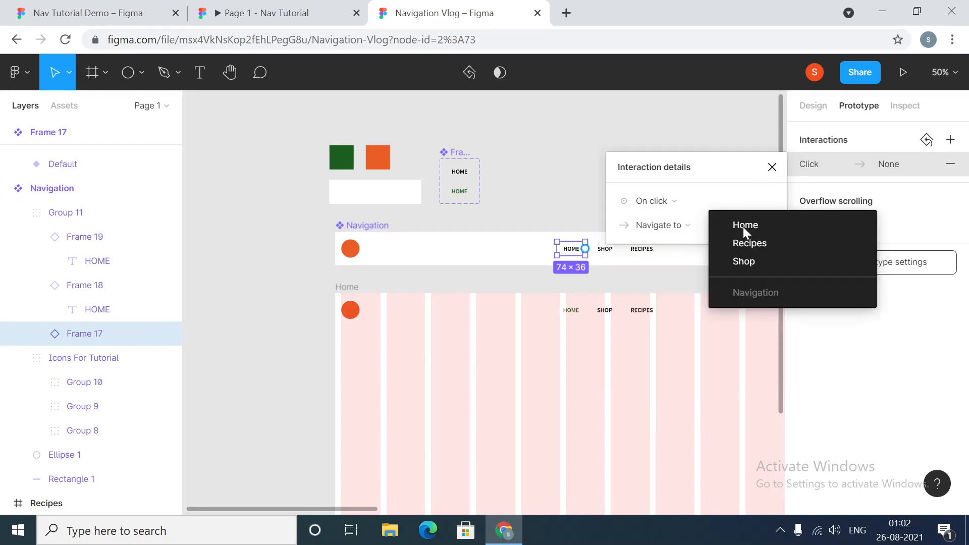
{"action": "left_click", "coordinate": [745, 226]}
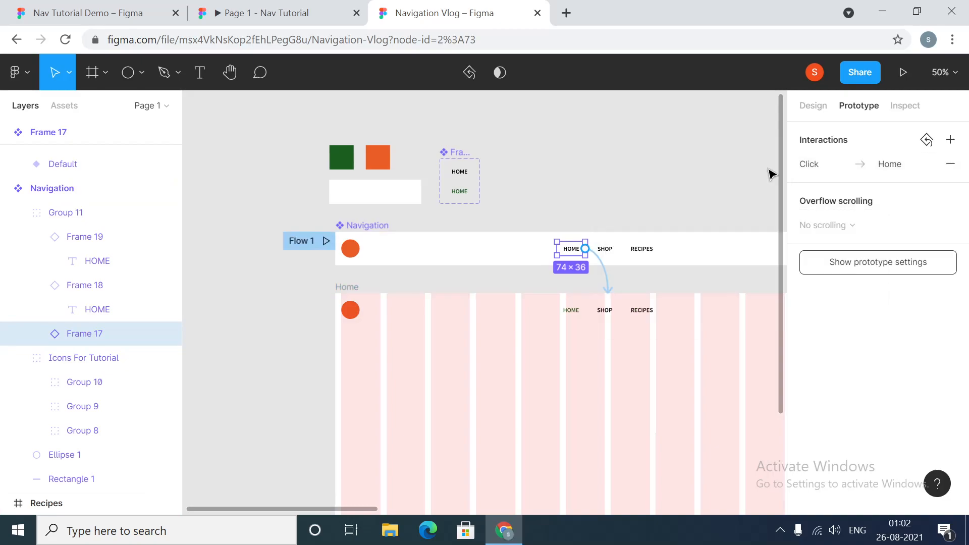
- Make the SHOP link navigate to the Shop frame on click
{"action": "left_click", "coordinate": [605, 249]}
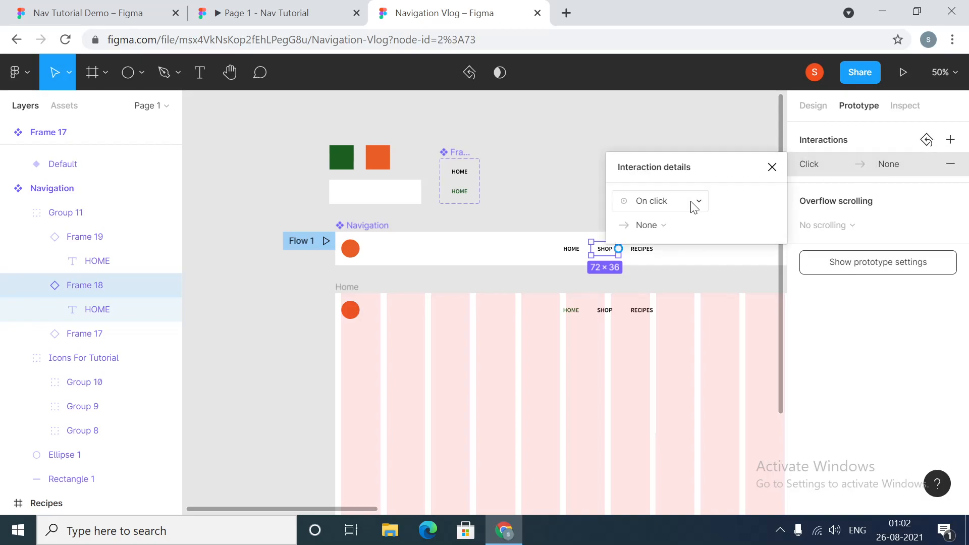
{"action": "left_click", "coordinate": [647, 225]}
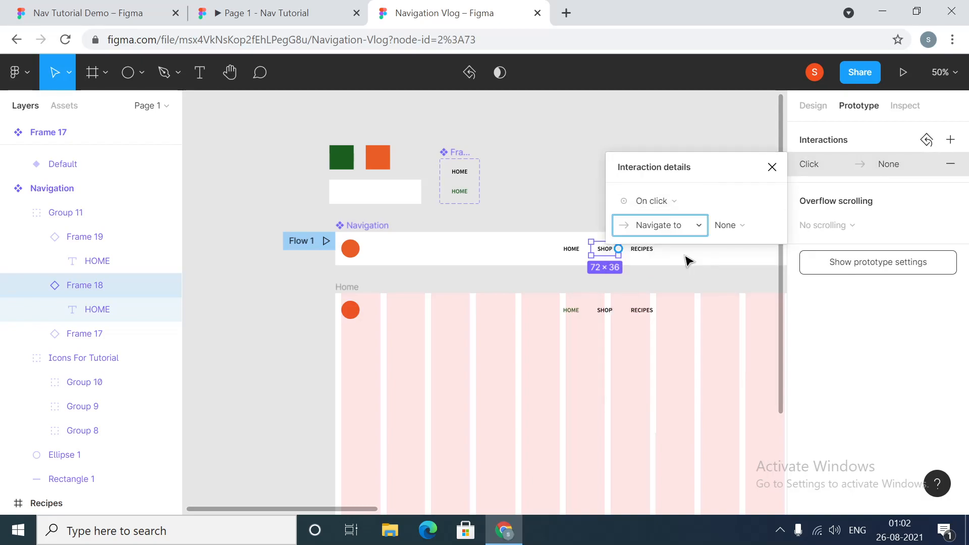
{"action": "left_click", "coordinate": [728, 225]}
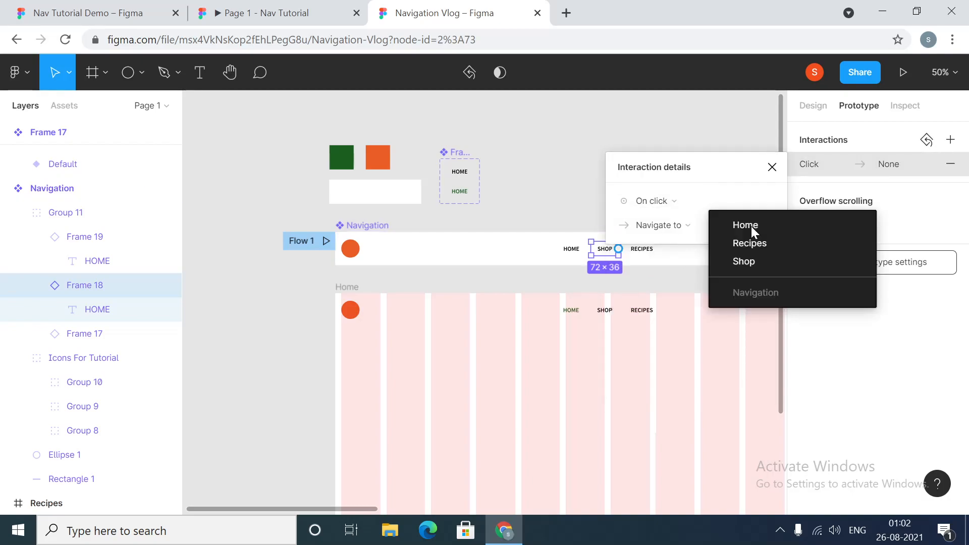
{"action": "left_click", "coordinate": [744, 260]}
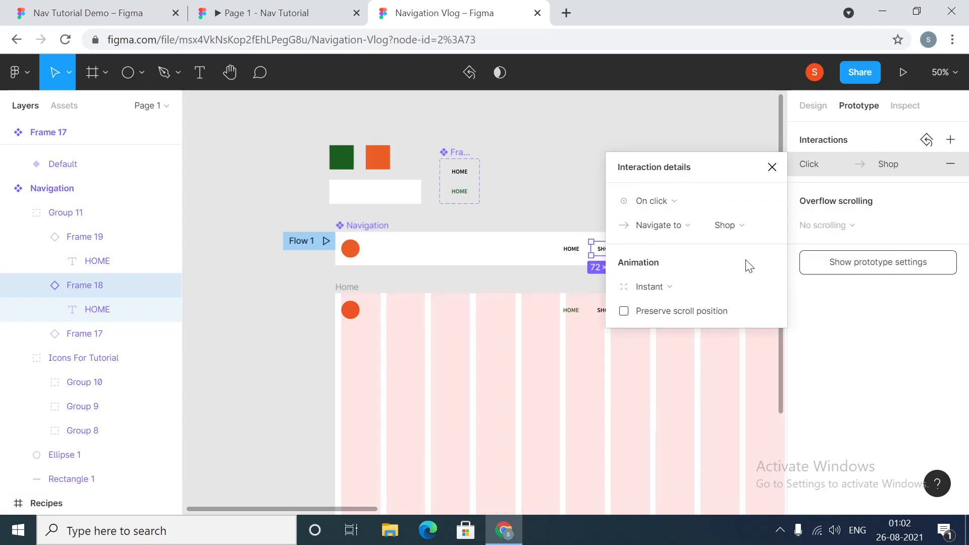
{"action": "left_click", "coordinate": [771, 167]}
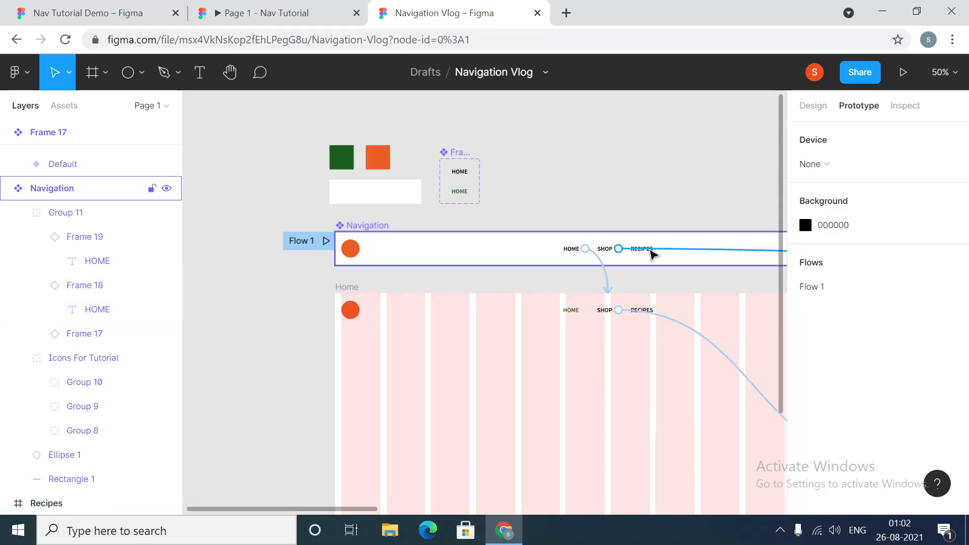
{"action": "left_click", "coordinate": [618, 248]}
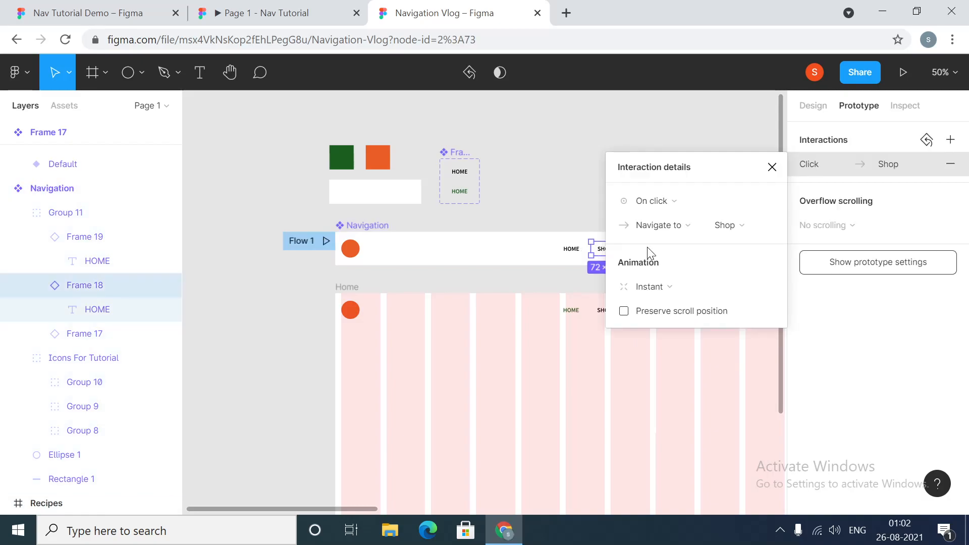
{"action": "left_click", "coordinate": [771, 167]}
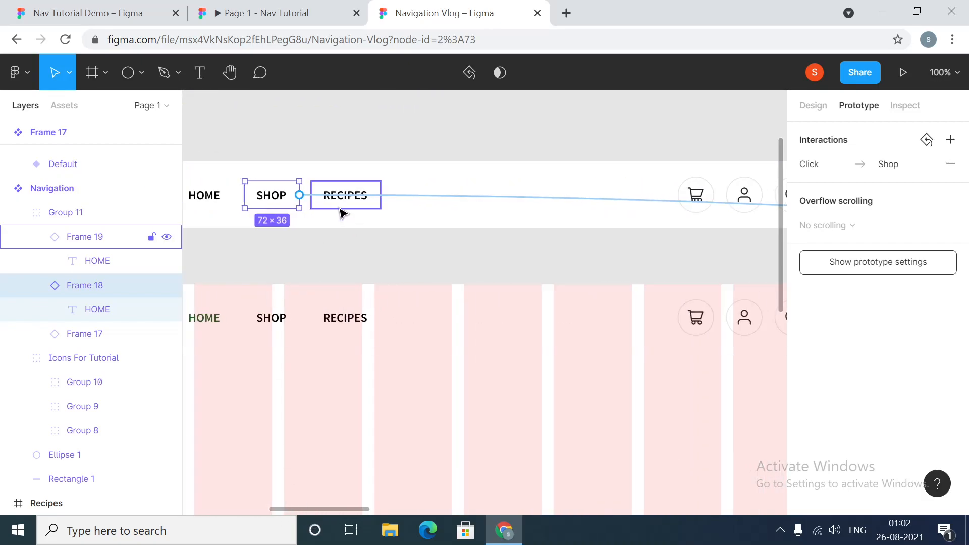
- Make the RECIPES link navigate to the Recipes frame on click
{"action": "left_click", "coordinate": [345, 195]}
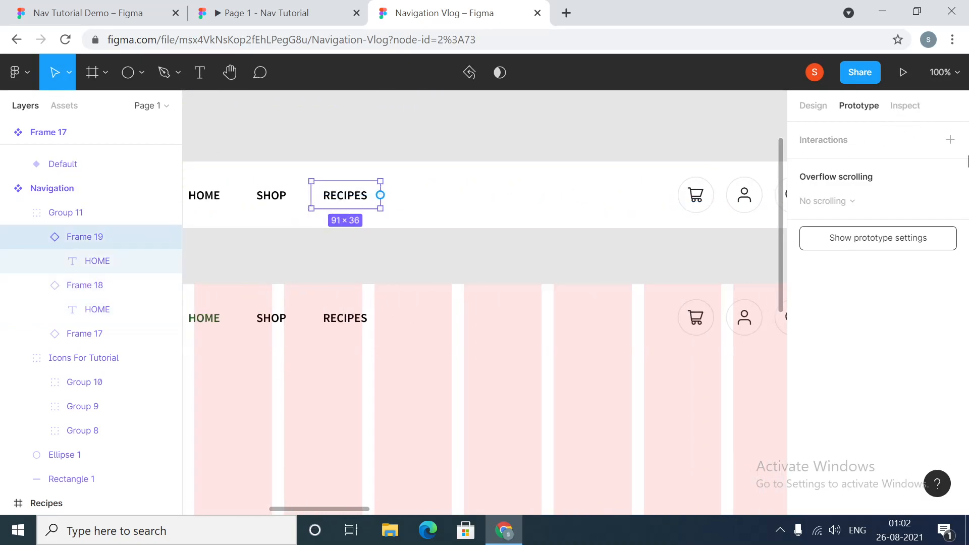
{"action": "left_click", "coordinate": [951, 139]}
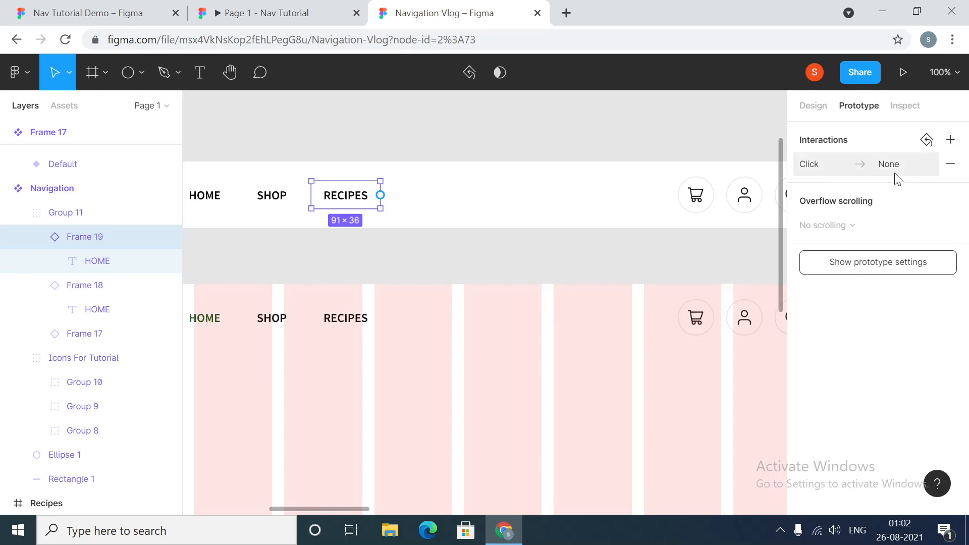
{"action": "left_click", "coordinate": [865, 164]}
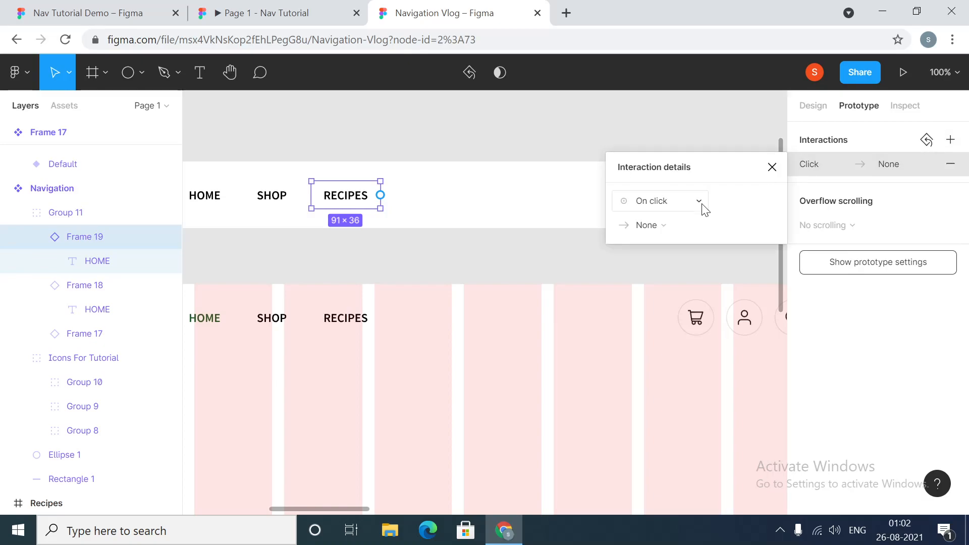
{"action": "left_click", "coordinate": [646, 225]}
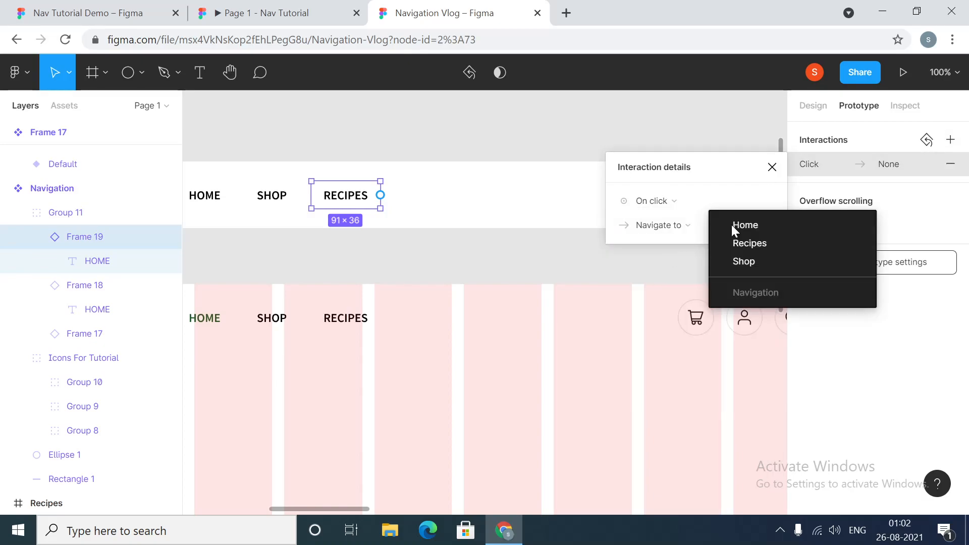
{"action": "left_click", "coordinate": [750, 244]}
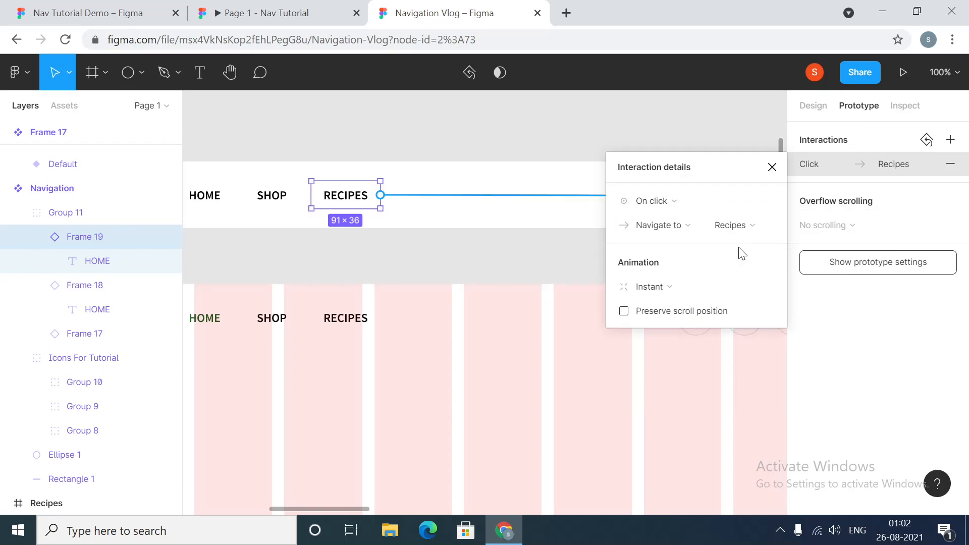
{"action": "left_click", "coordinate": [773, 167]}
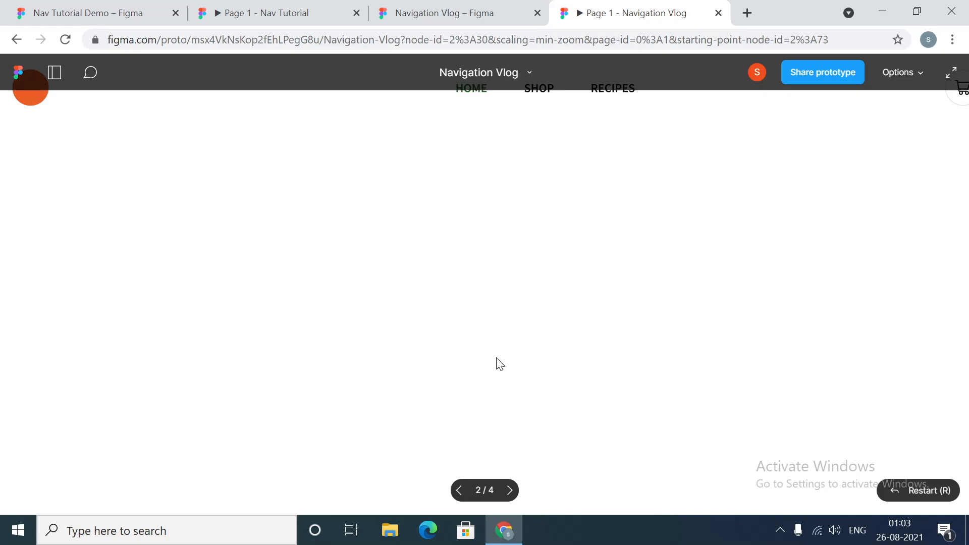
{"action": "mouse_move", "coordinate": [921, 73]}
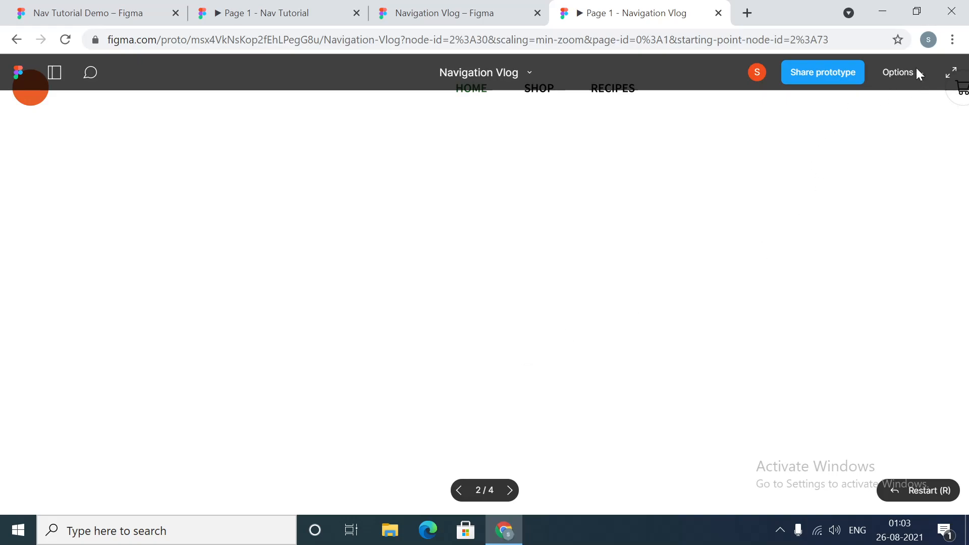
- Scale the prototype preview to fit the screen width and hide the Figma UI
{"action": "left_click", "coordinate": [898, 72]}
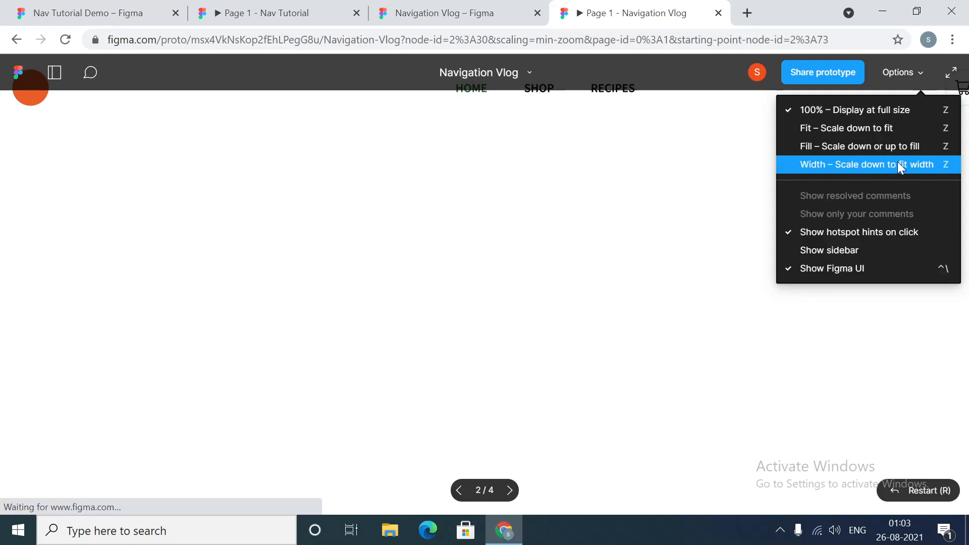
{"action": "left_click", "coordinate": [865, 165]}
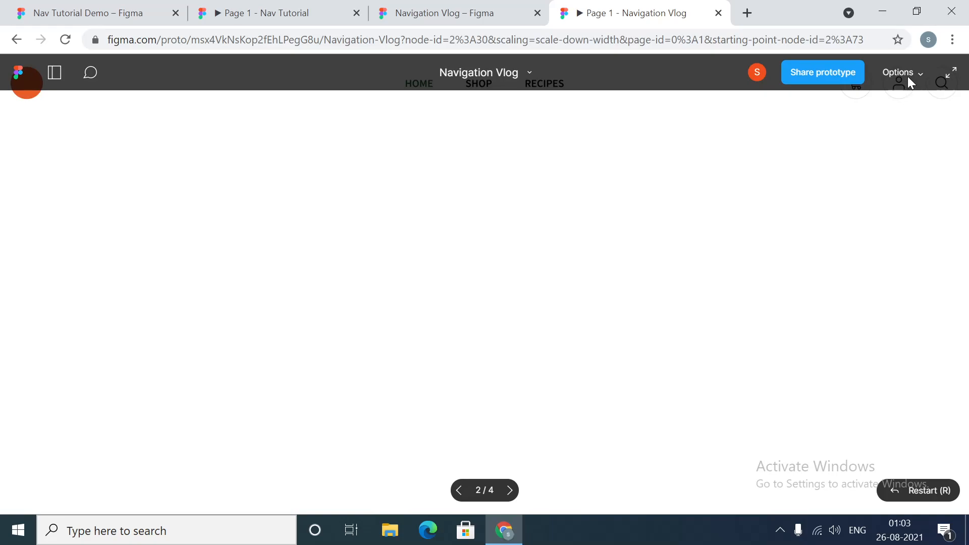
{"action": "left_click", "coordinate": [901, 73]}
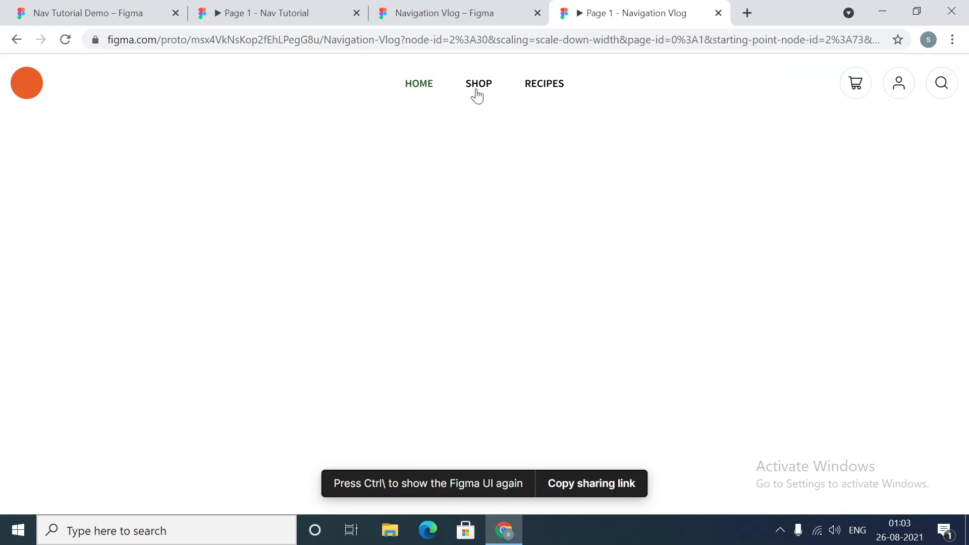
- Try the links in the preview: SHOP, then RECIPES, then back to SHOP
{"action": "left_click", "coordinate": [479, 84]}
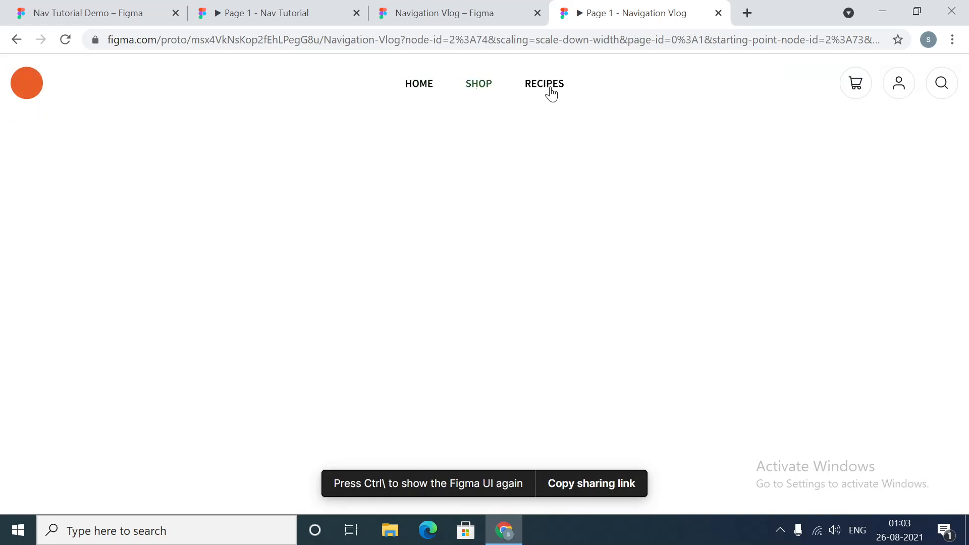
{"action": "left_click", "coordinate": [545, 84]}
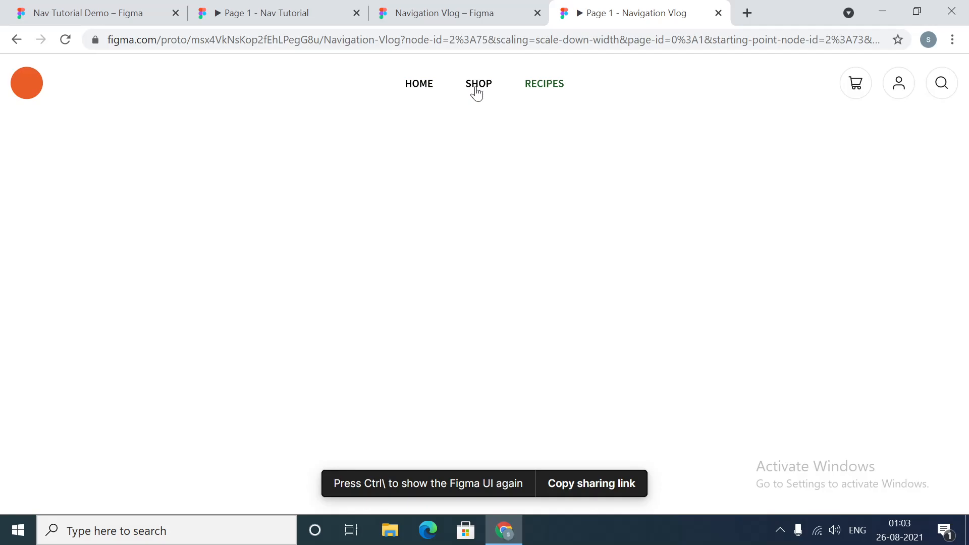
{"action": "left_click", "coordinate": [479, 83]}
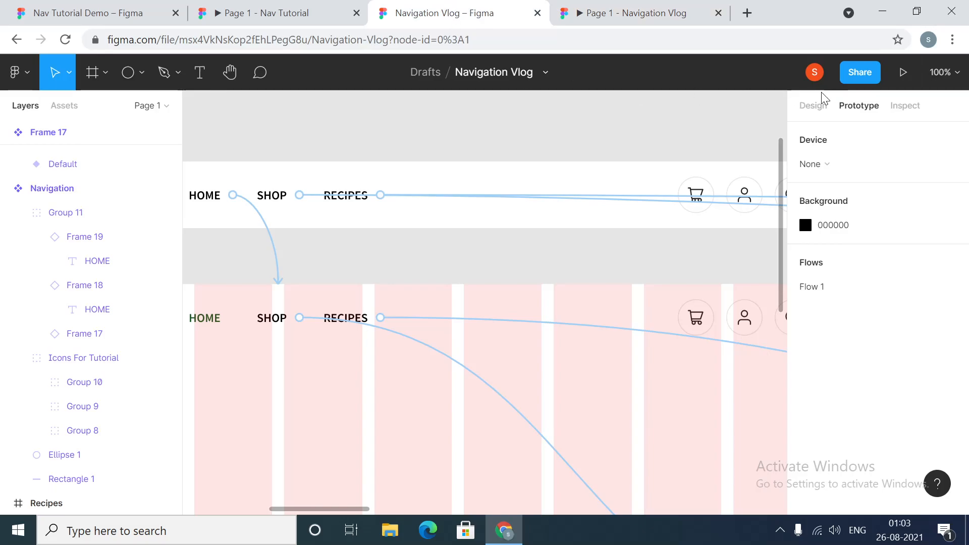
- Back in Design view, select the Navigation component above Home, then return to the preview
{"action": "left_click", "coordinate": [813, 105]}
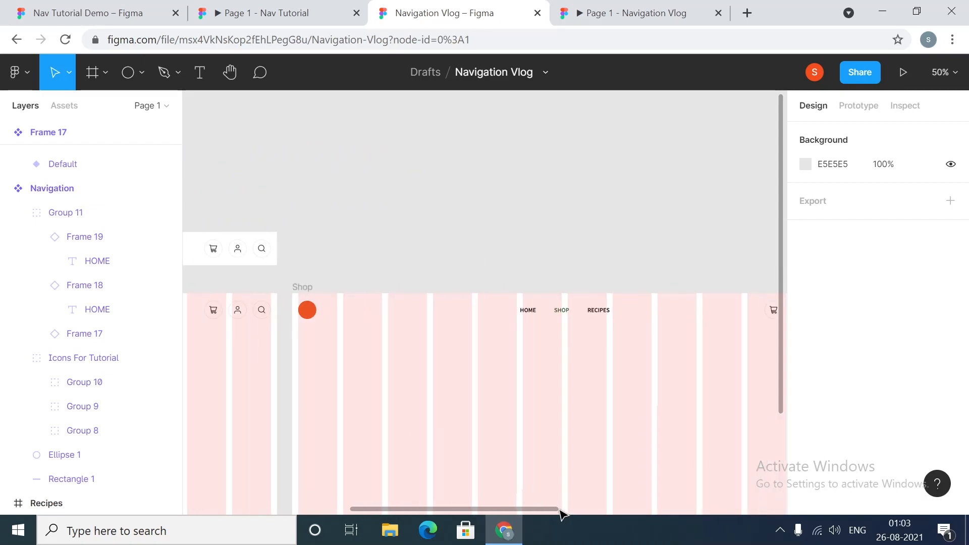
{"action": "left_click_drag", "start_coordinate": [559, 509], "coordinate": [312, 509]}
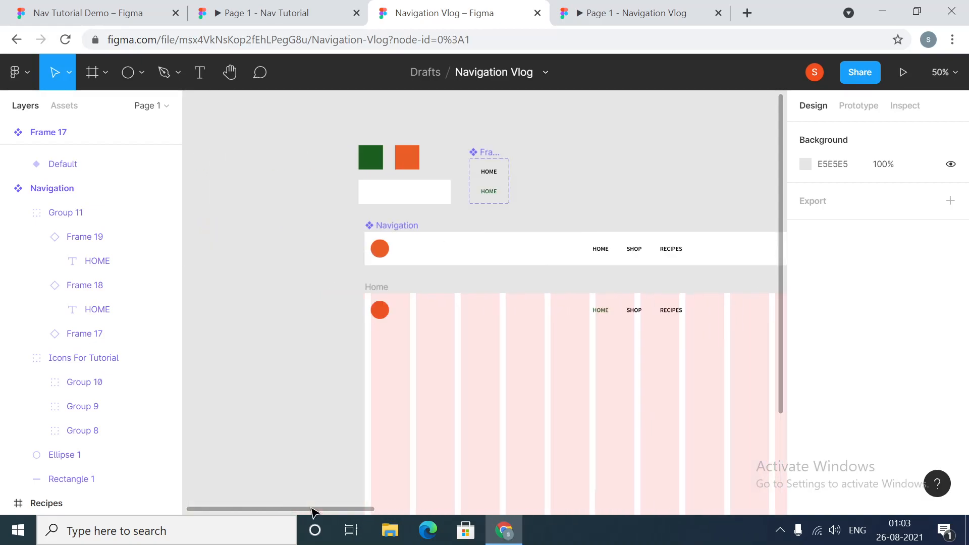
{"action": "left_click_drag", "start_coordinate": [312, 509], "coordinate": [341, 508]}
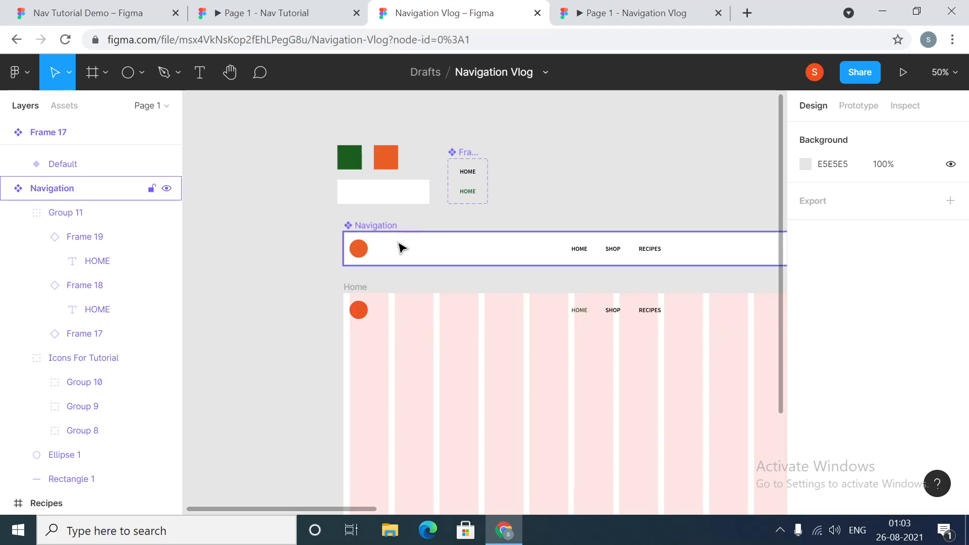
{"action": "left_click", "coordinate": [62, 188]}
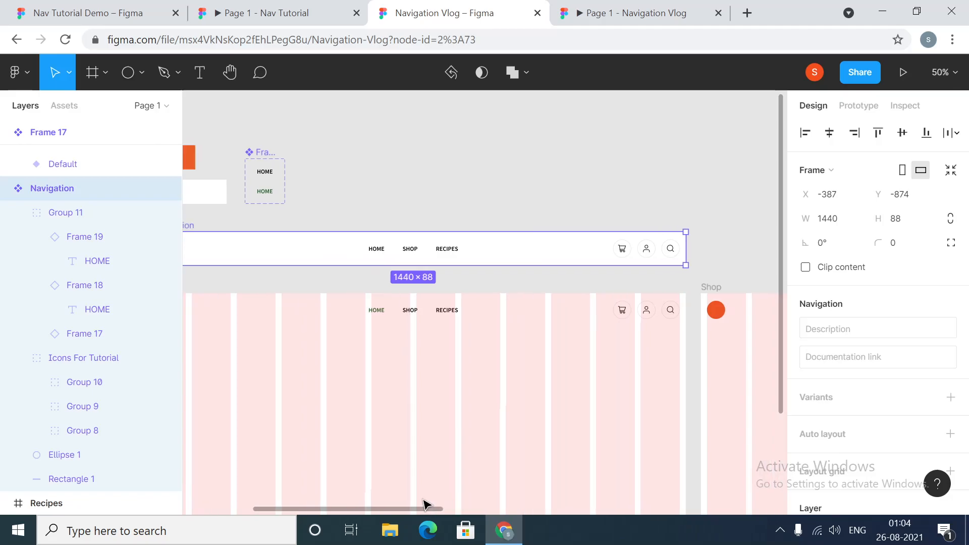
{"action": "left_click", "coordinate": [640, 12]}
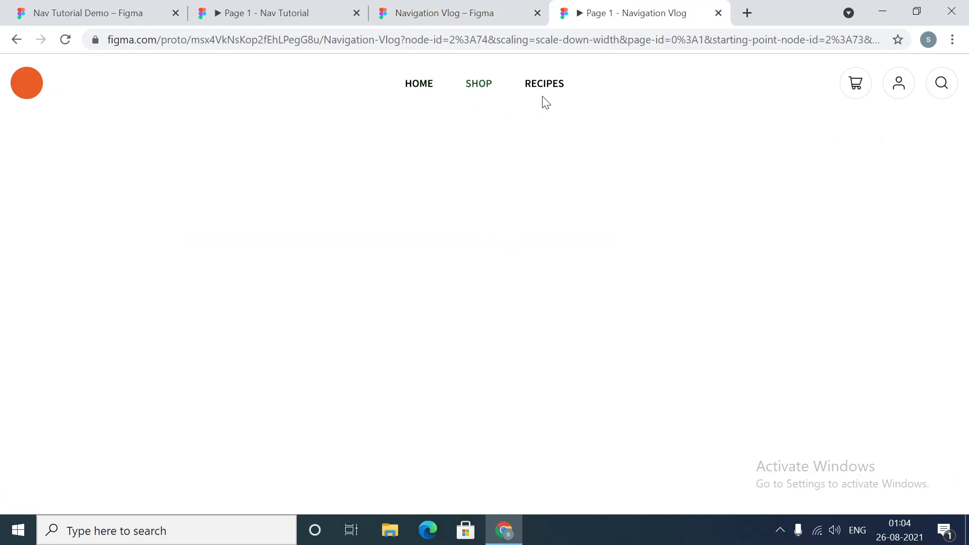
{"action": "mouse_move", "coordinate": [552, 109]}
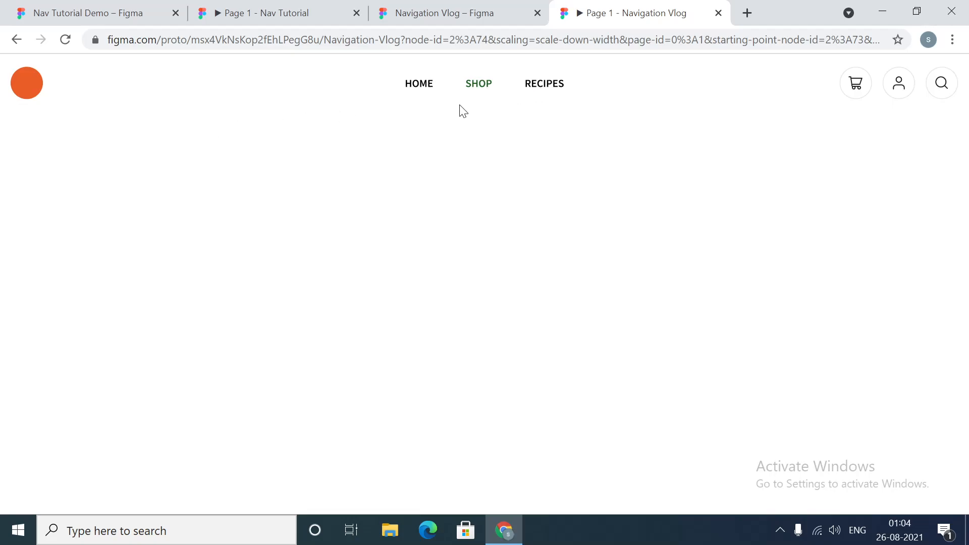
{"action": "mouse_move", "coordinate": [427, 111]}
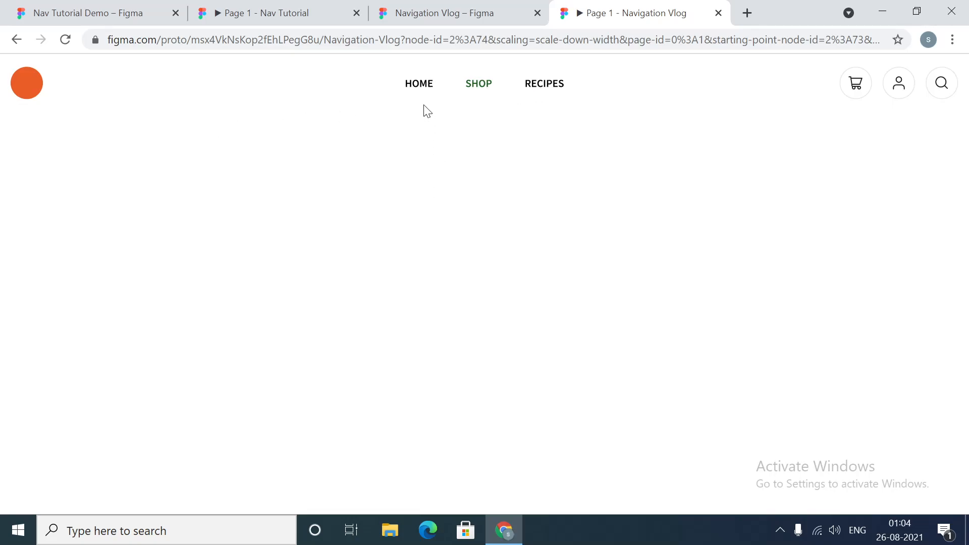
{"action": "mouse_move", "coordinate": [778, 279]}
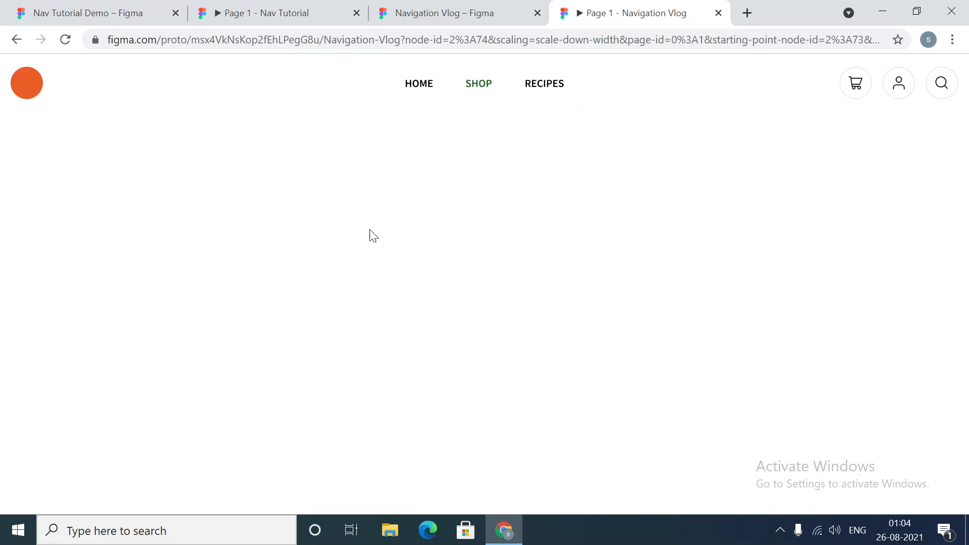
{"action": "mouse_move", "coordinate": [377, 234]}
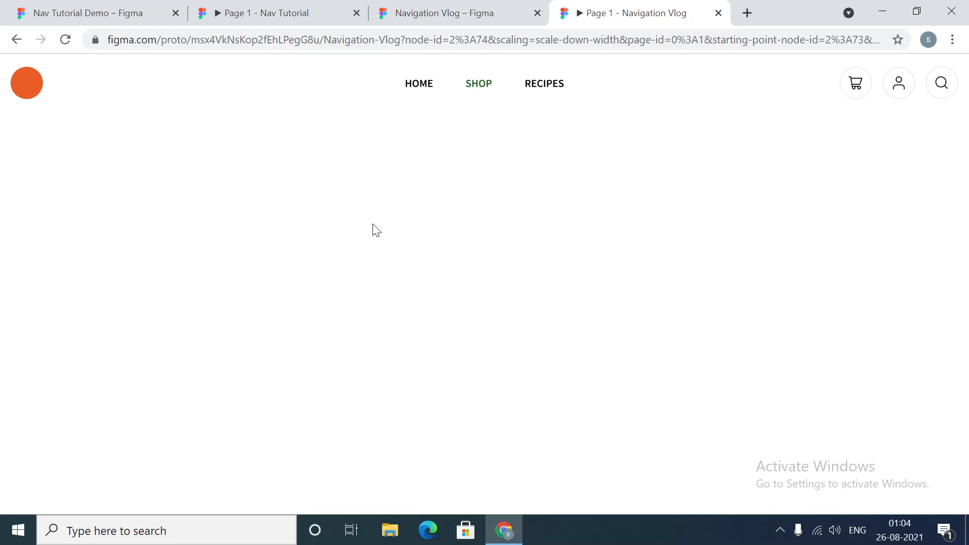
{"action": "mouse_move", "coordinate": [368, 229]}
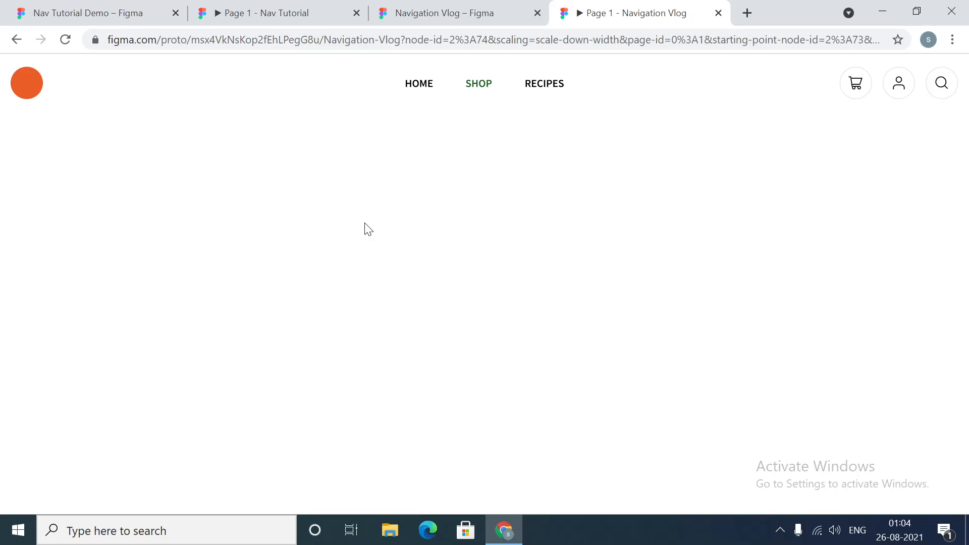
{"action": "mouse_move", "coordinate": [474, 320]}
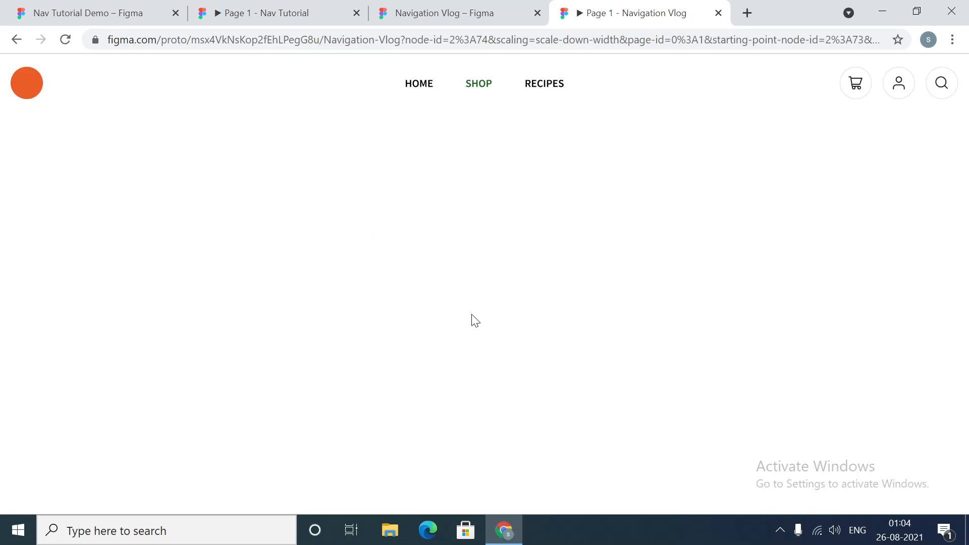